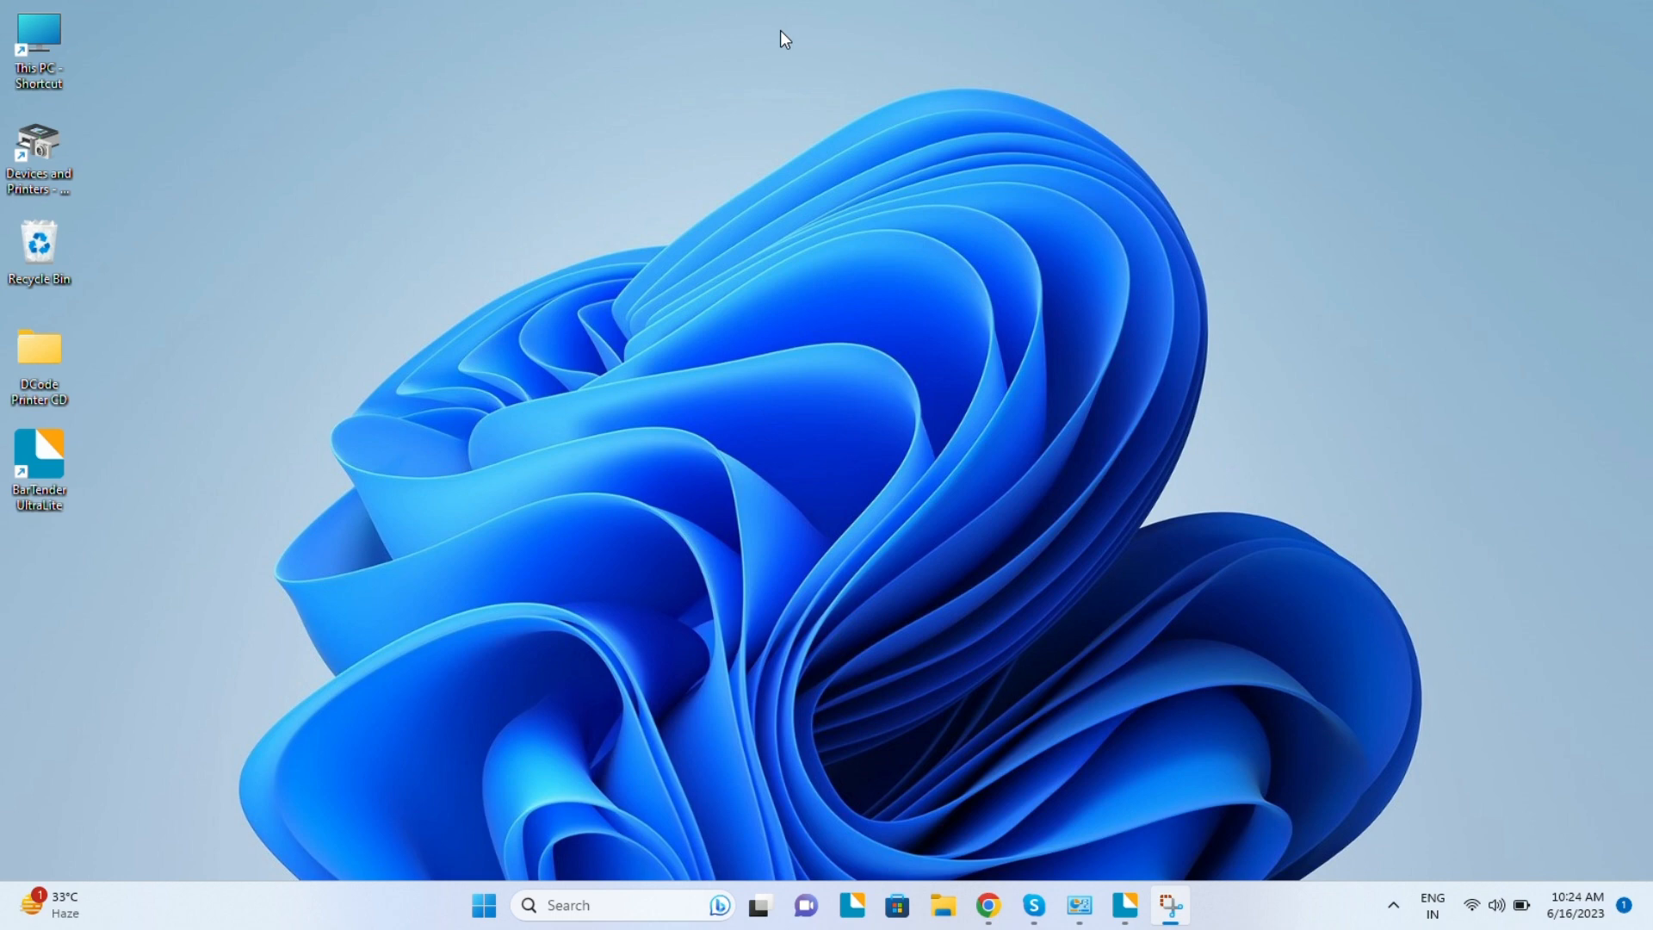
{"action": "mouse_move", "coordinate": [5, 496]}
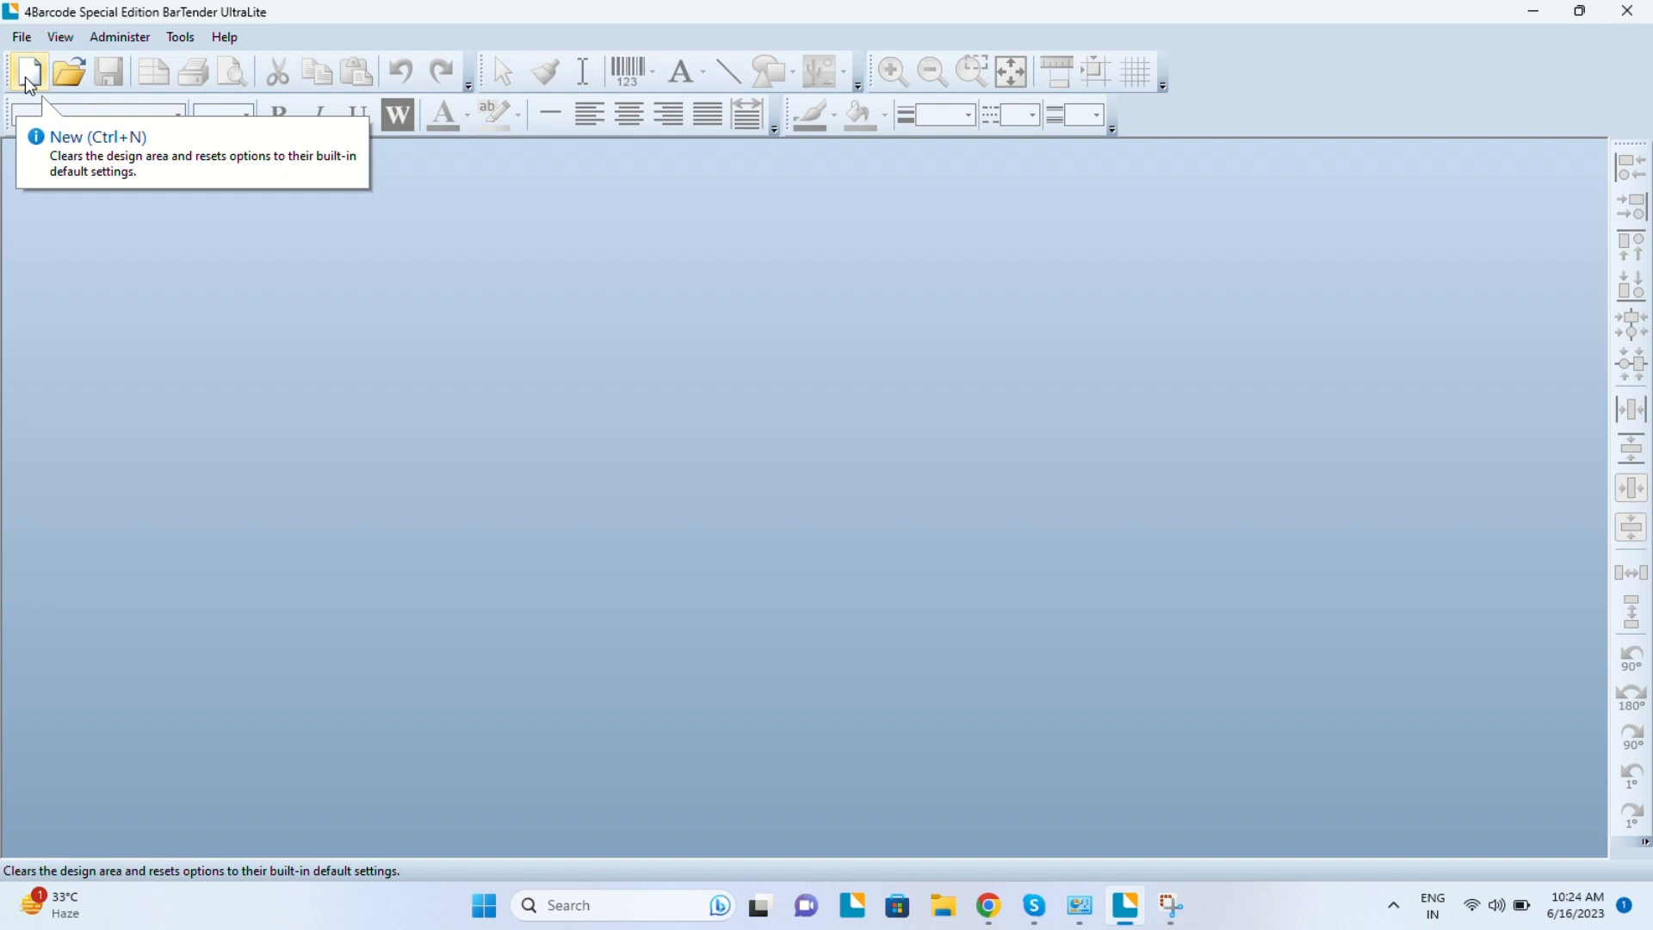
Start a new blank template, keeping one item per page, default side edges and rounded-rectangle shape.
{"action": "left_click", "coordinate": [27, 70]}
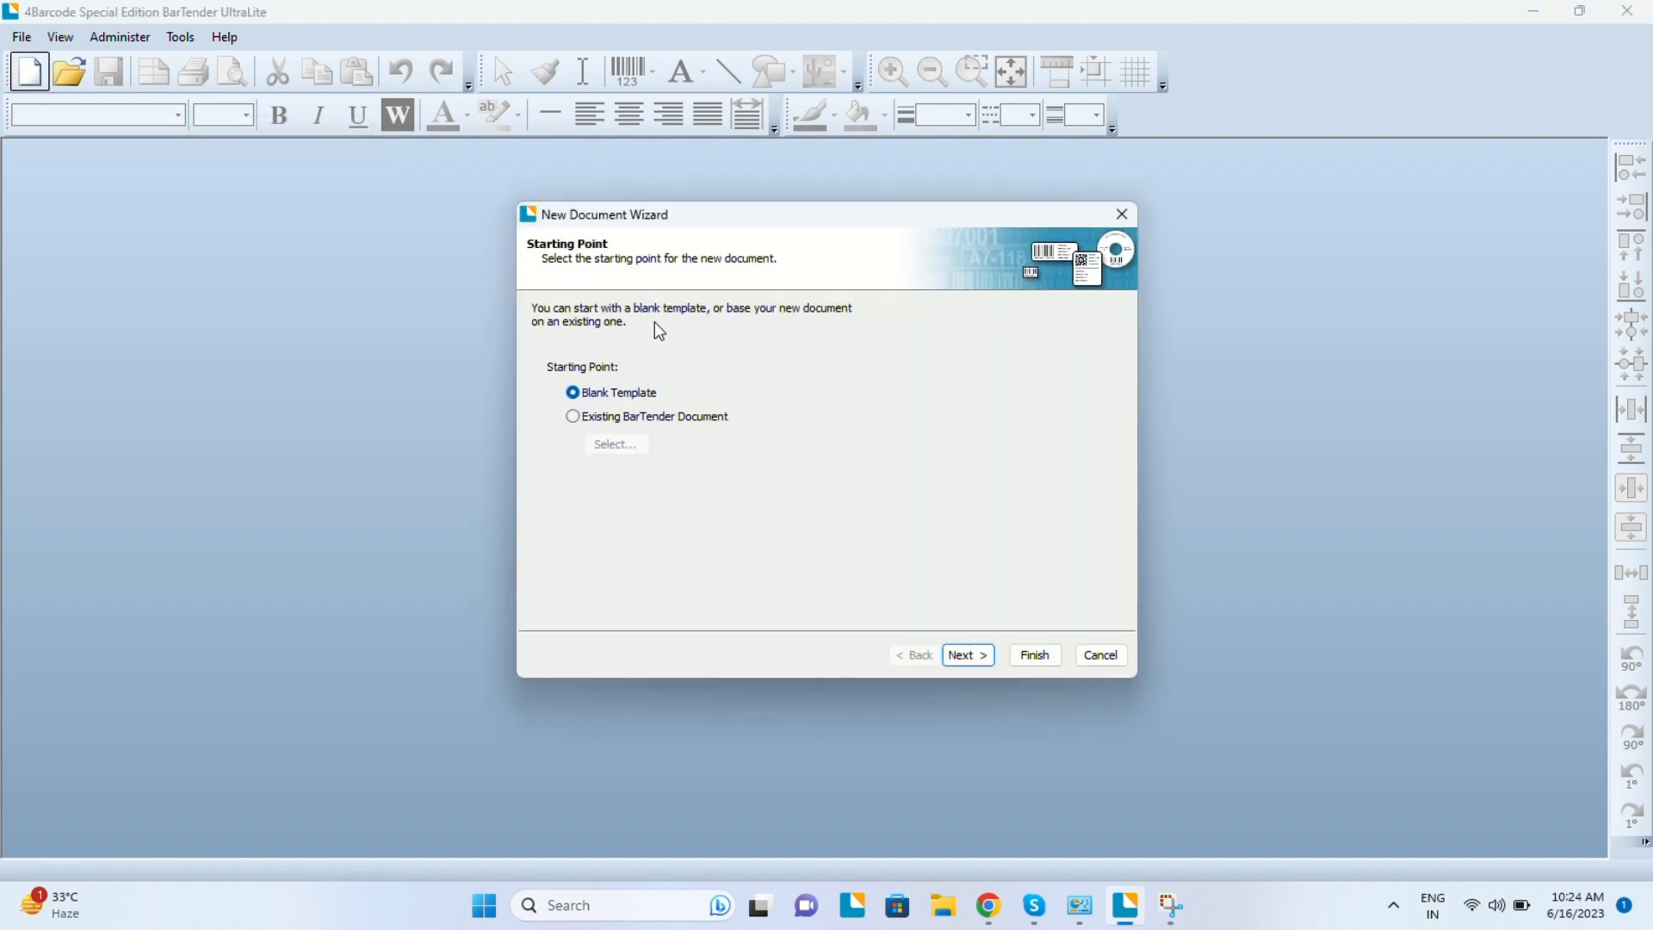
{"action": "mouse_move", "coordinate": [863, 646]}
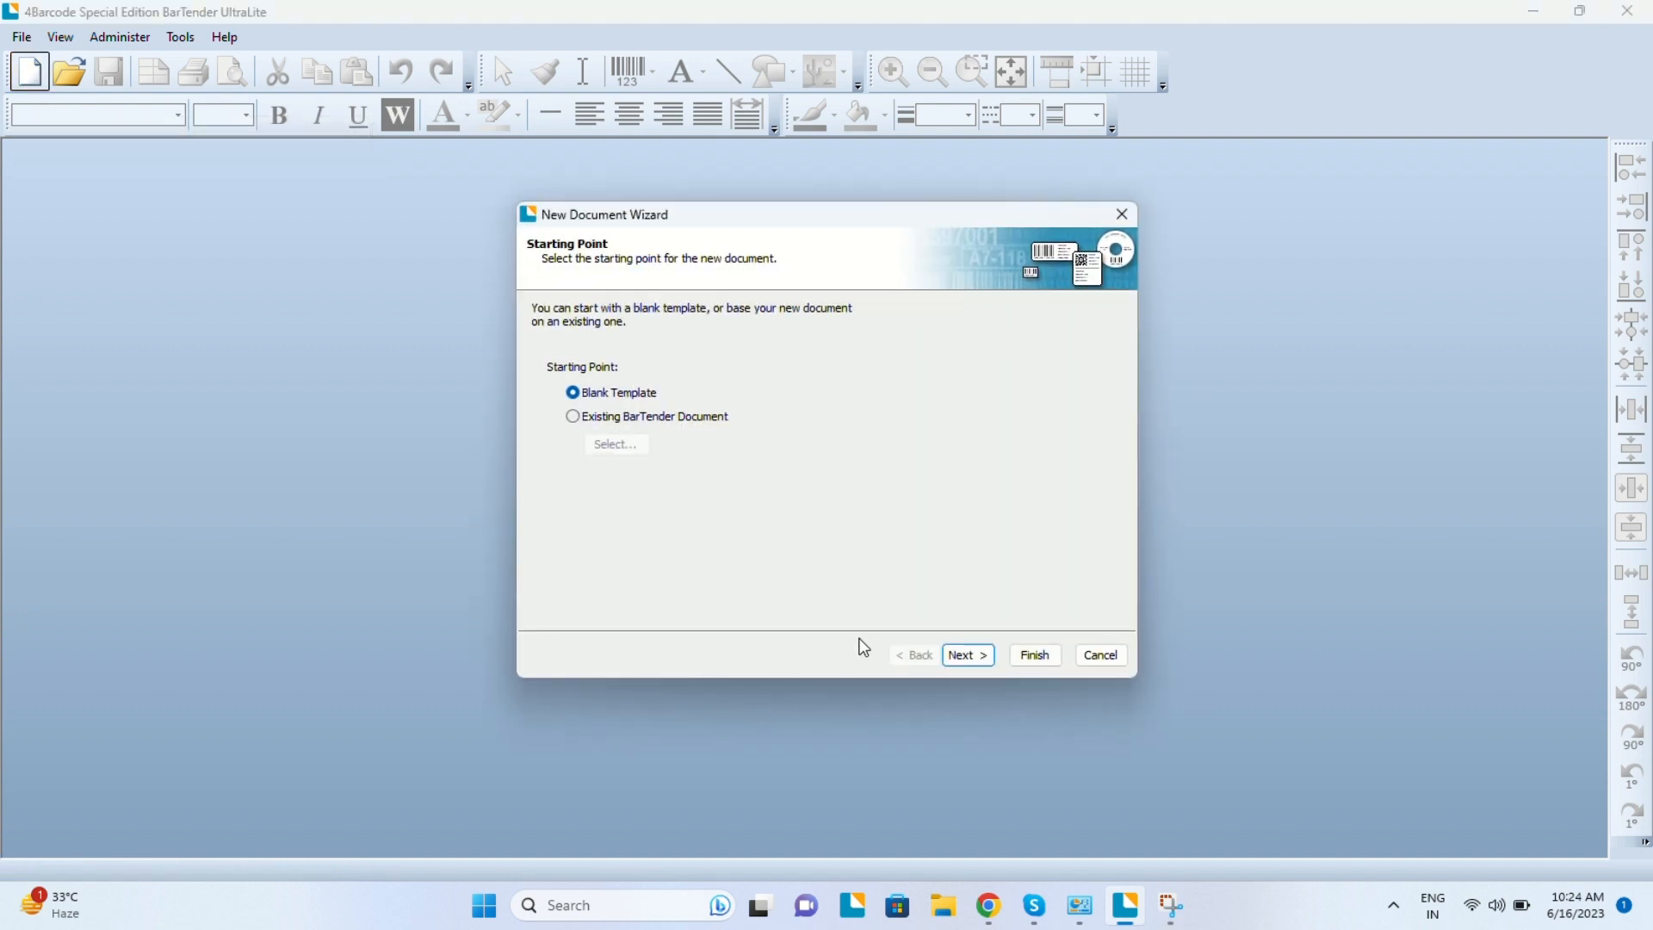
{"action": "mouse_move", "coordinate": [965, 655]}
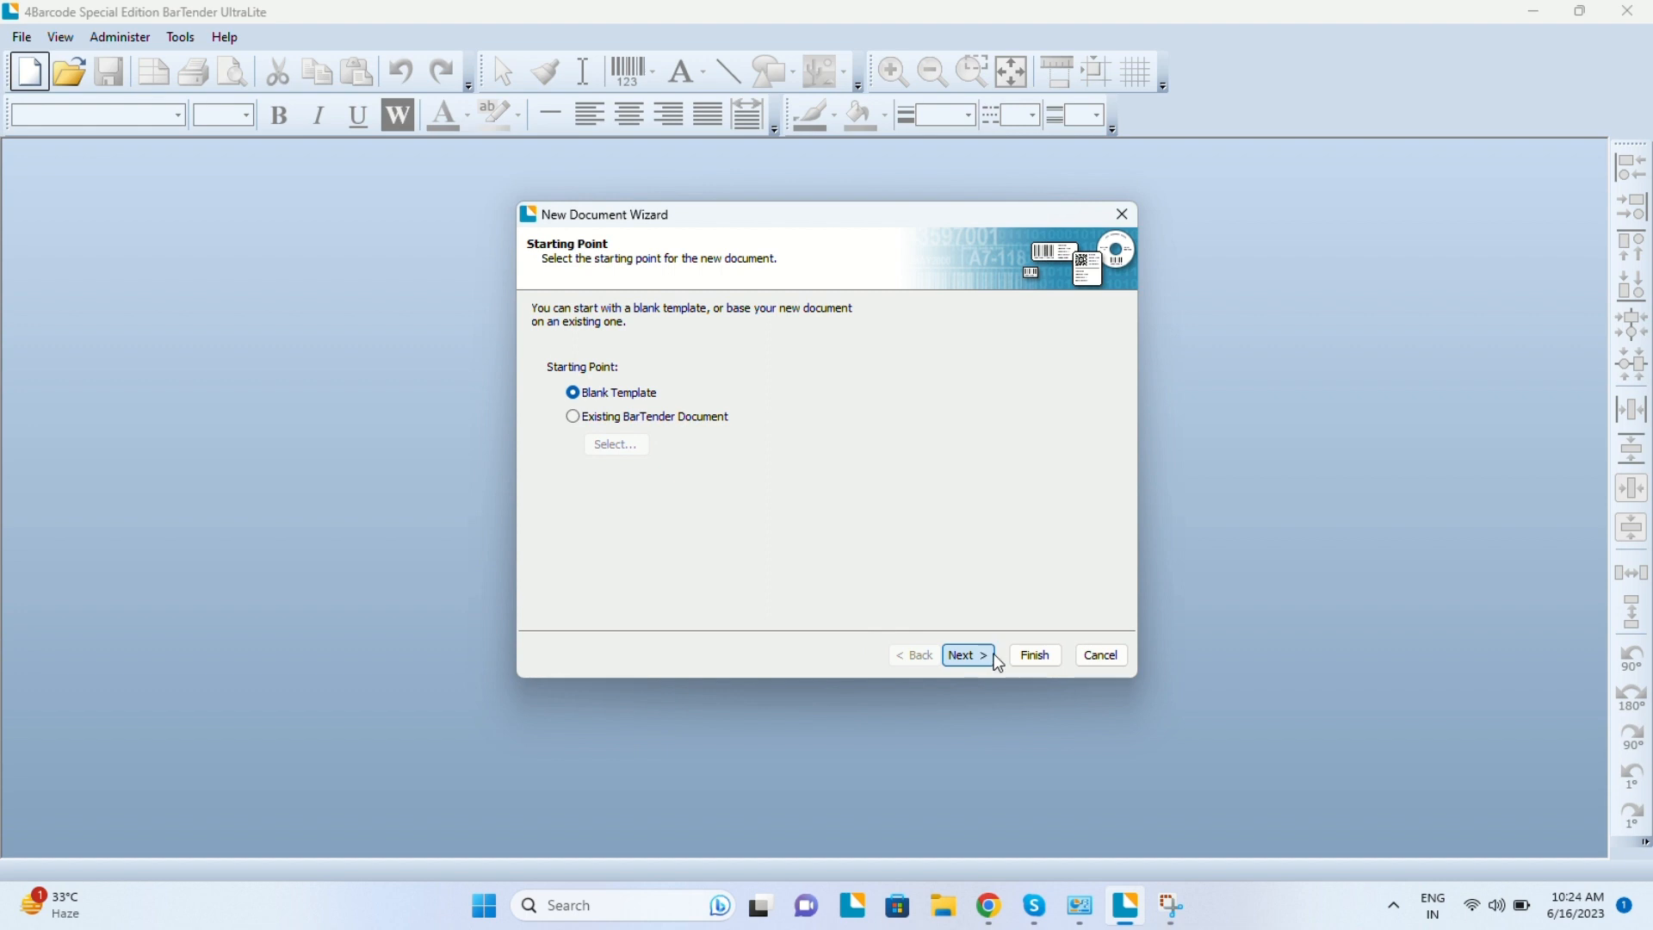
{"action": "left_click", "coordinate": [964, 654]}
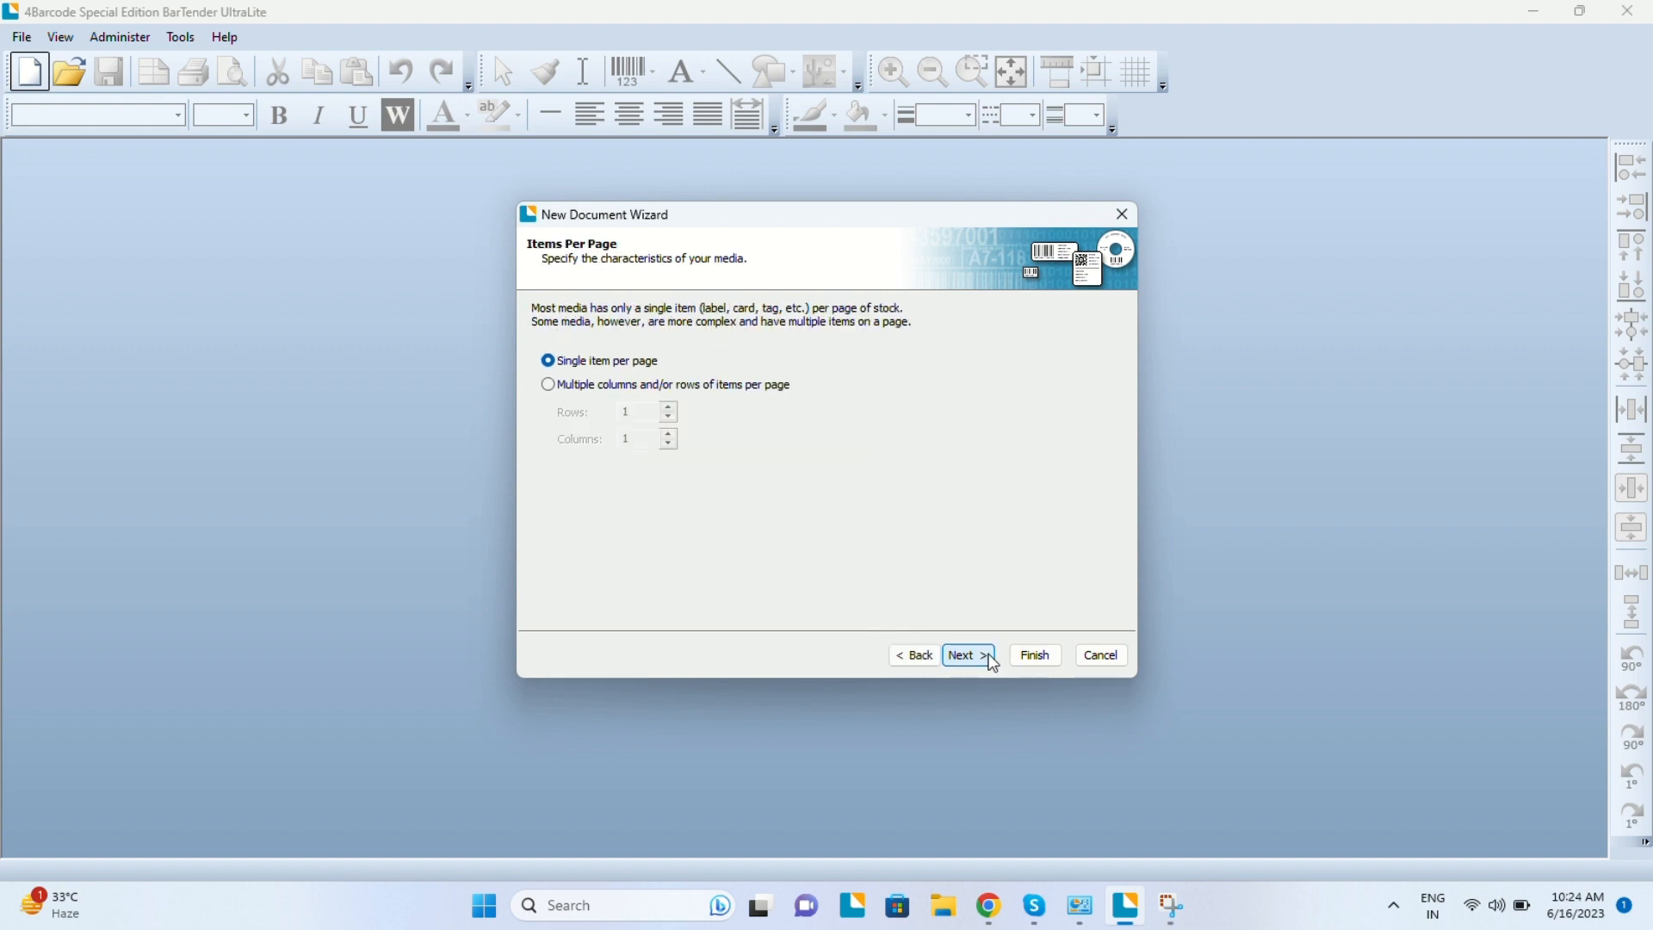
{"action": "left_click", "coordinate": [964, 654]}
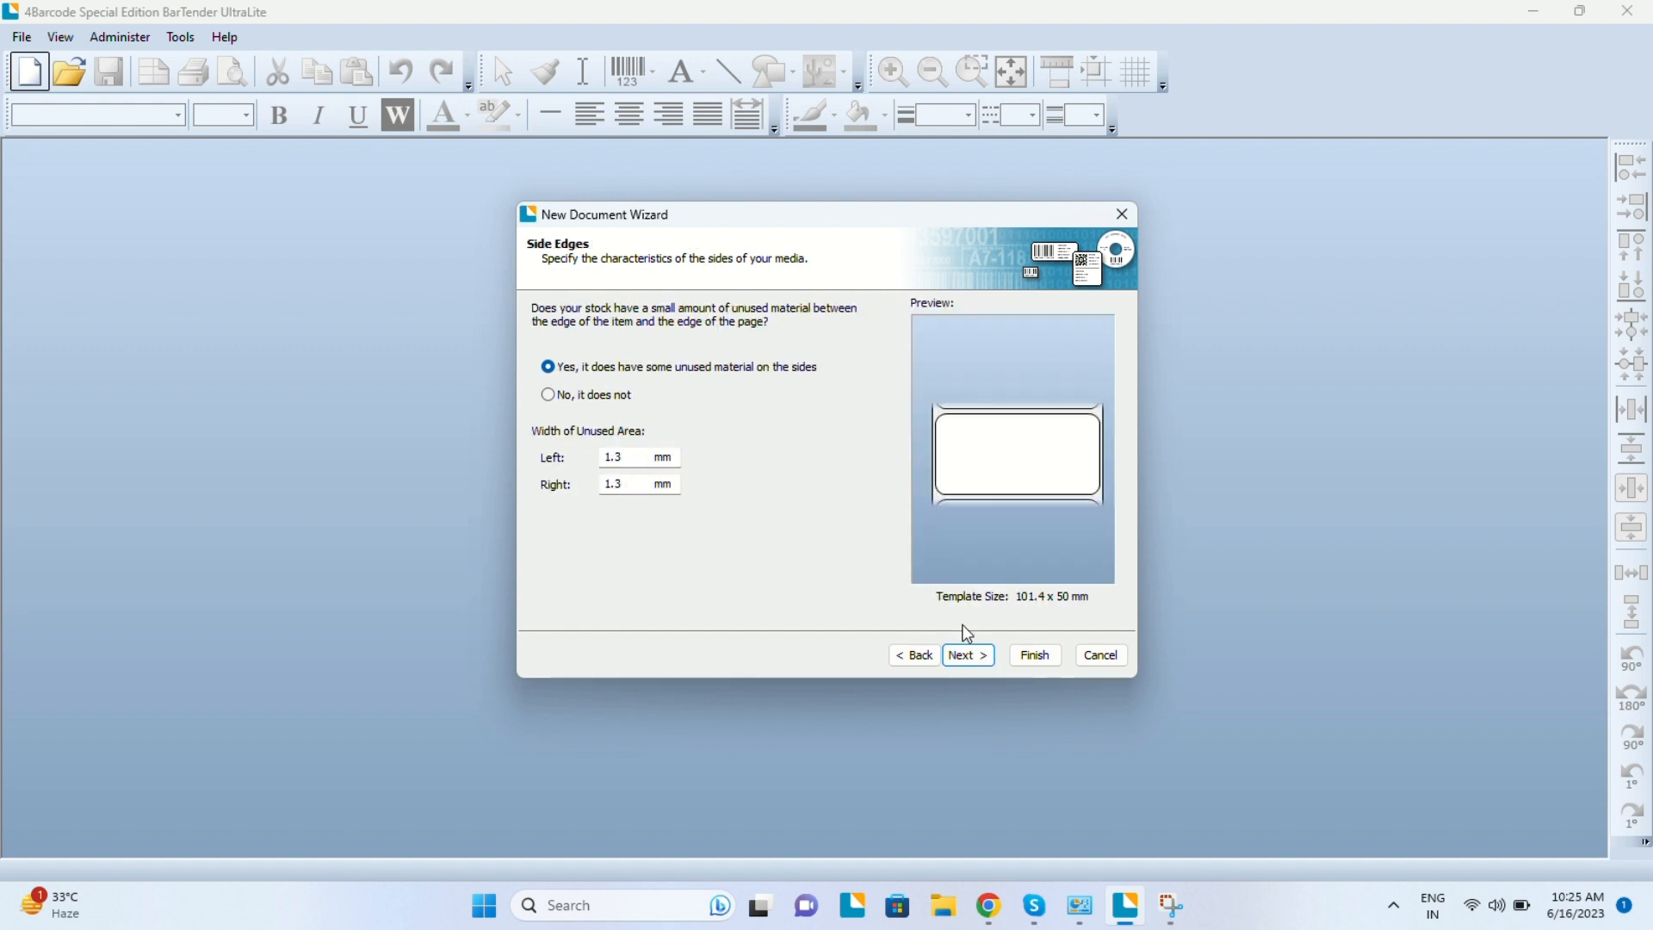
{"action": "left_click", "coordinate": [964, 654]}
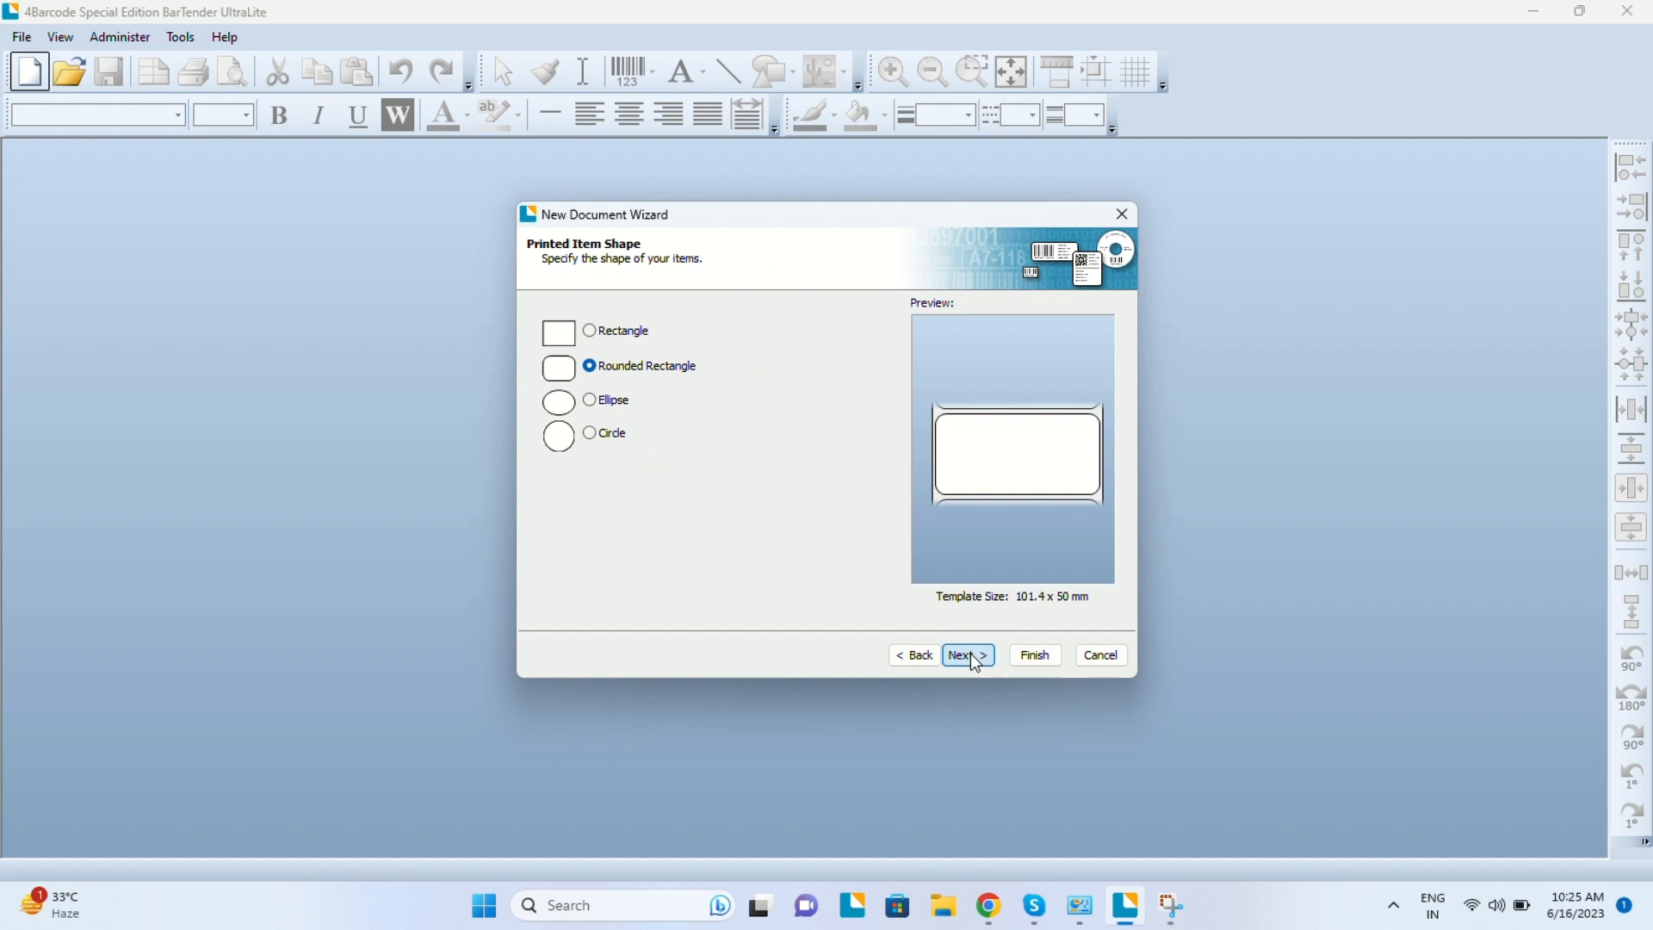
{"action": "left_click", "coordinate": [965, 654]}
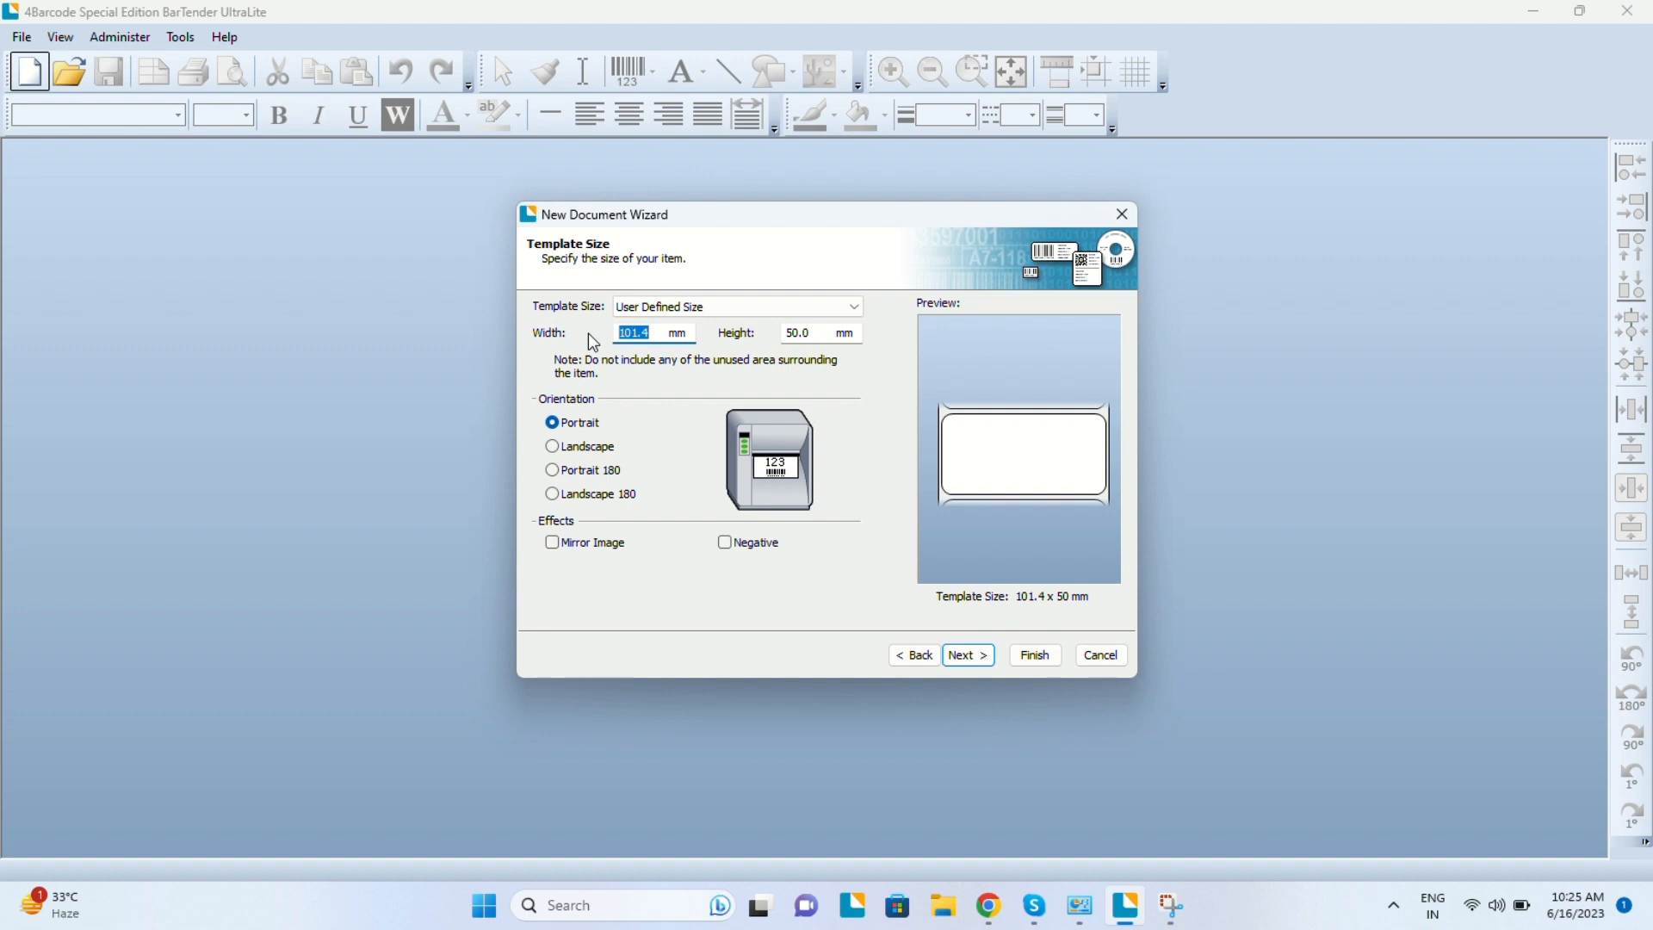
Set the template width to 100 mm, try the orientations and keep Portrait.
{"action": "type", "text": "100"}
{"action": "left_click", "coordinate": [820, 332]}
{"action": "type", "text": "50"}
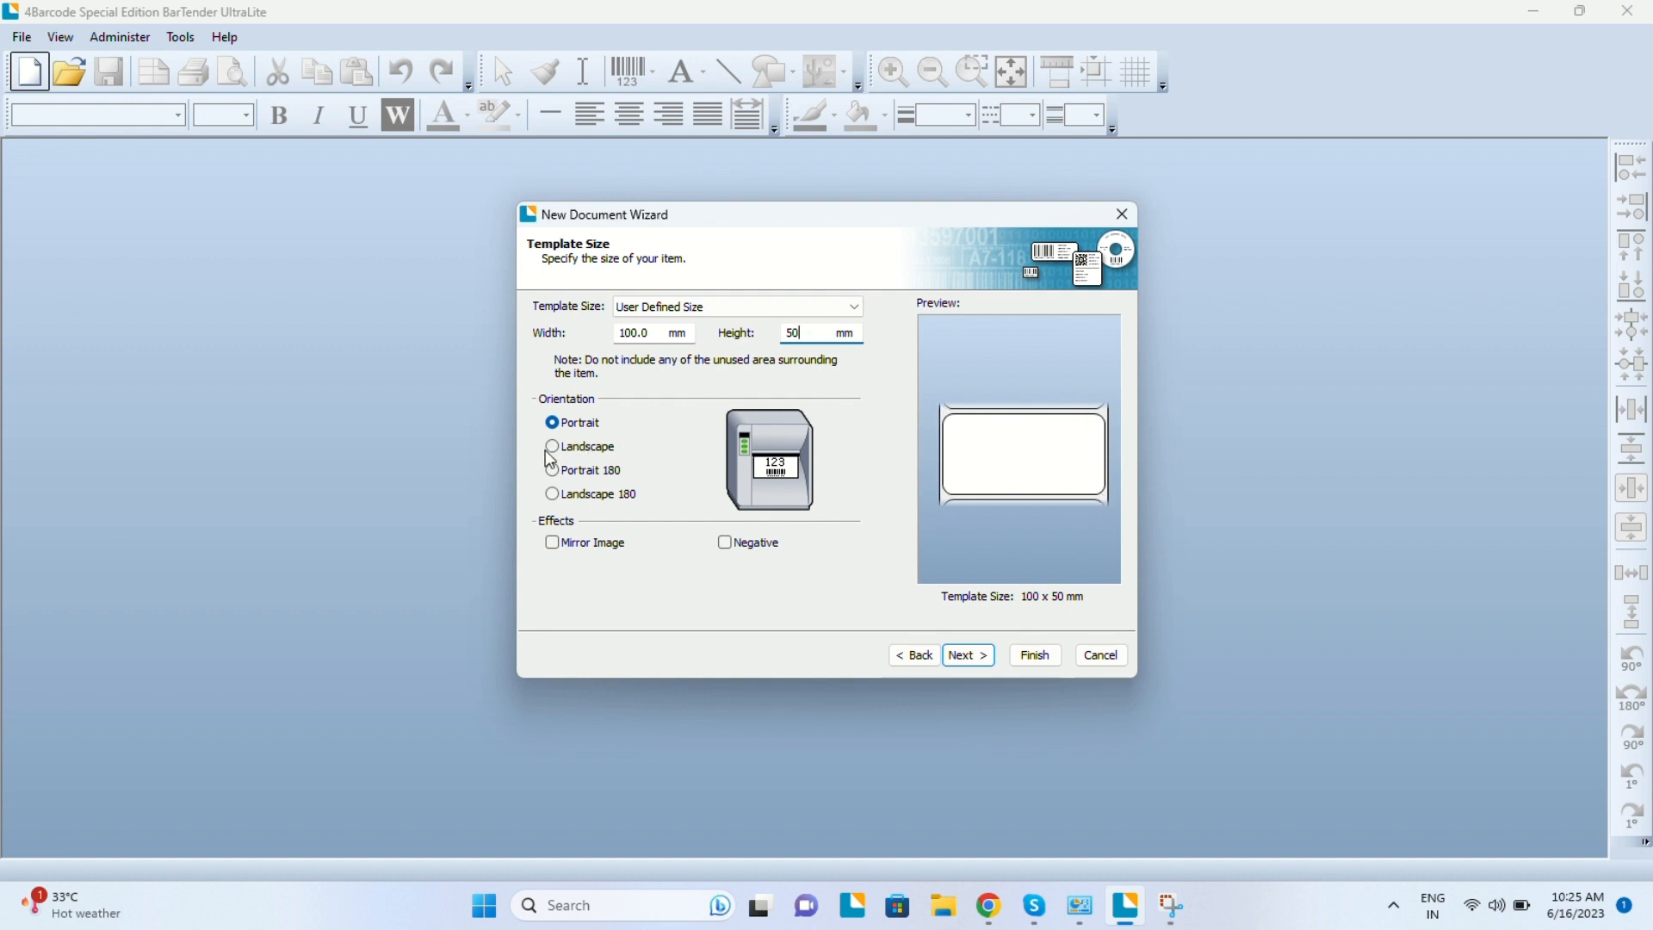
{"action": "left_click", "coordinate": [552, 446]}
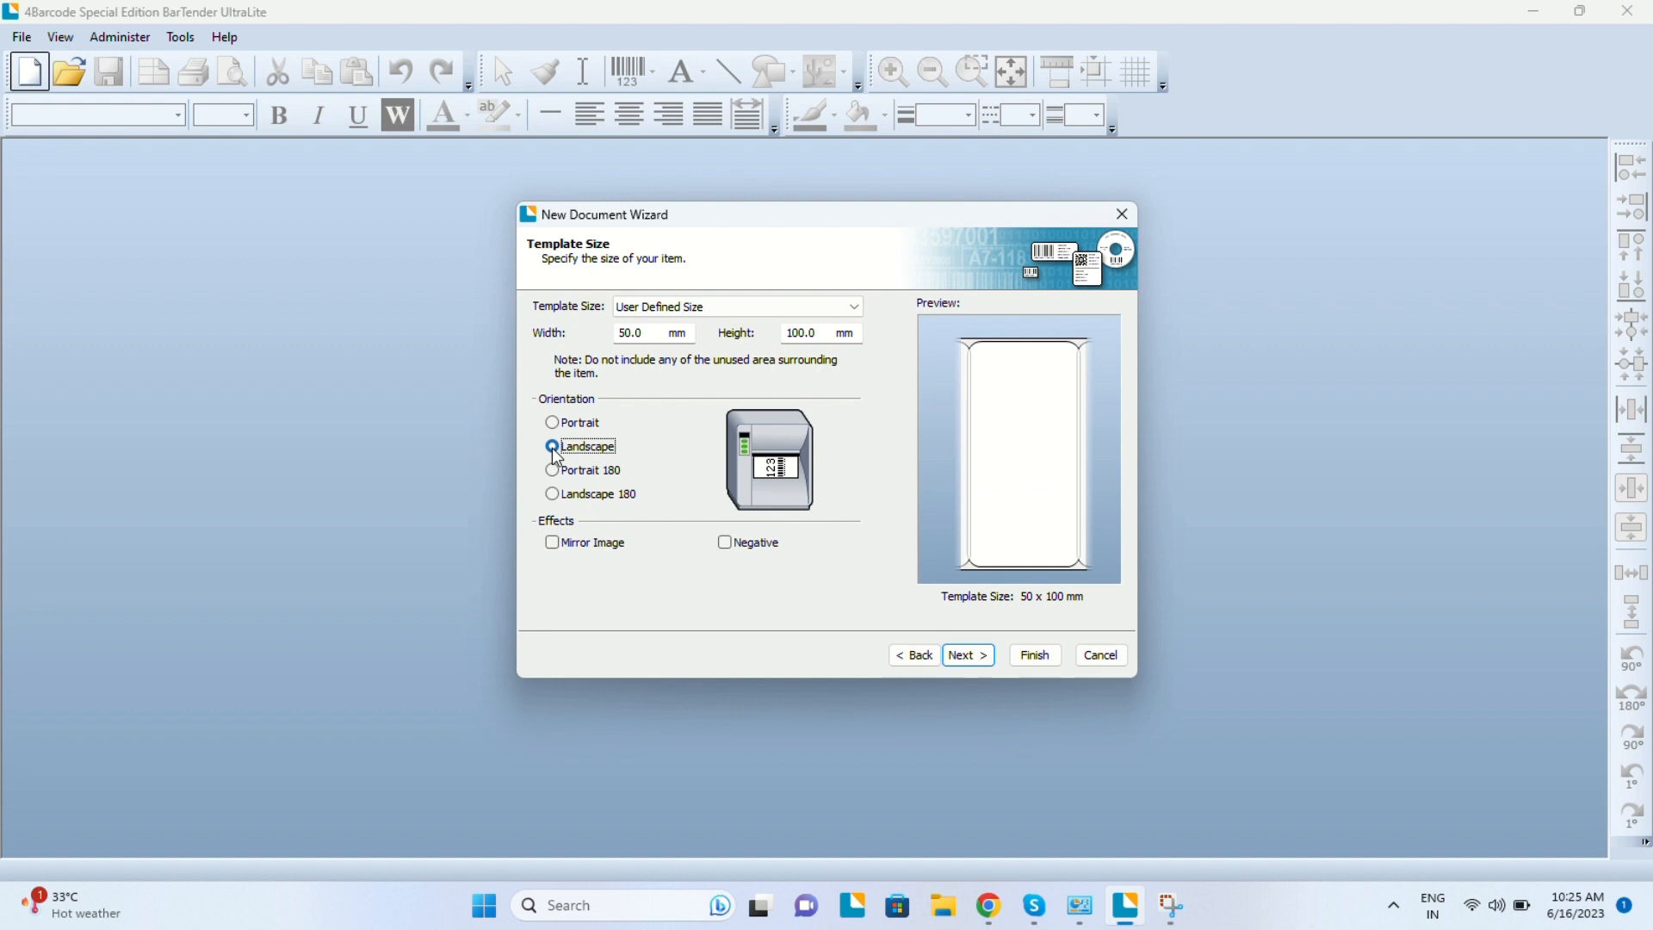
{"action": "left_click", "coordinate": [552, 470]}
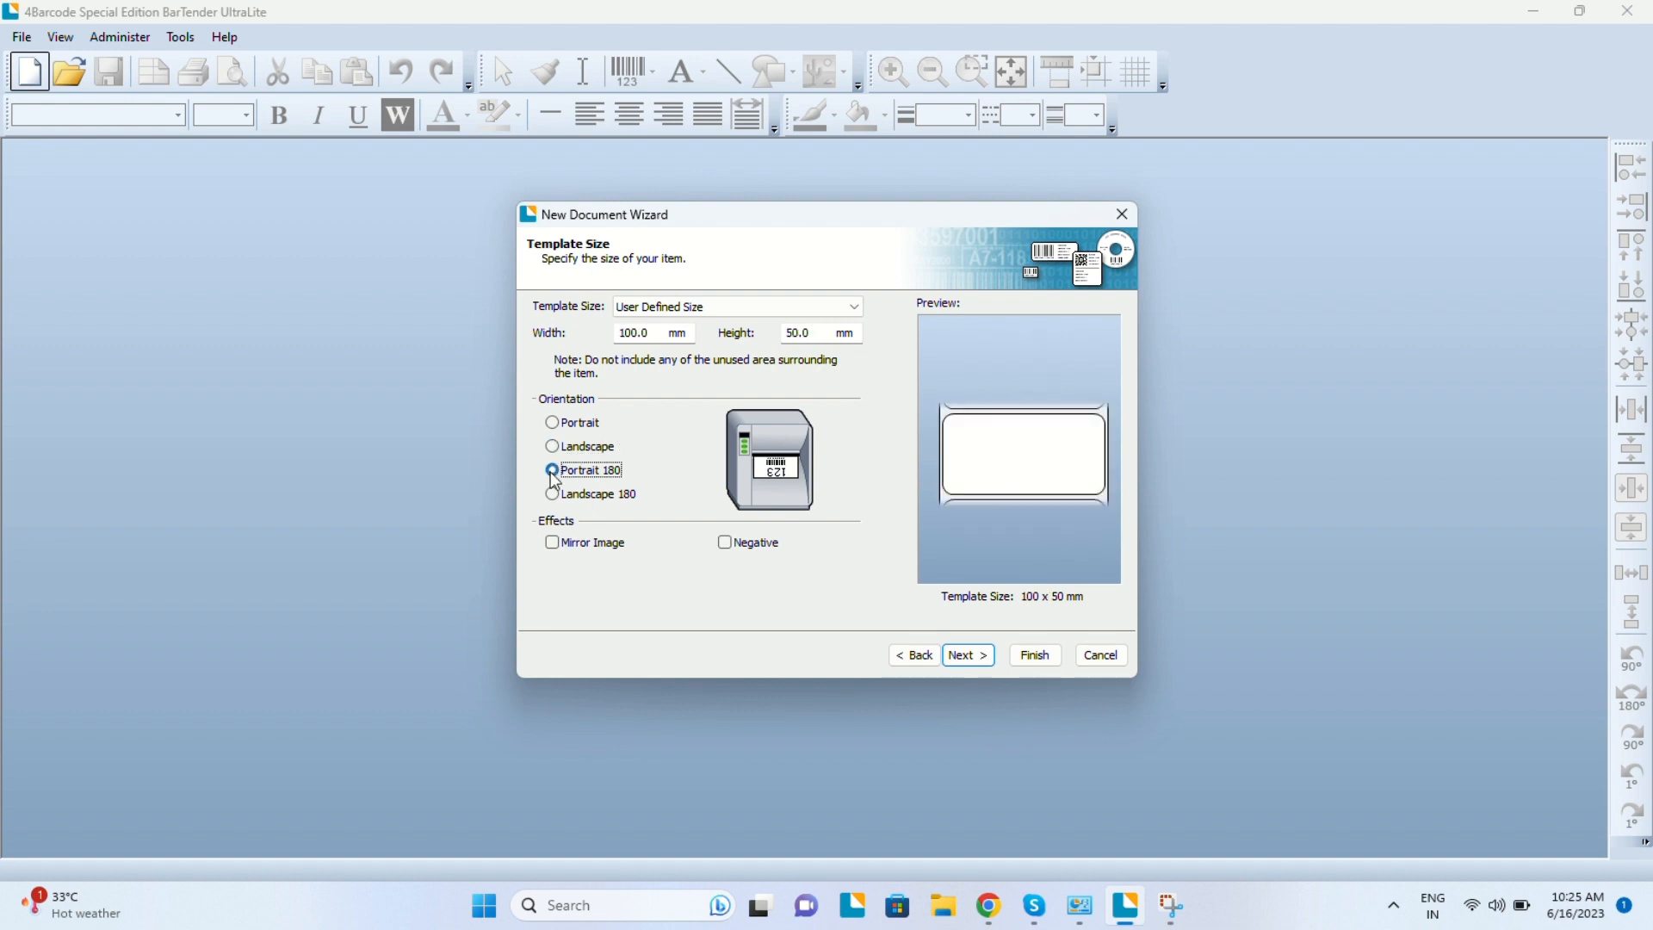
{"action": "left_click", "coordinate": [552, 470]}
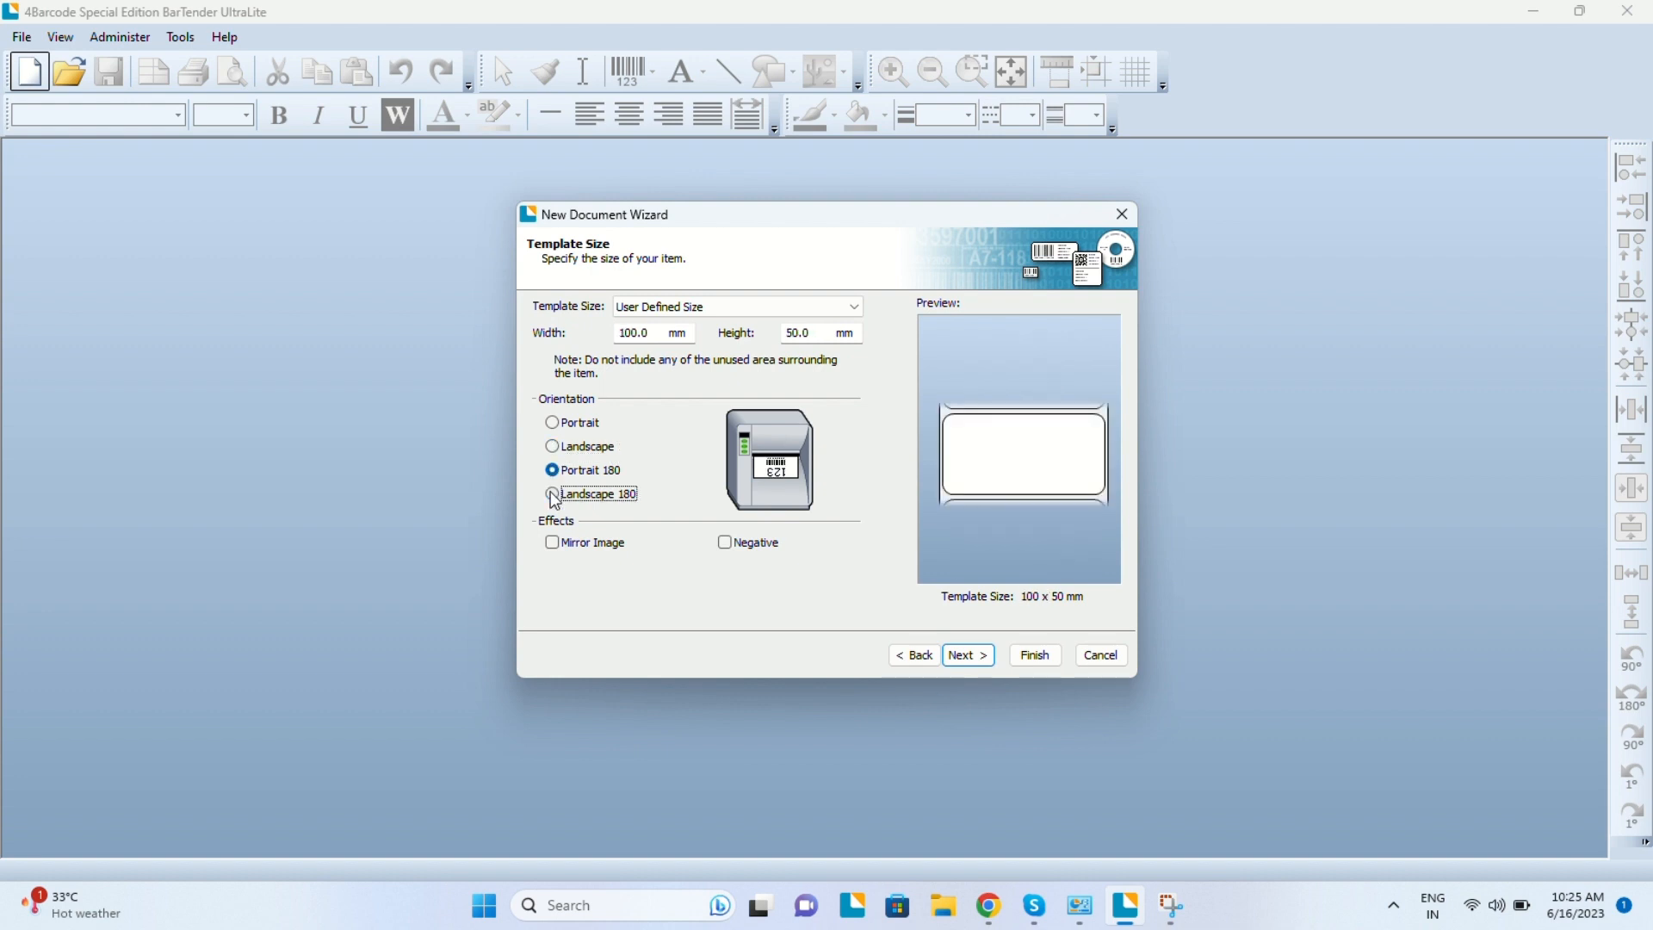
{"action": "left_click", "coordinate": [551, 423]}
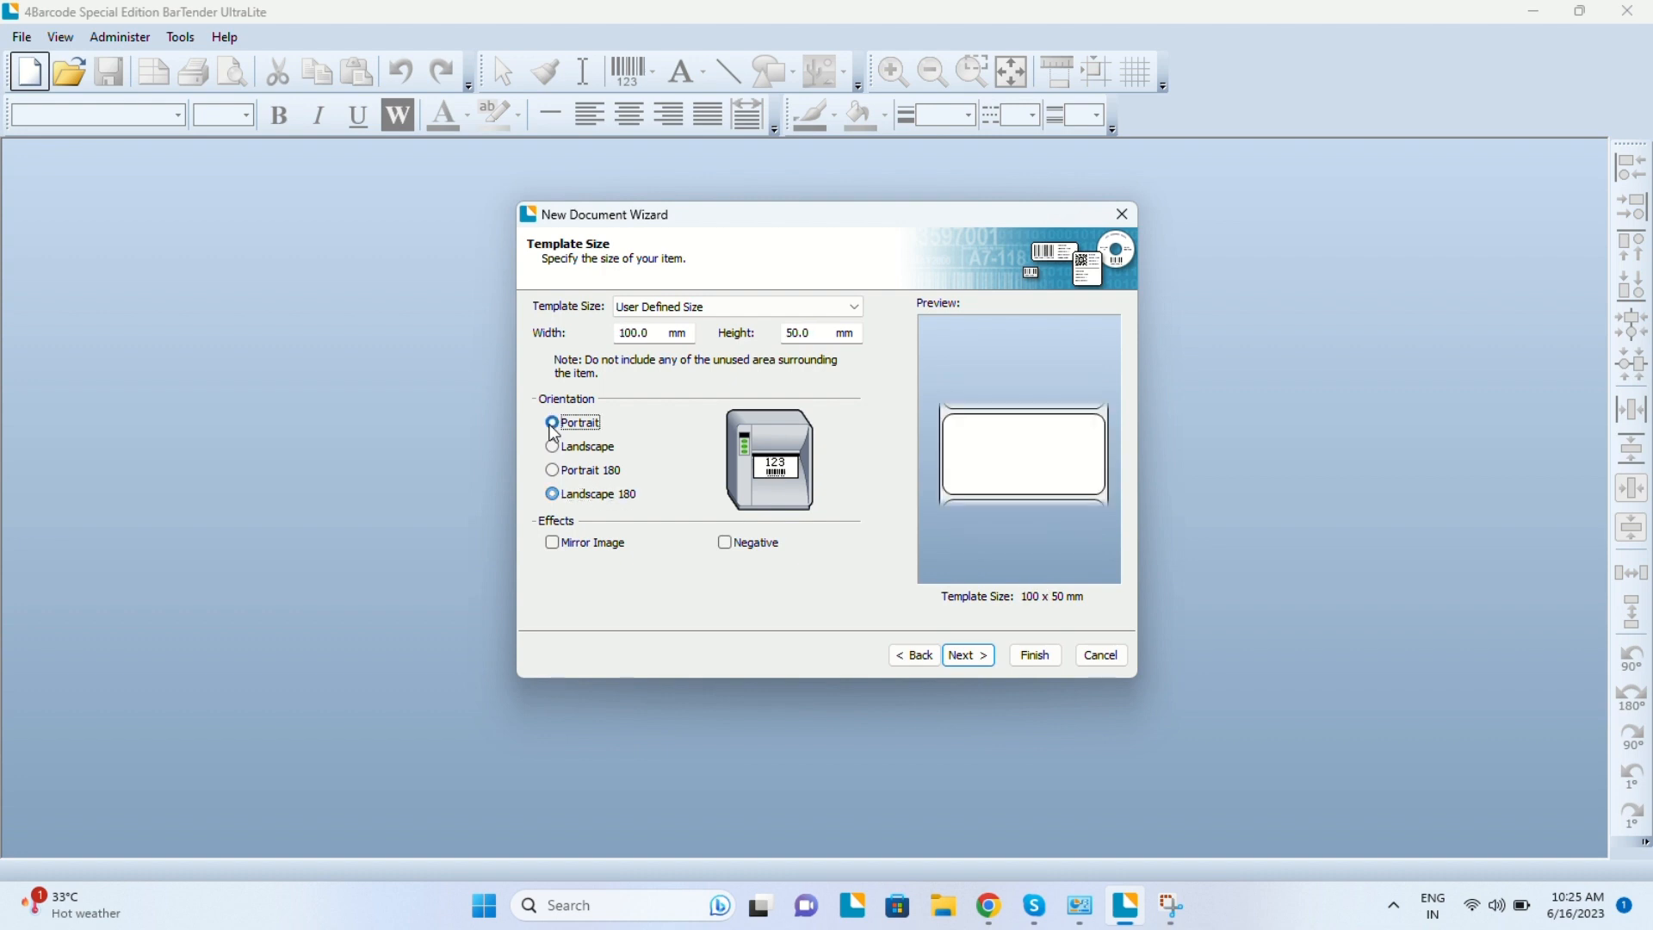
{"action": "left_click", "coordinate": [553, 423]}
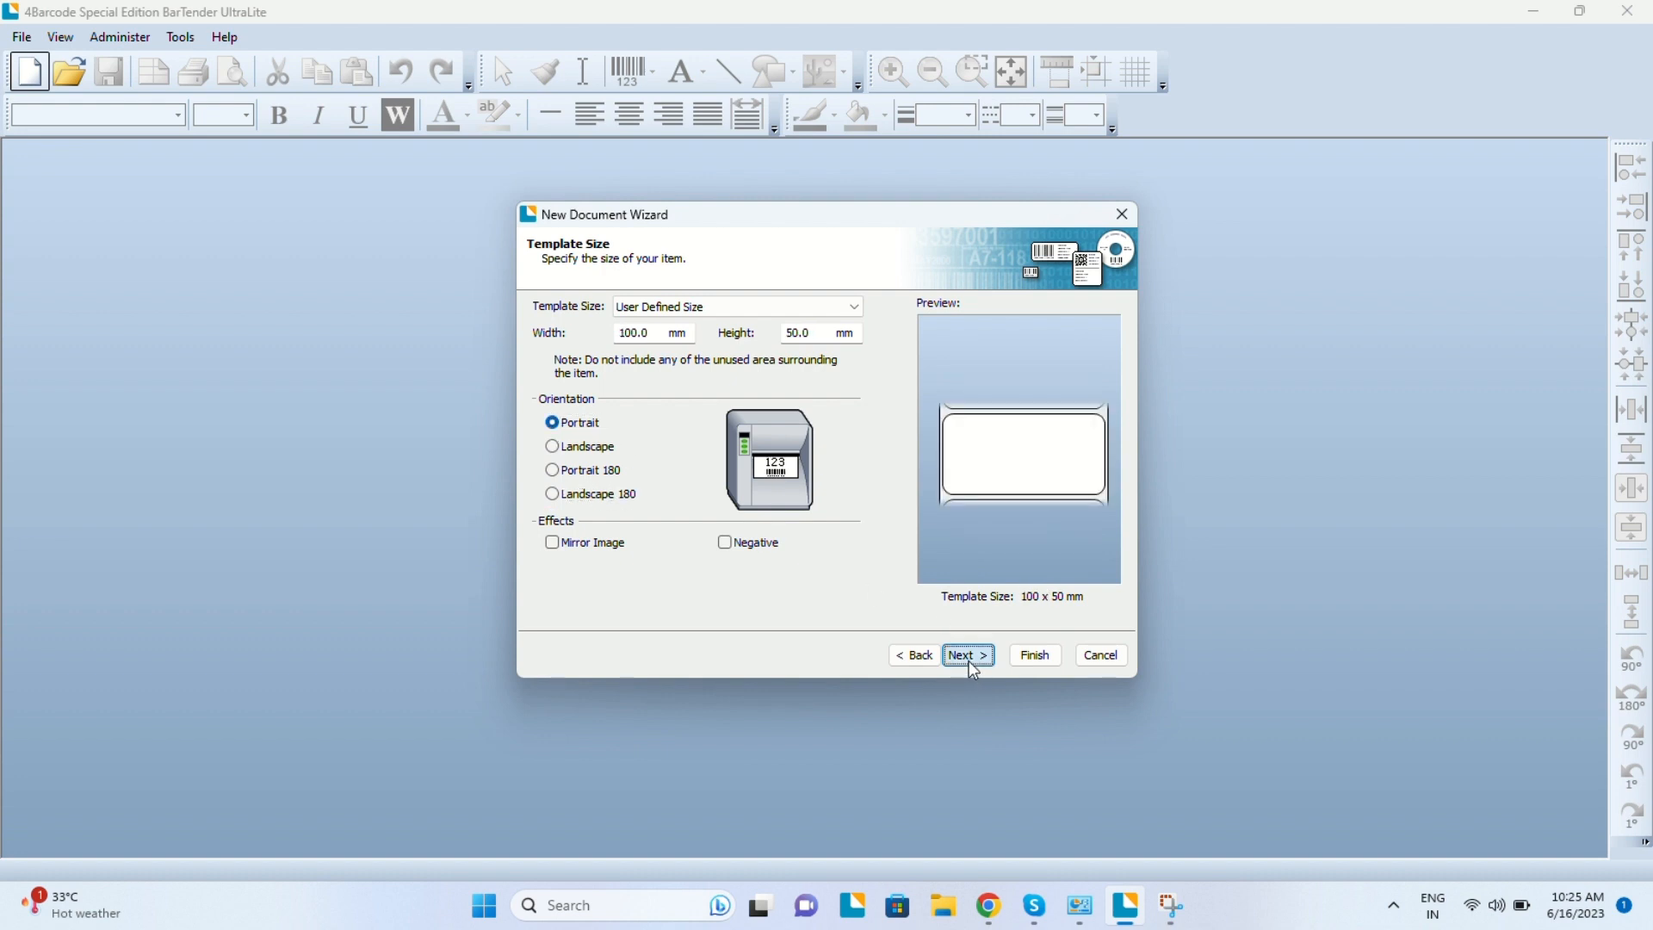
Review the setup summary and finish creating the 100 × 50 mm document.
{"action": "left_click", "coordinate": [964, 654]}
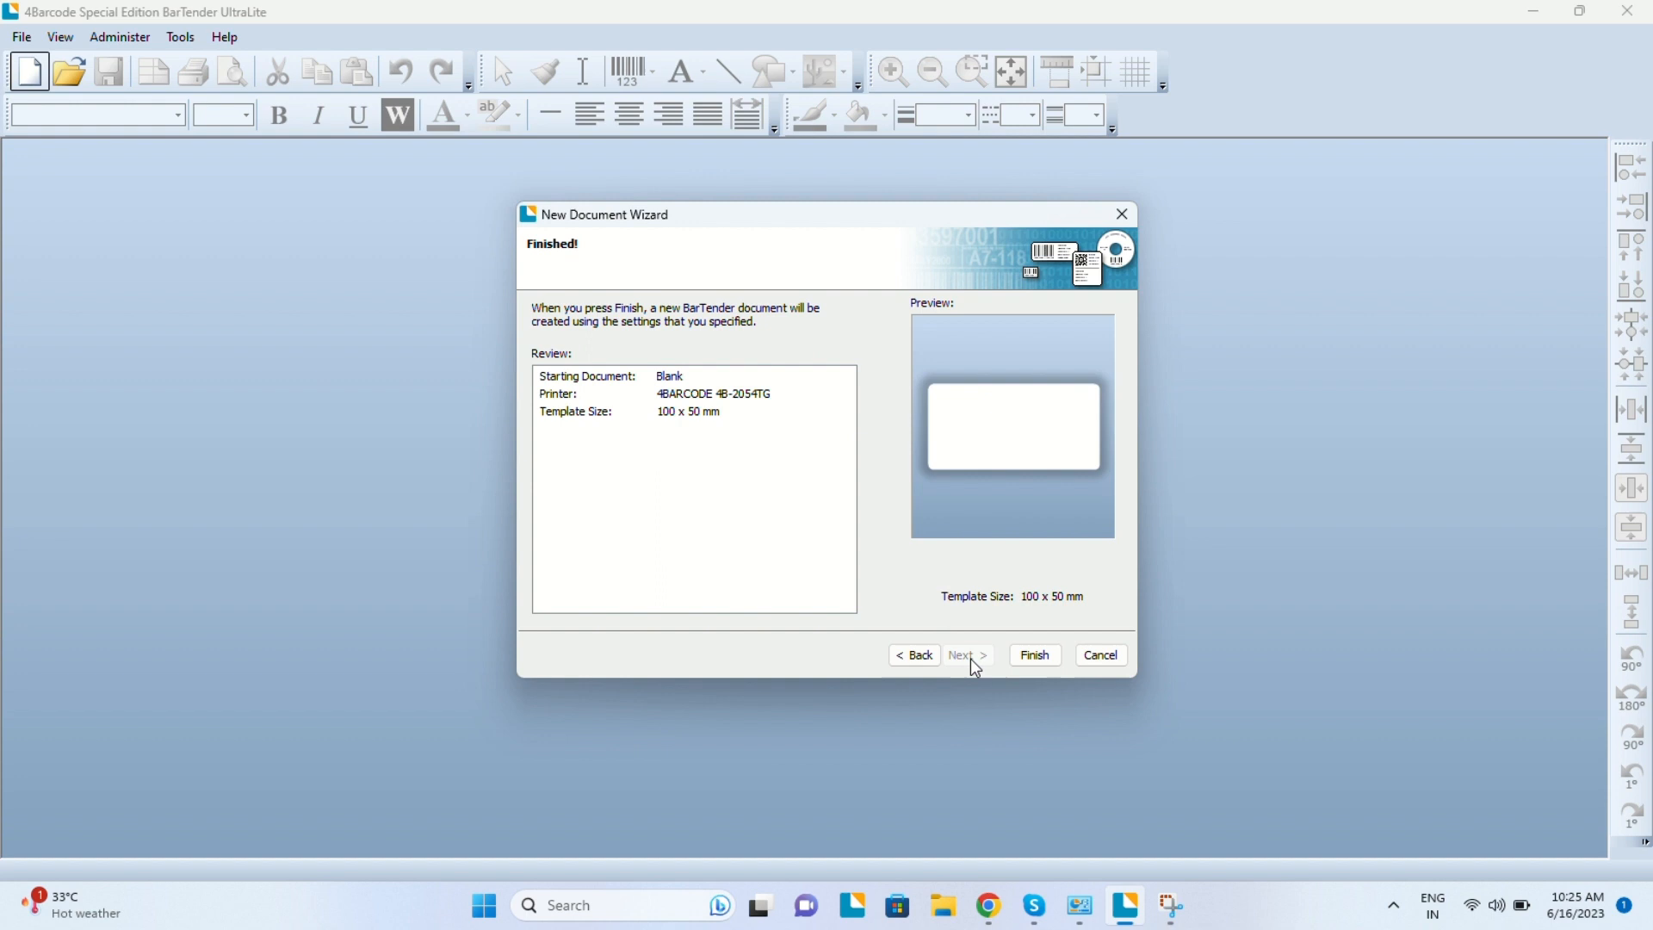
{"action": "left_click", "coordinate": [1034, 654]}
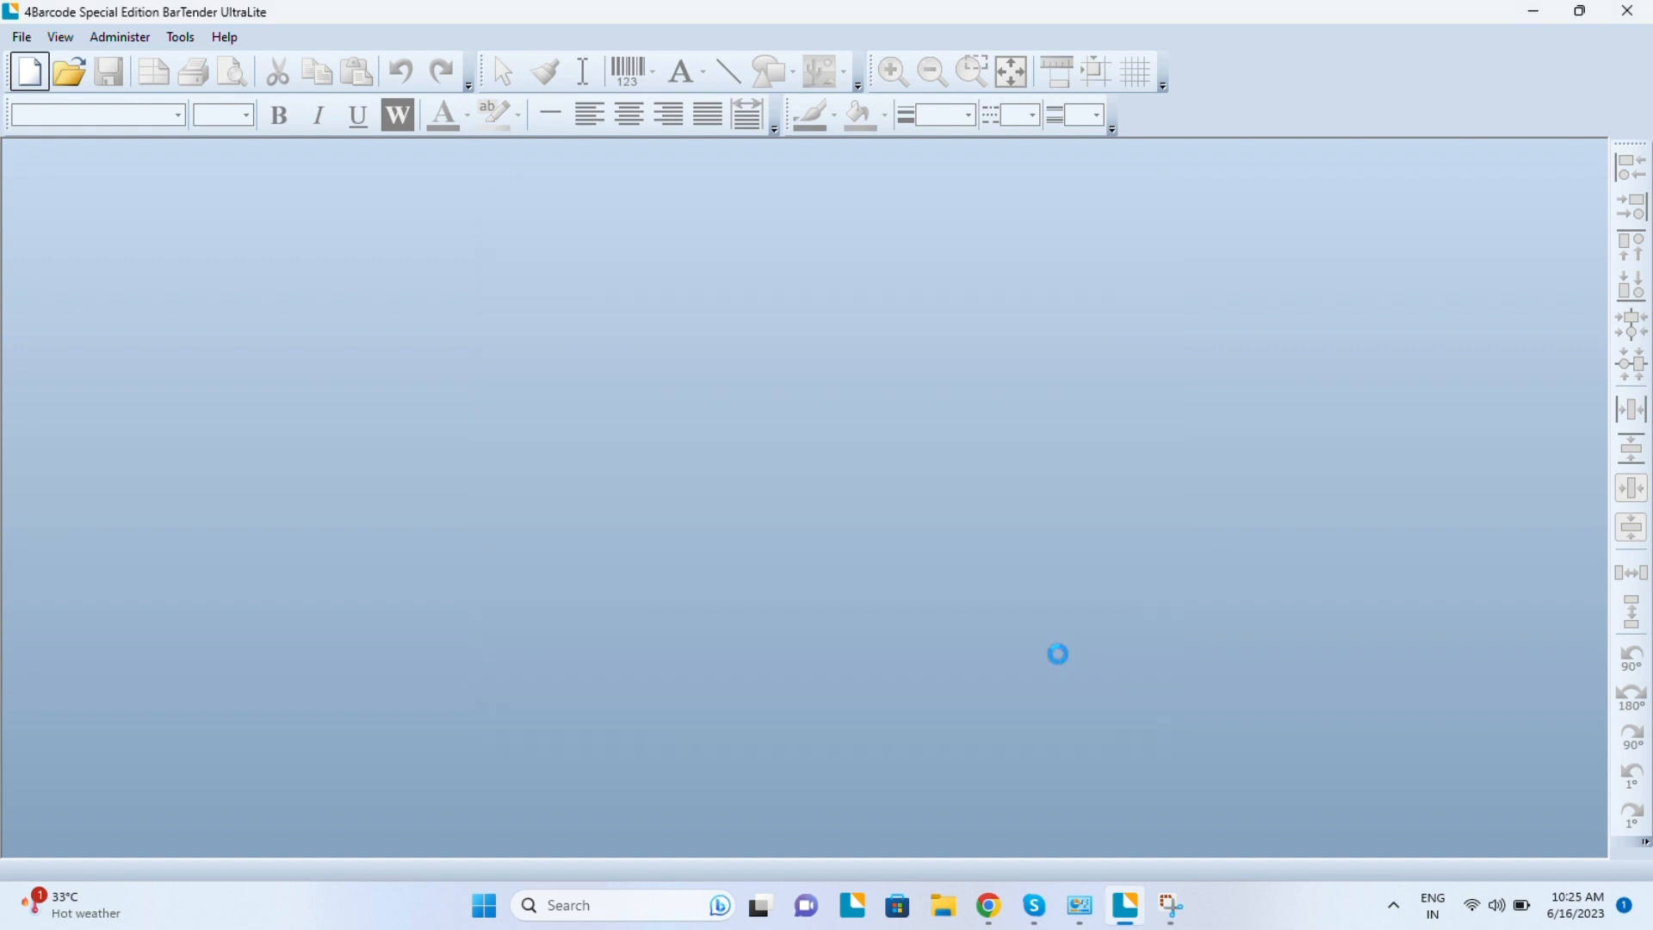
With the blank label open, show the text object type choices from the toolbar.
{"action": "left_click", "coordinate": [29, 69]}
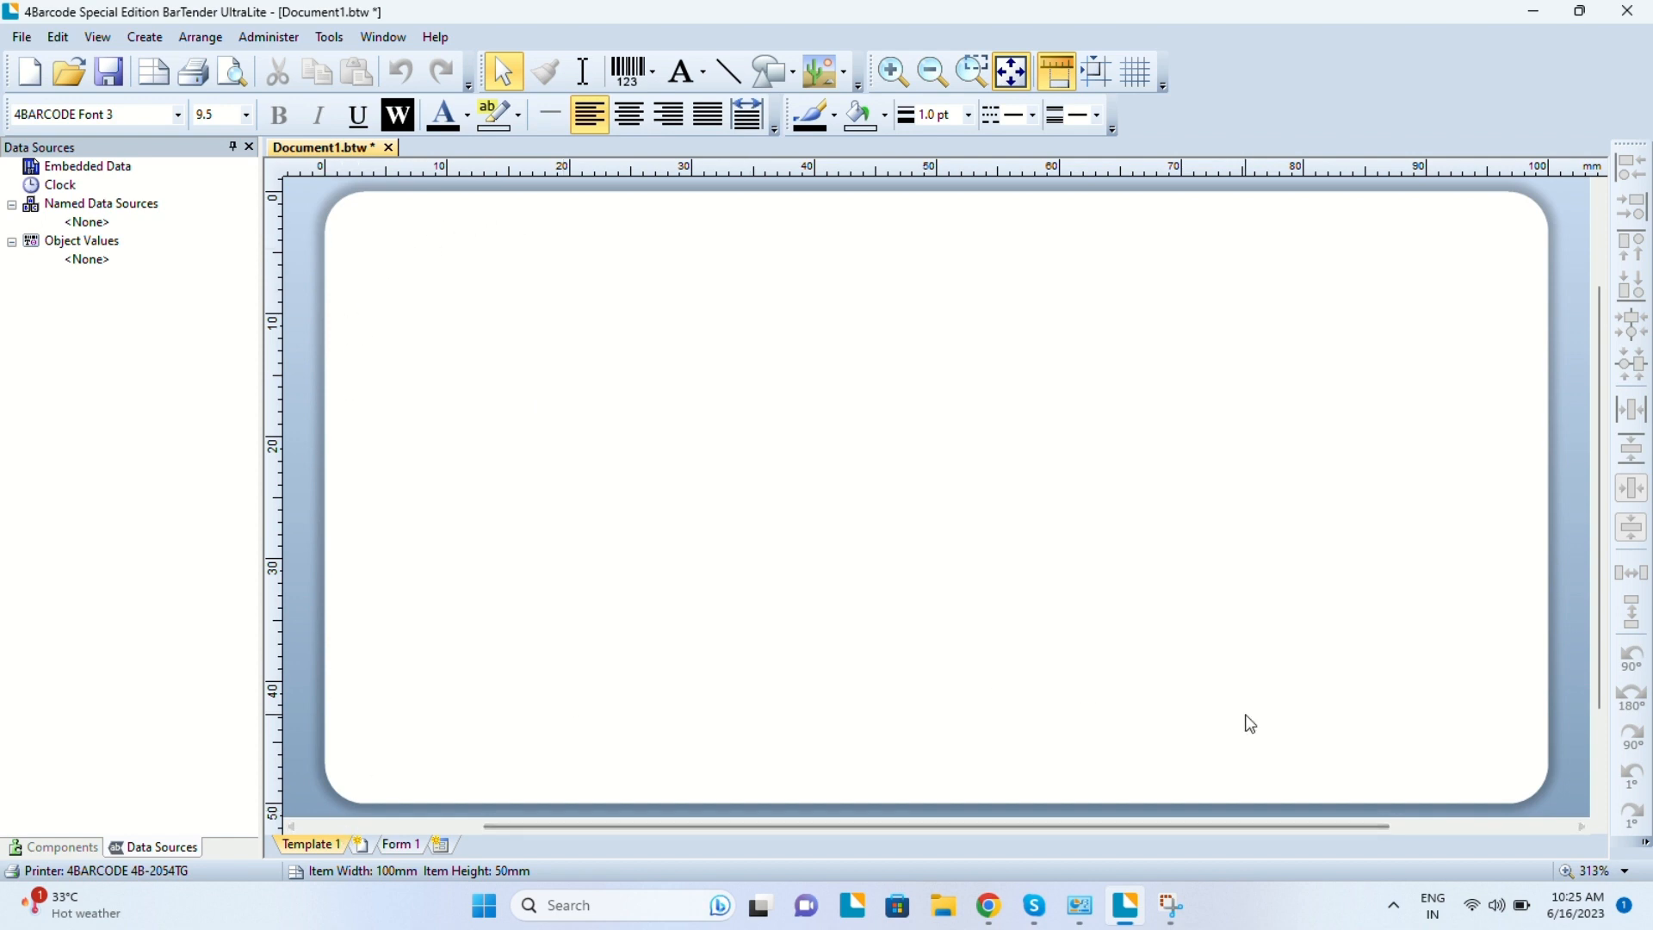
{"action": "mouse_move", "coordinate": [1058, 360]}
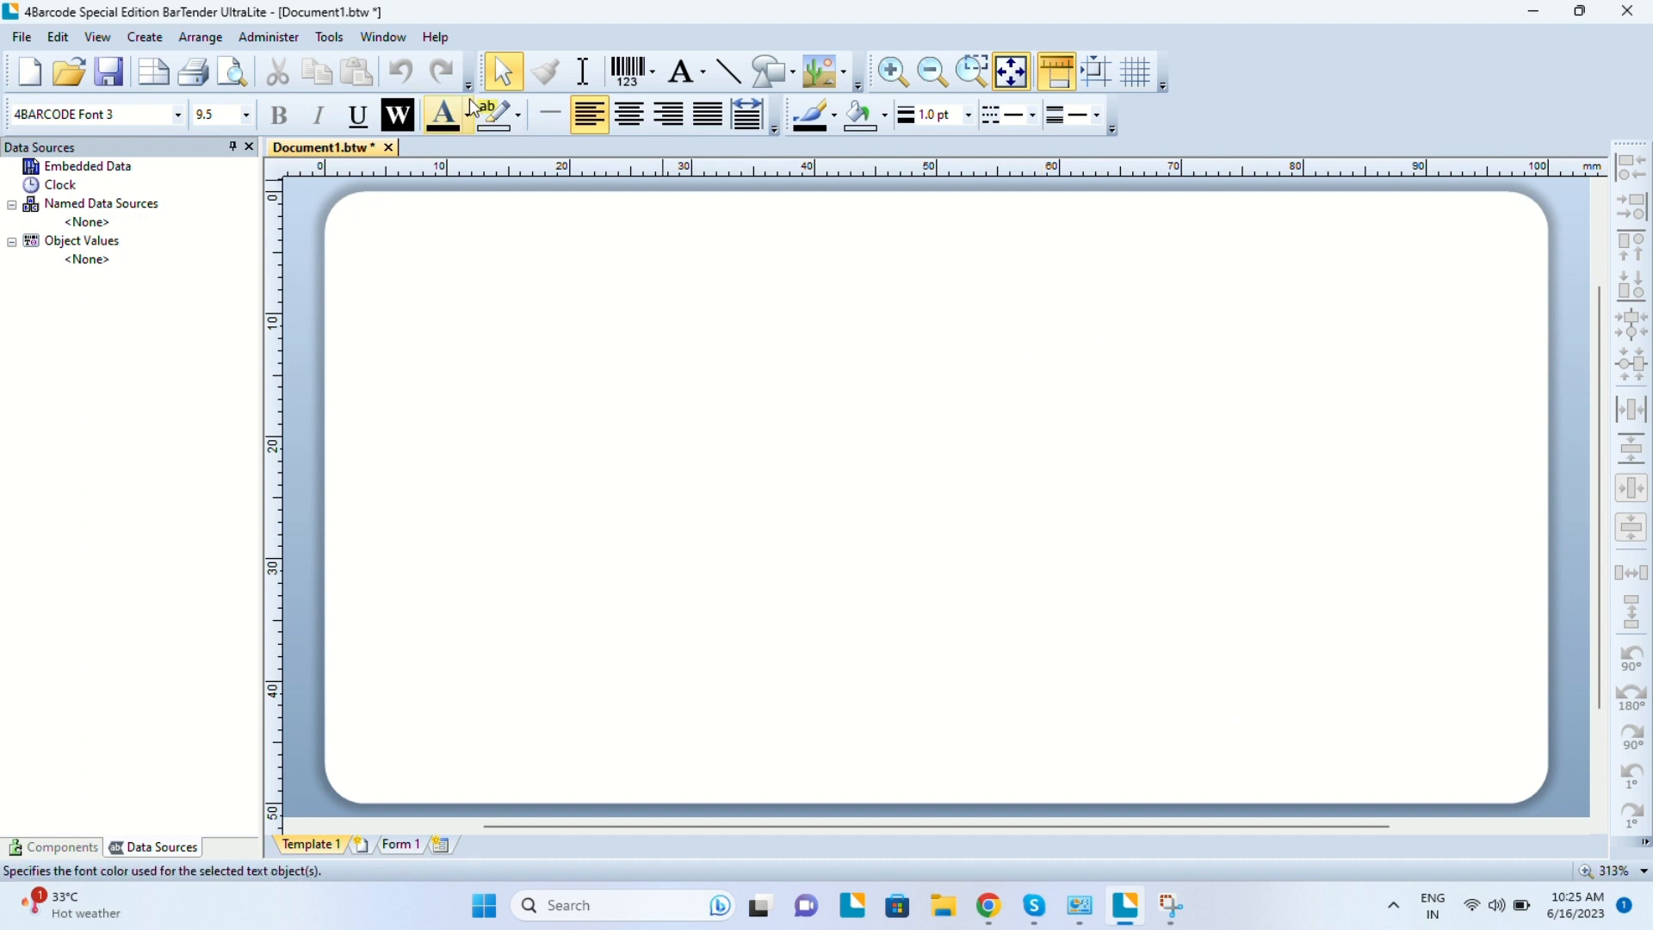
{"action": "mouse_move", "coordinate": [627, 72]}
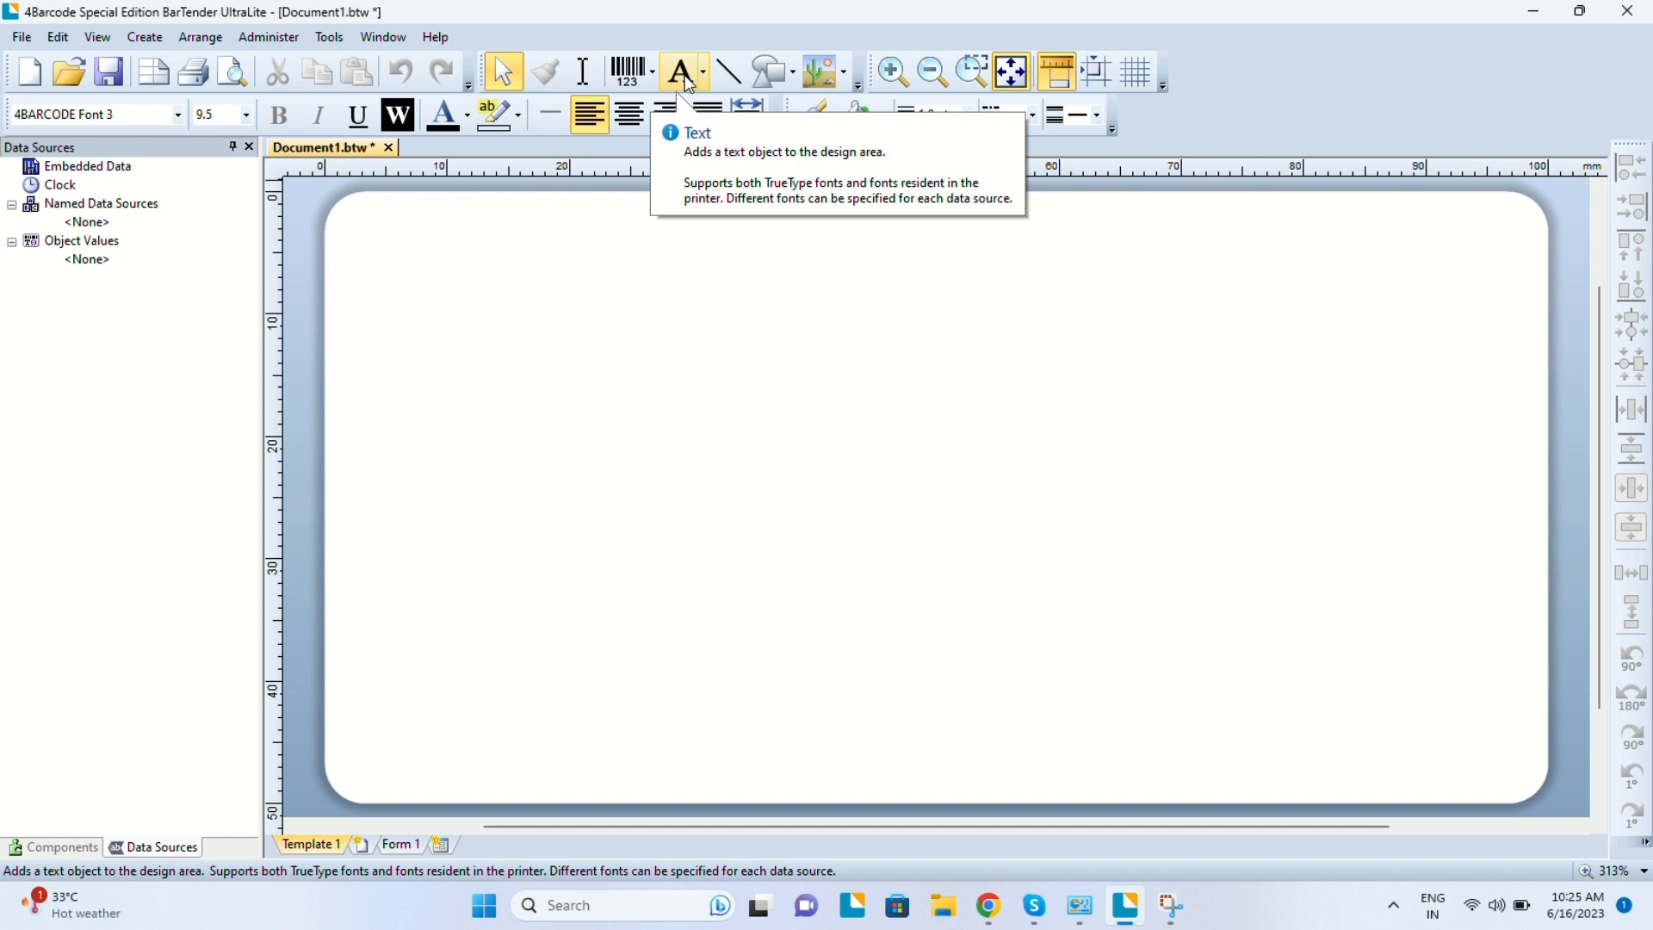
{"action": "mouse_move", "coordinate": [725, 73]}
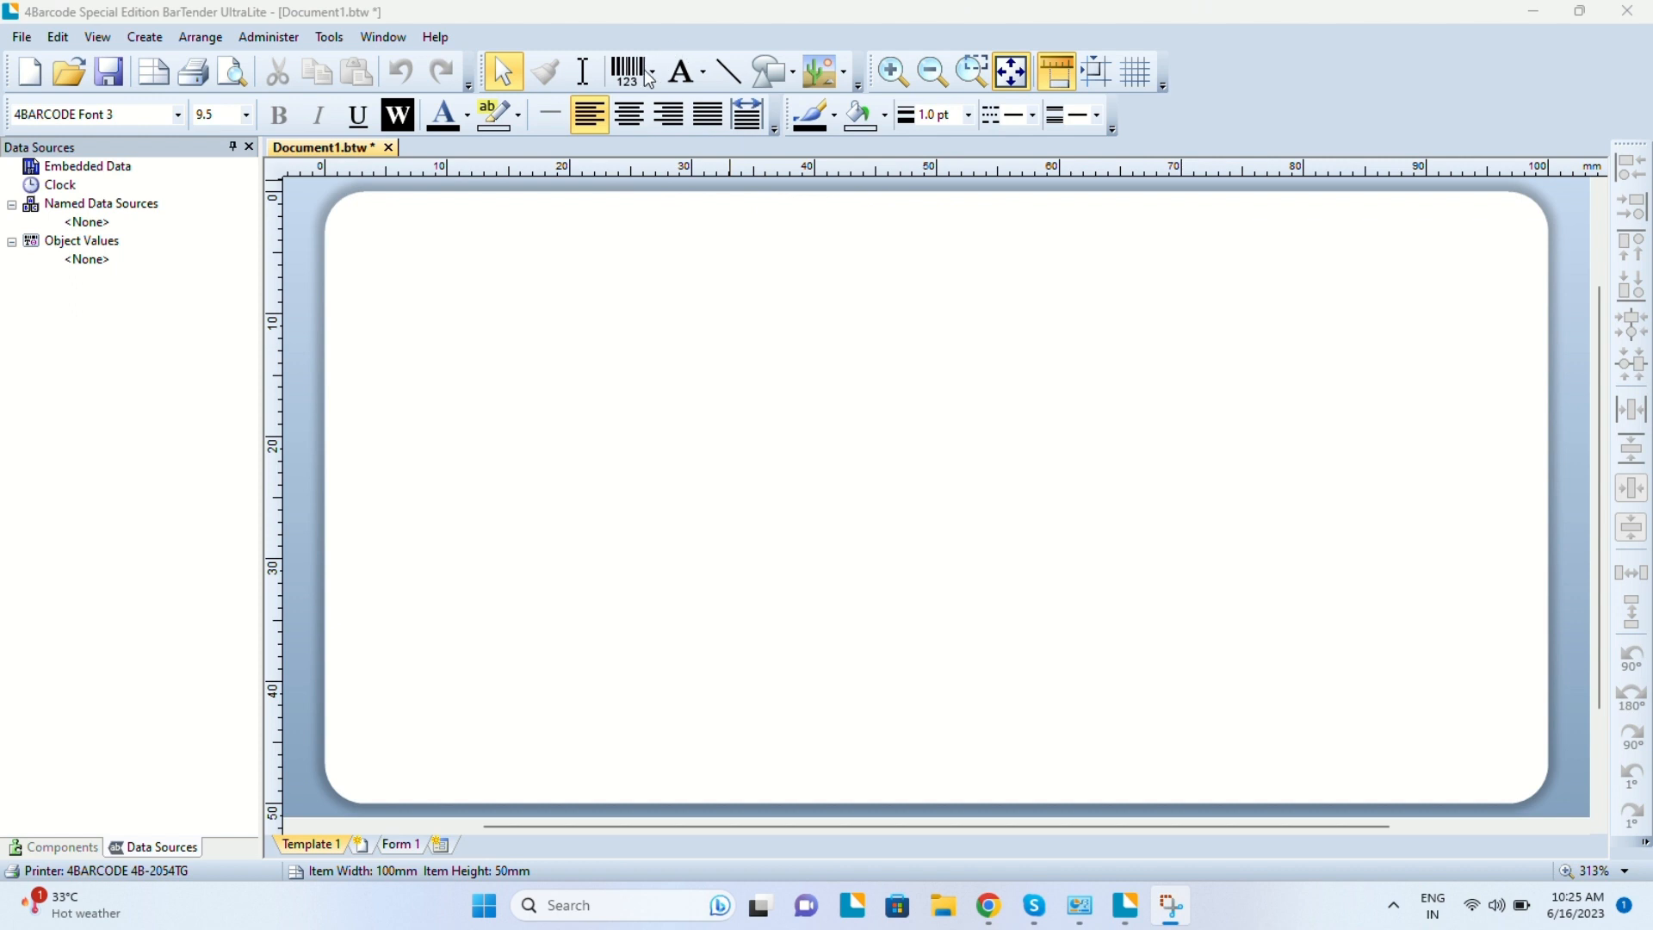
{"action": "left_click", "coordinate": [678, 71]}
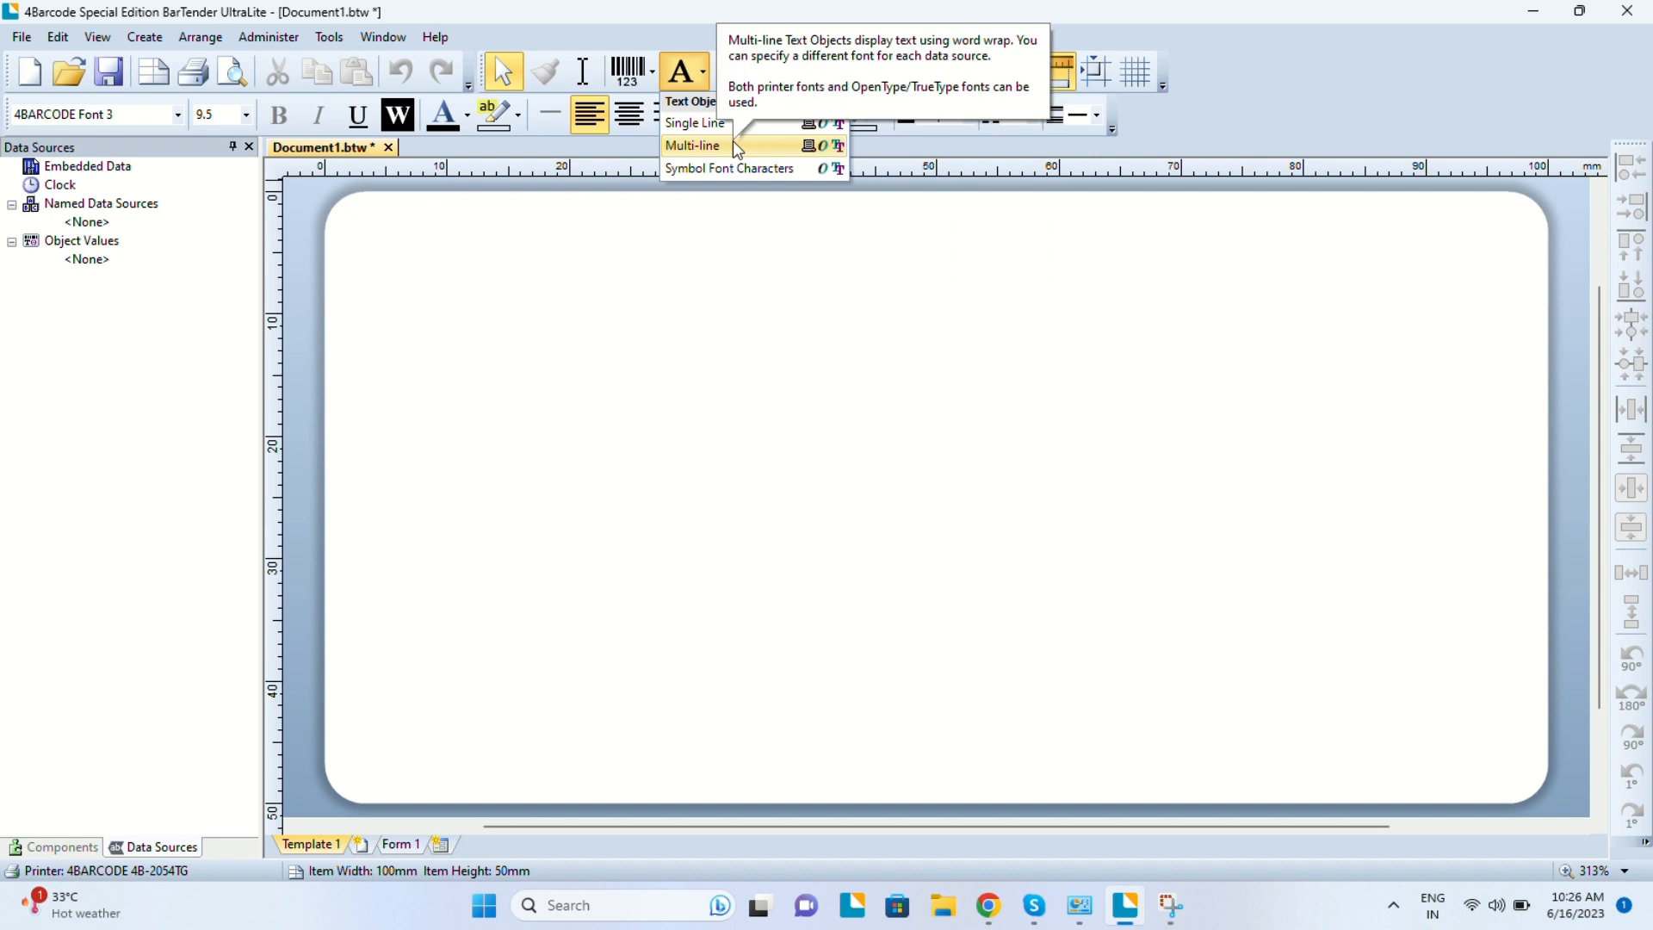
Add a multi-line 'Sample Text' object in bold 24 pt Arial and centre it horizontally on the label.
{"action": "left_click", "coordinate": [692, 145]}
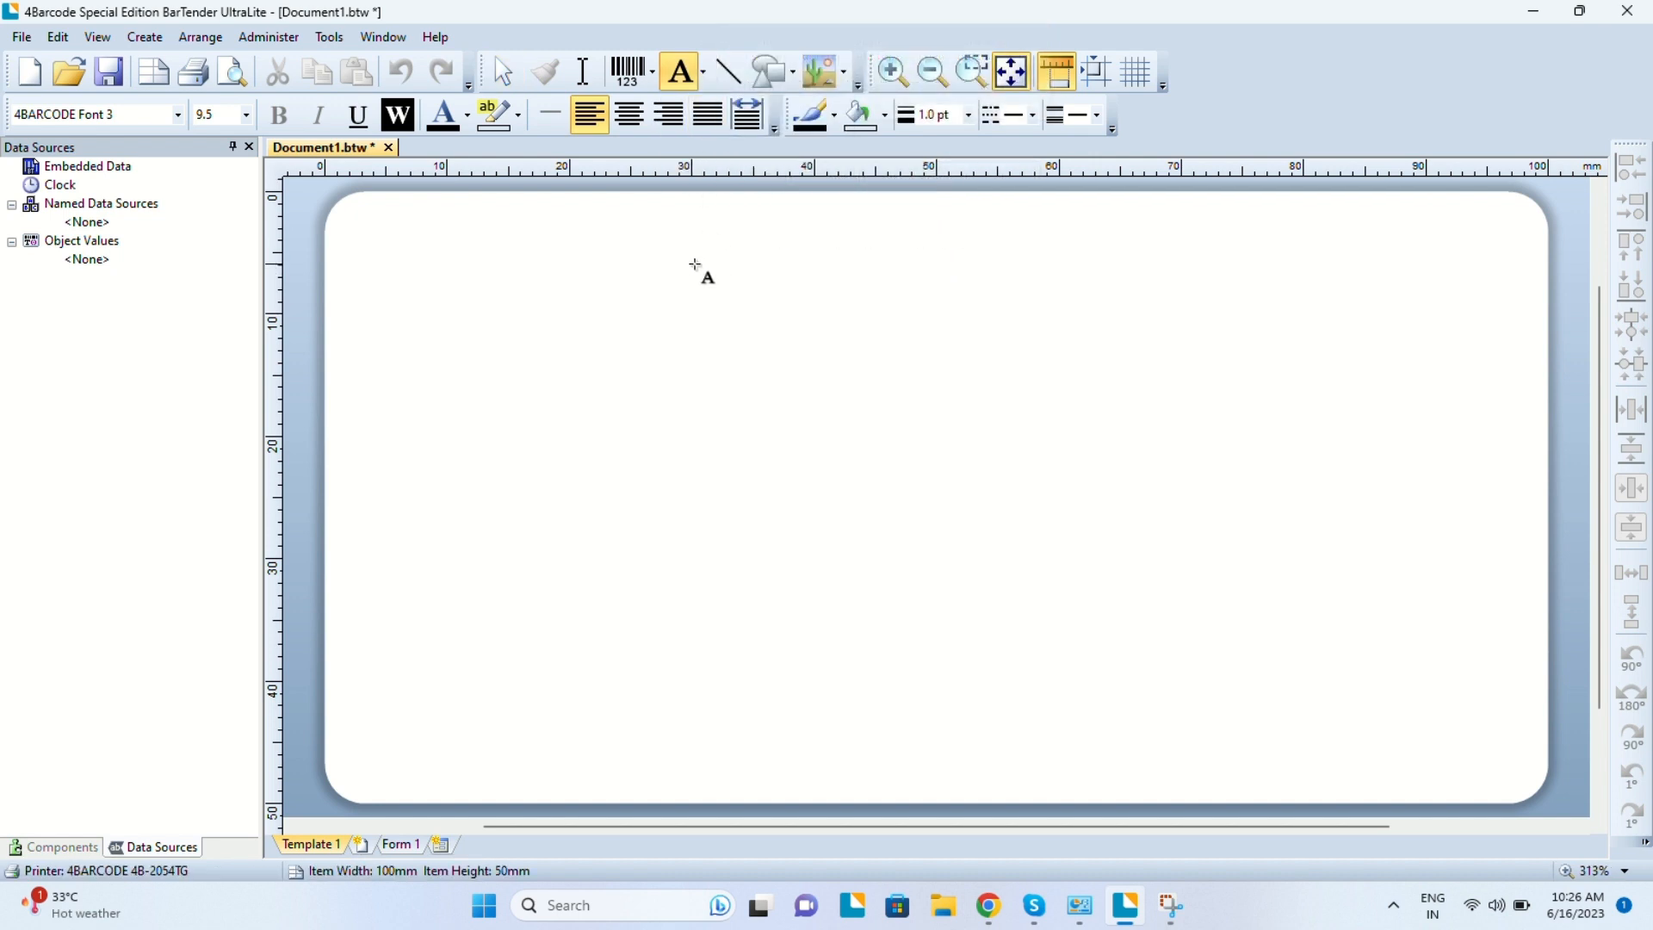
{"action": "mouse_move", "coordinate": [589, 264]}
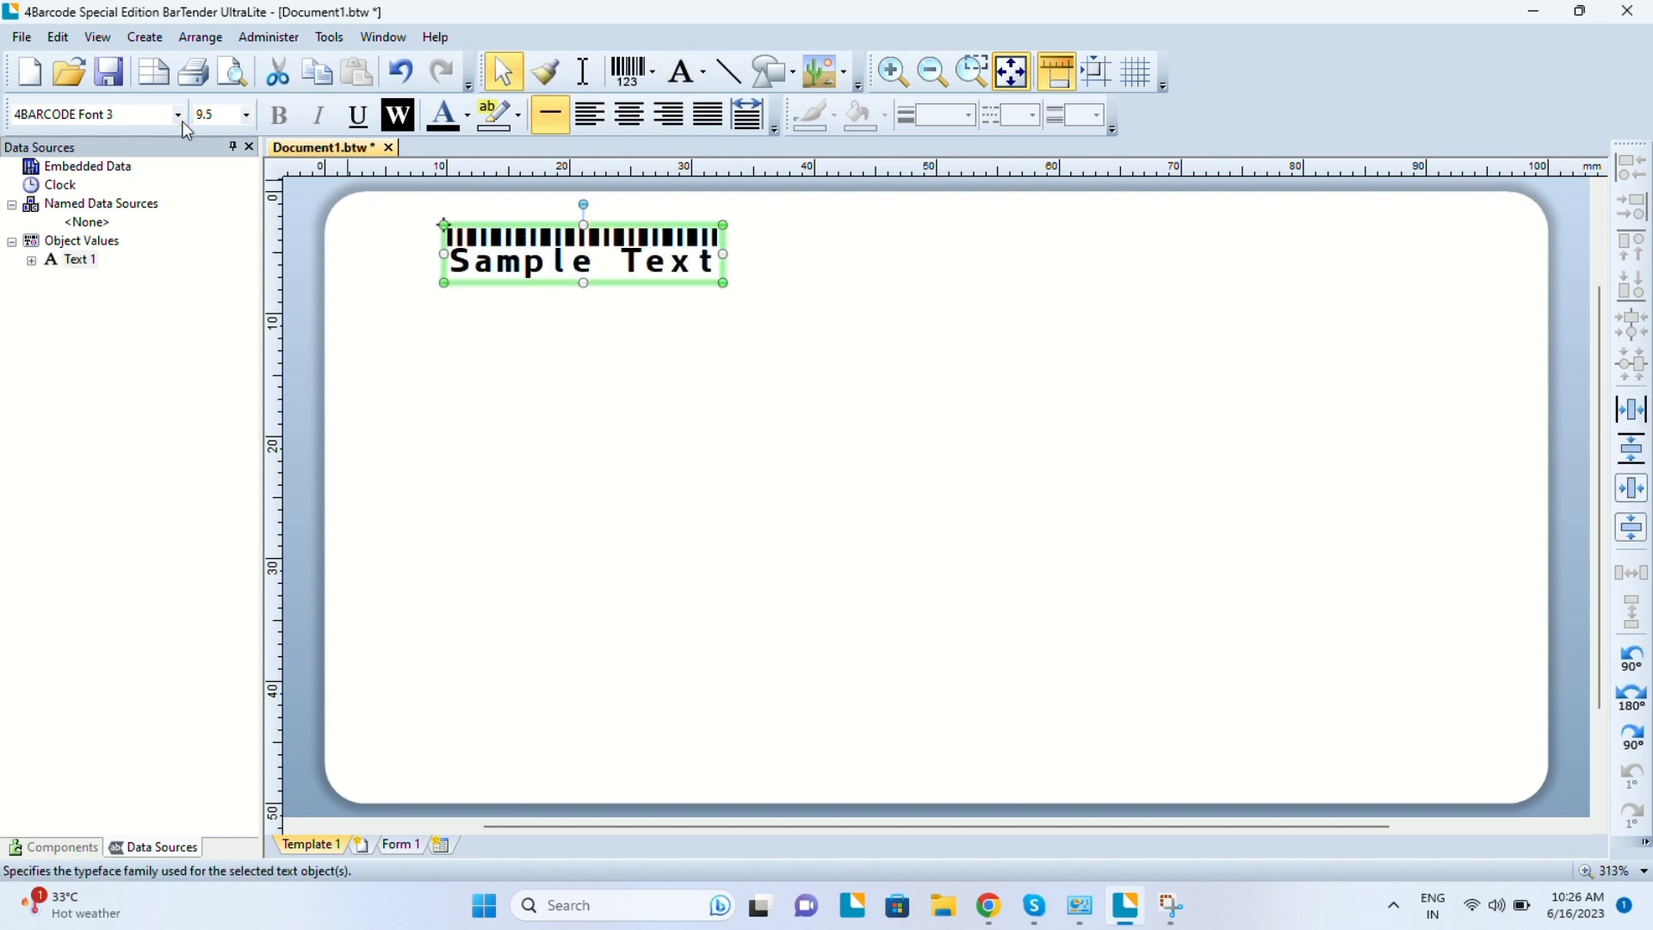
{"action": "left_click", "coordinate": [176, 114]}
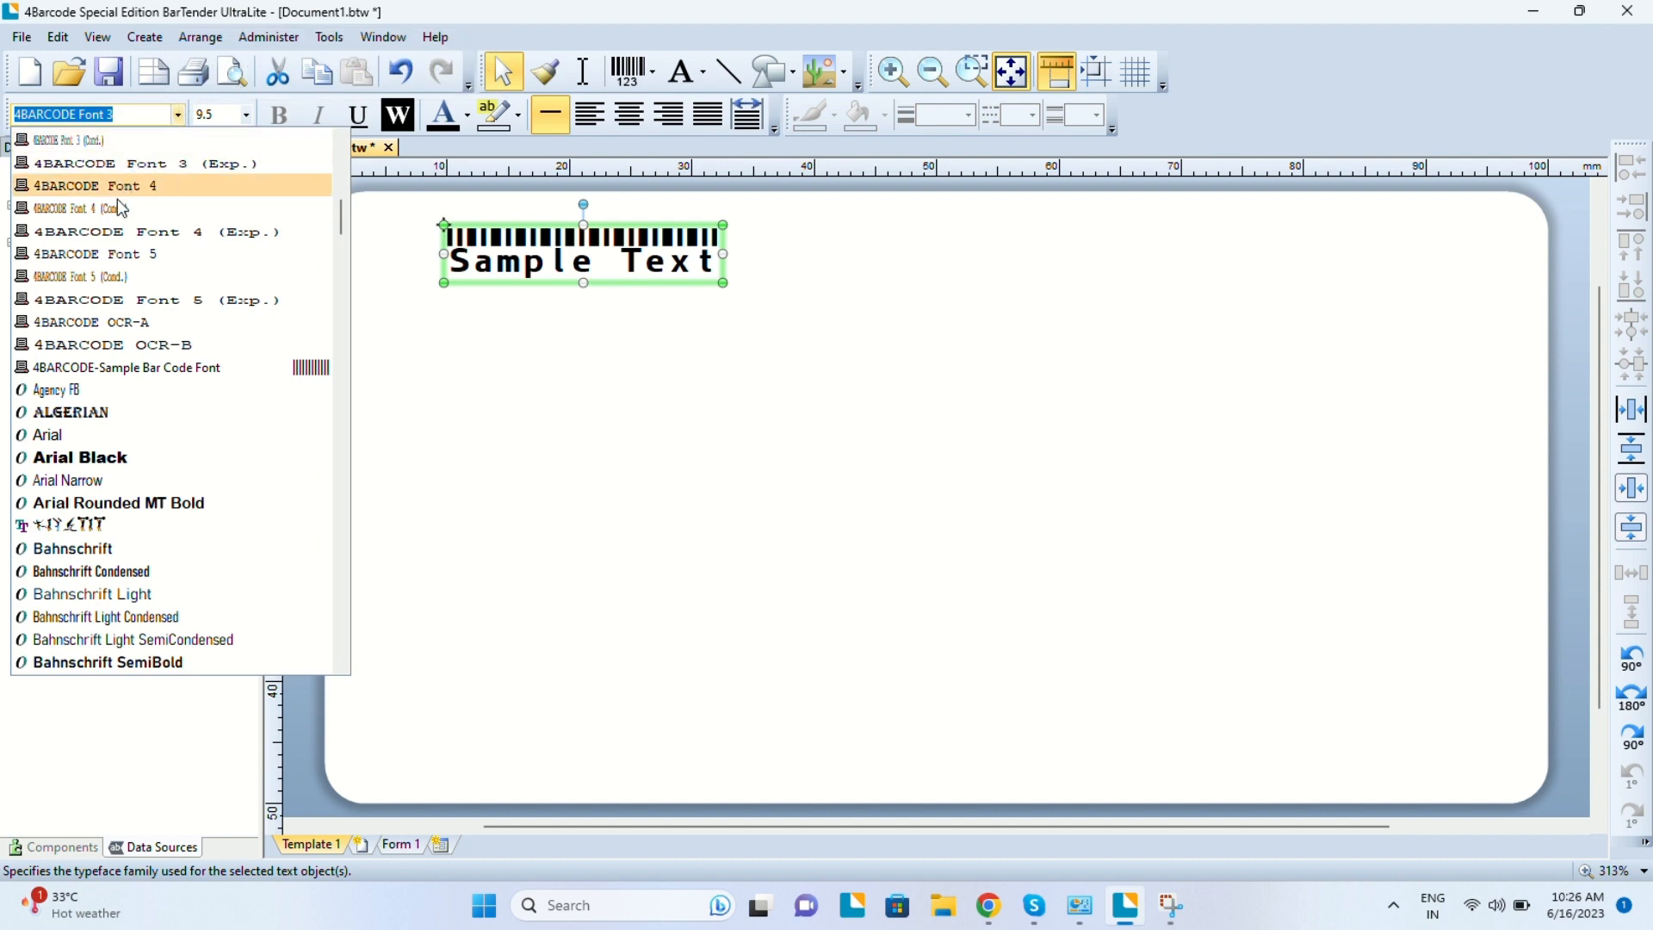
{"action": "mouse_move", "coordinate": [48, 434]}
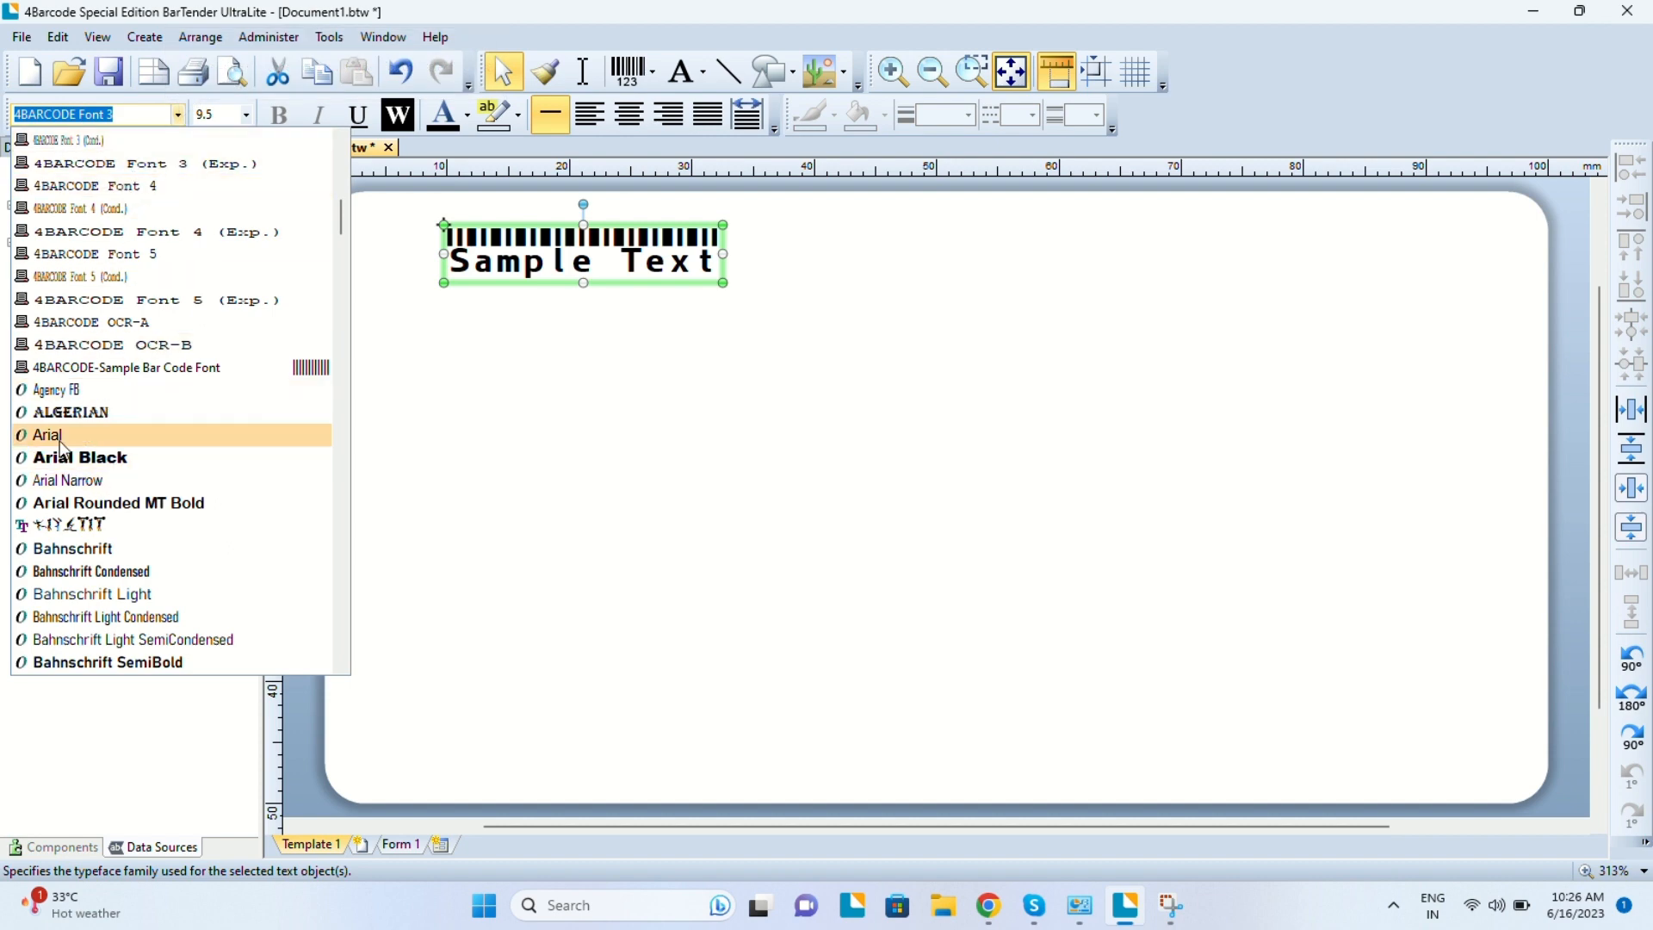
{"action": "left_click", "coordinate": [49, 436]}
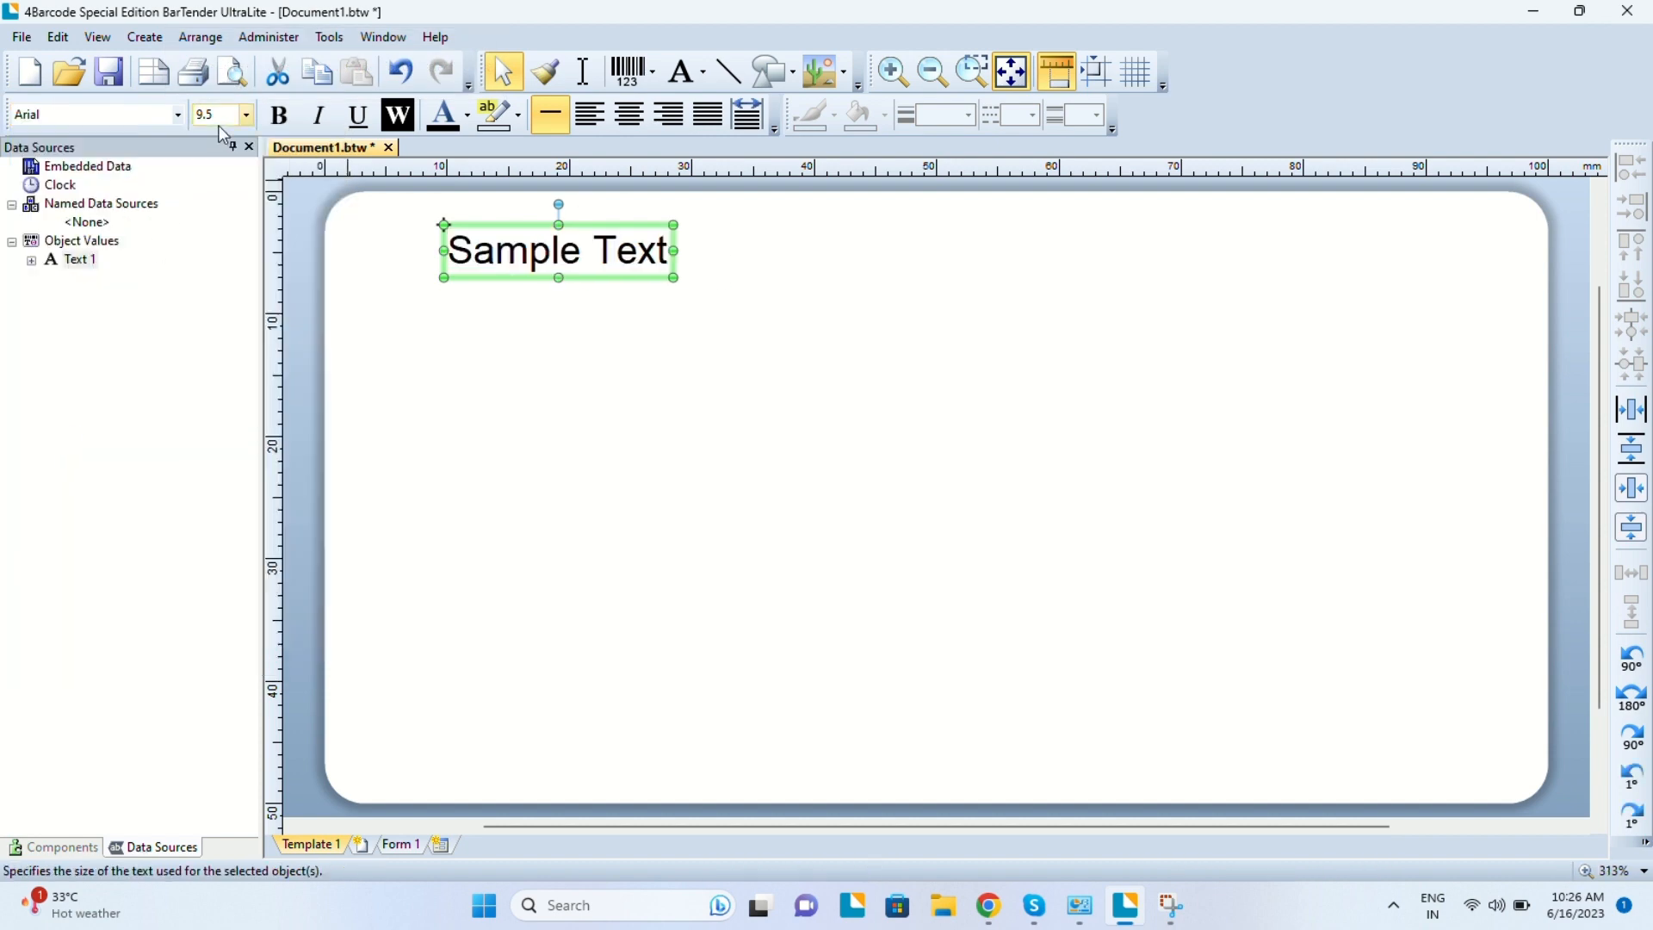
{"action": "left_click", "coordinate": [248, 116]}
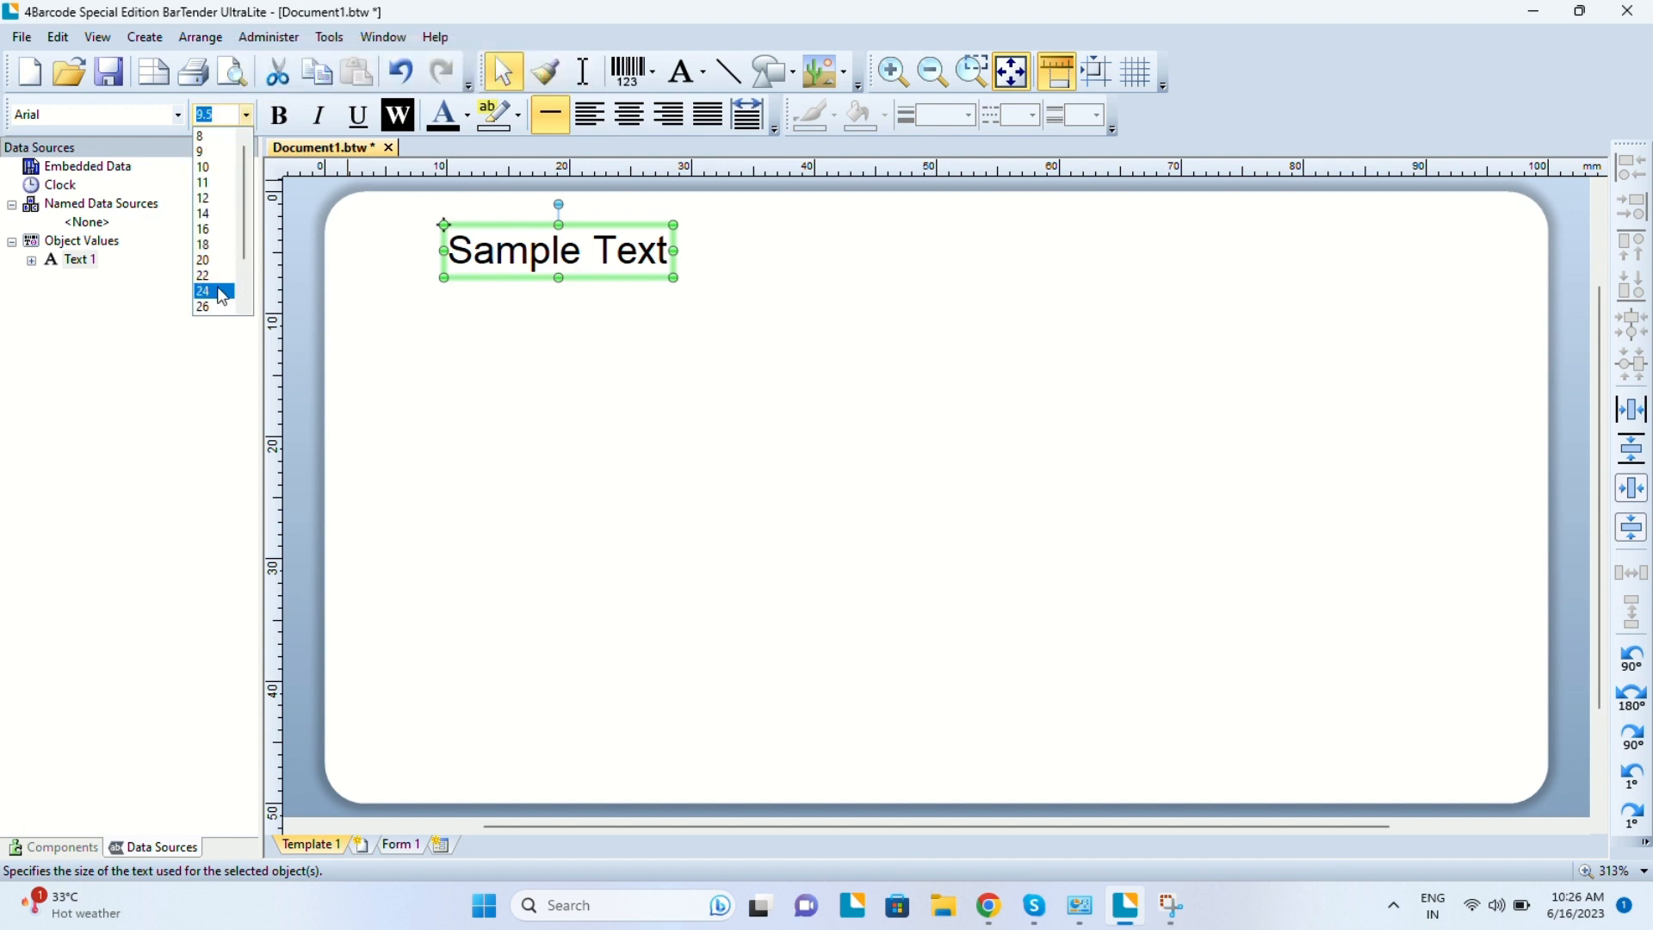
{"action": "left_click", "coordinate": [200, 291]}
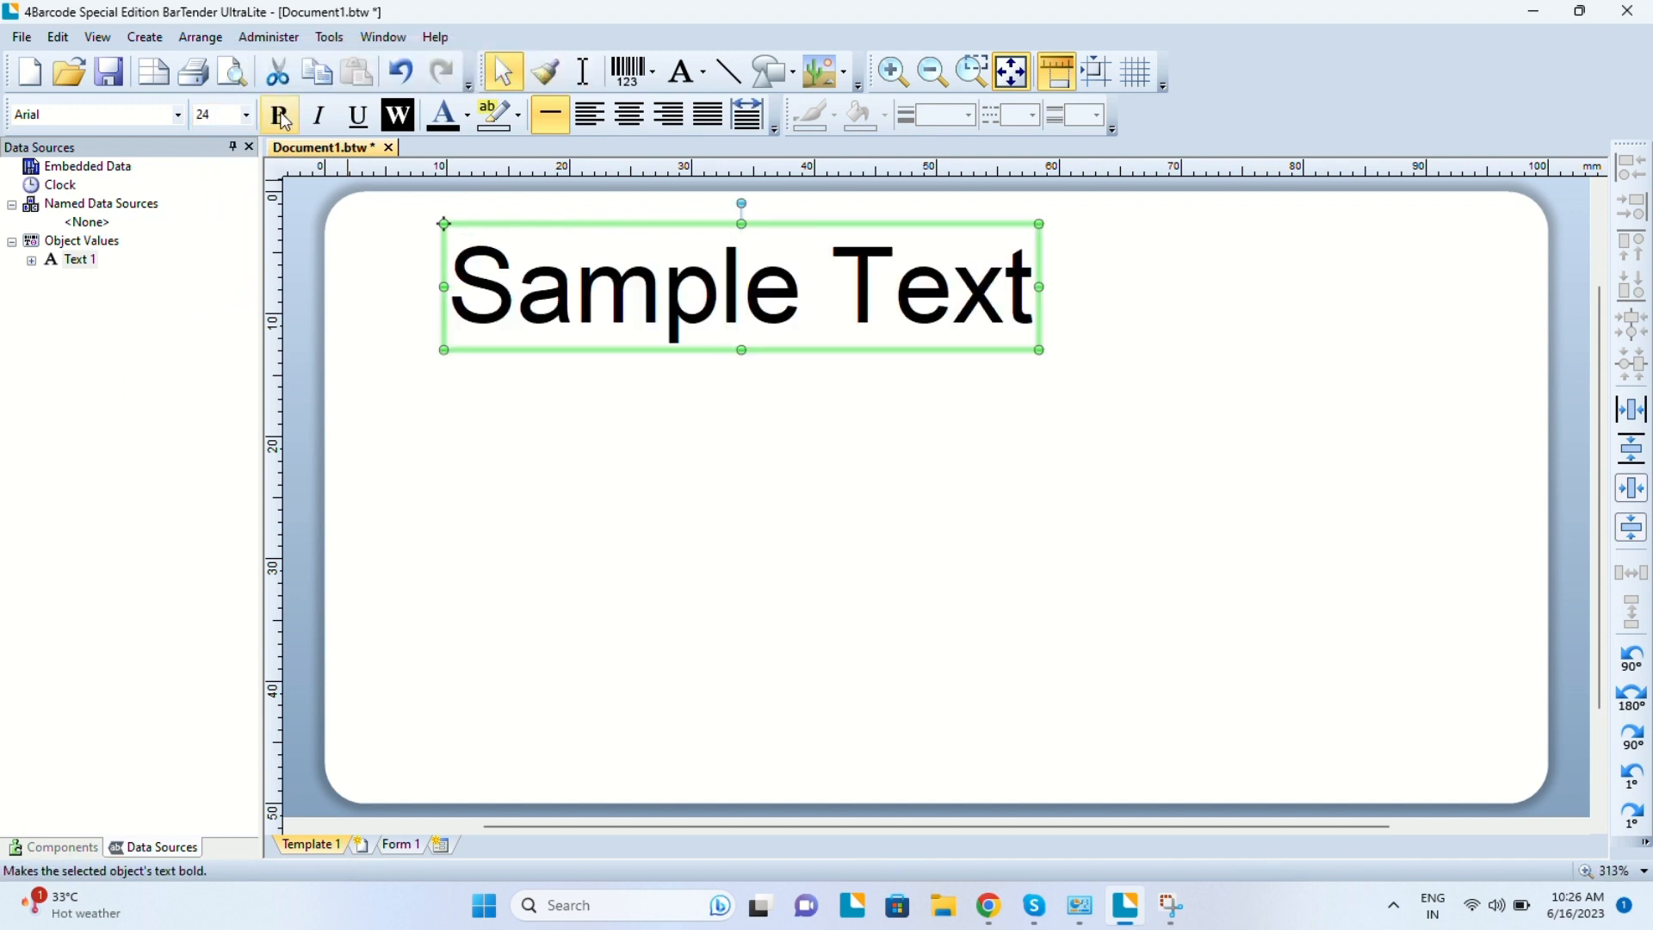
{"action": "left_click", "coordinate": [279, 115]}
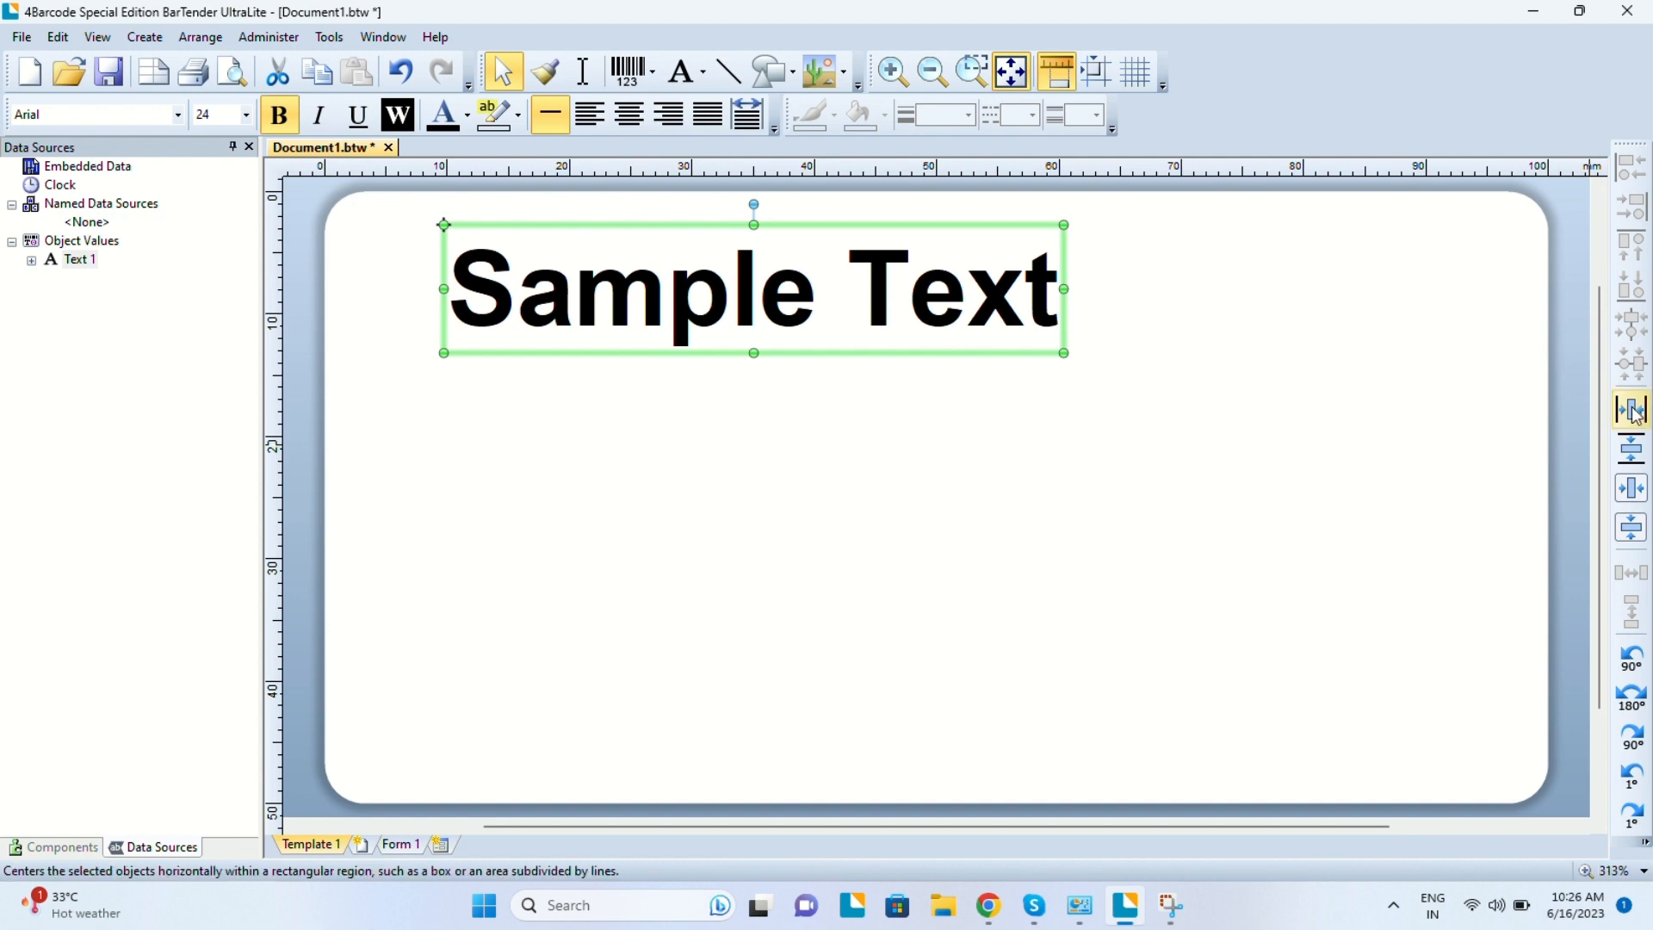
{"action": "left_click", "coordinate": [1629, 448]}
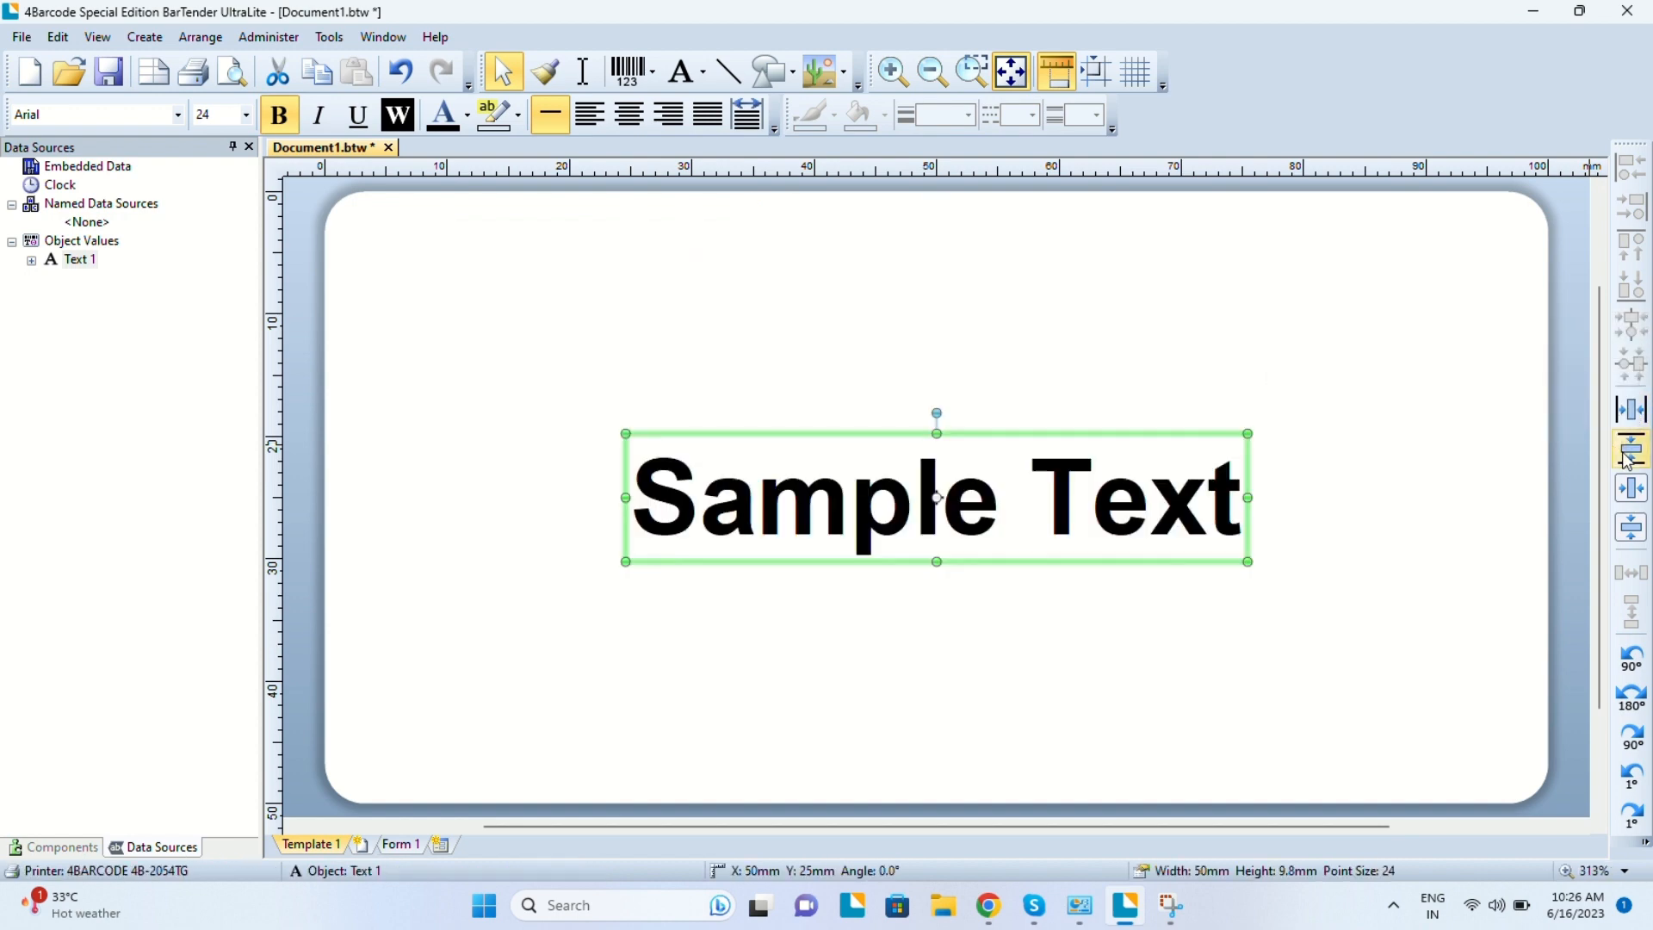
{"action": "mouse_move", "coordinate": [1025, 434]}
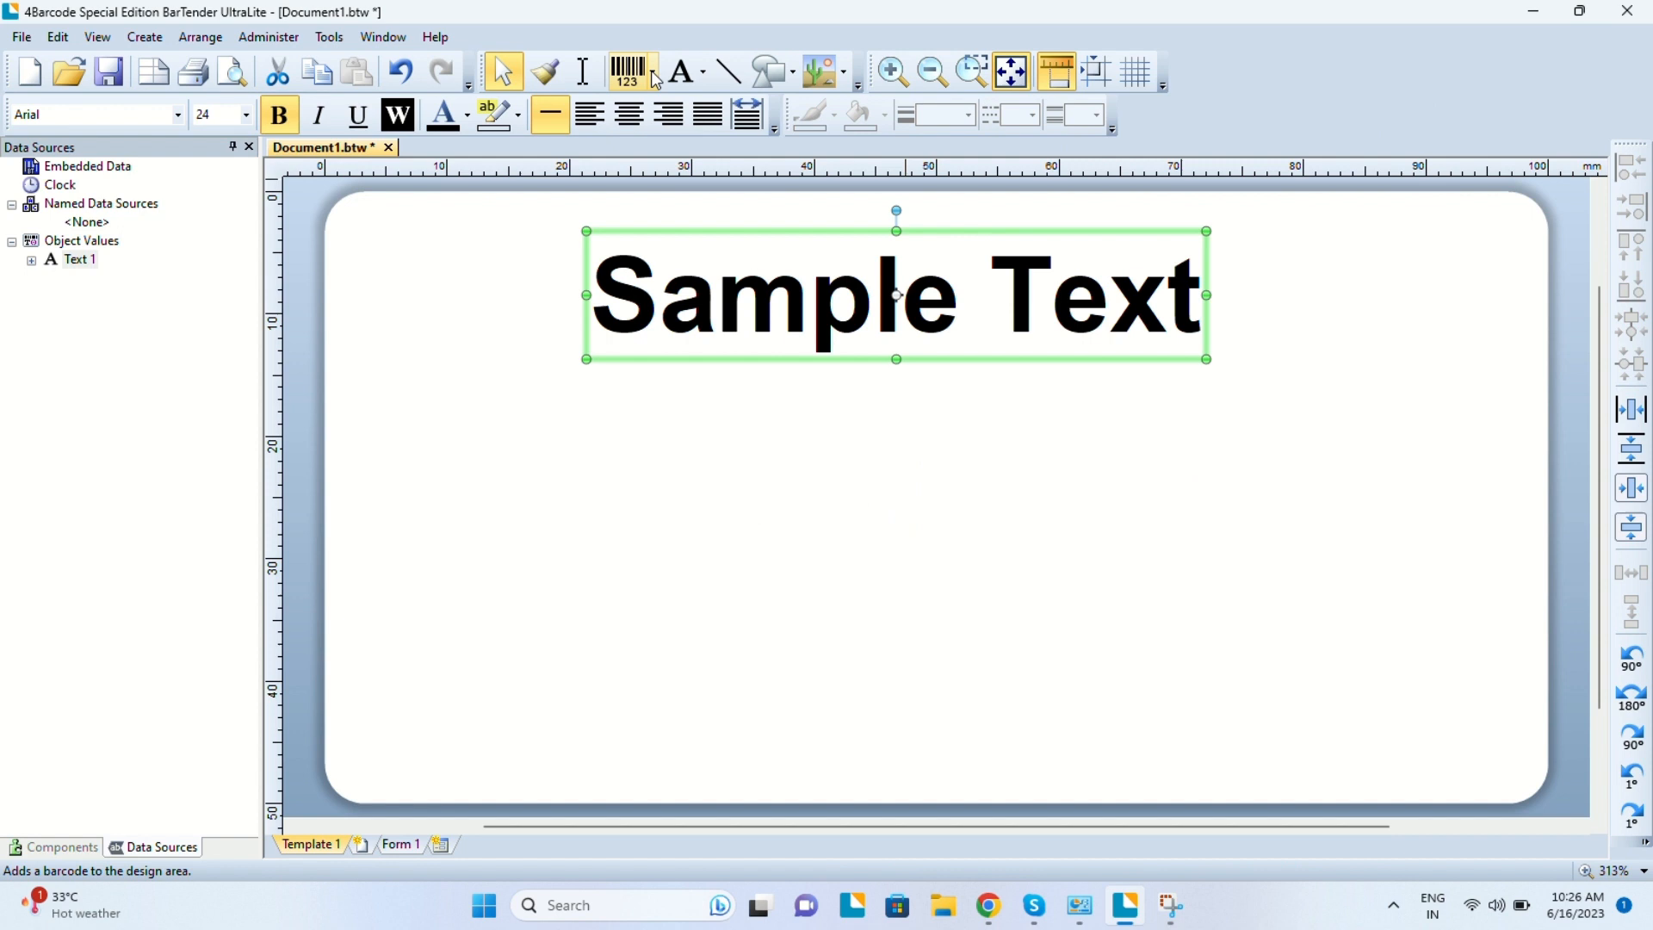
Show the list of barcode types to pick Code 128.
{"action": "left_click", "coordinate": [652, 71]}
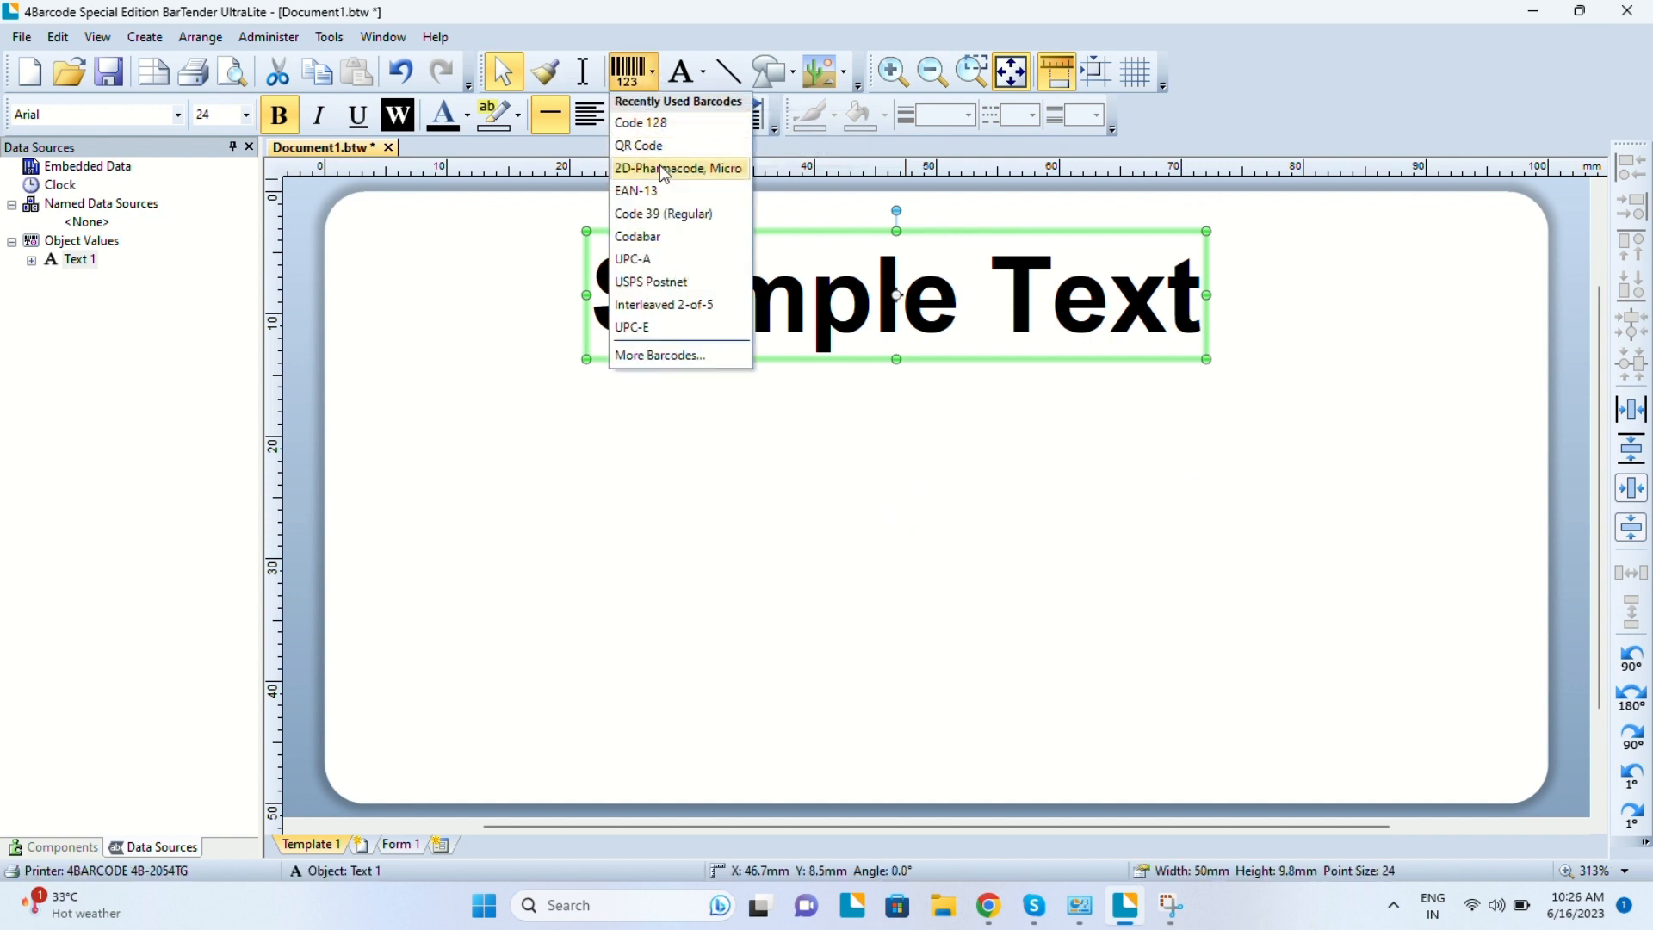
{"action": "mouse_move", "coordinate": [622, 116]}
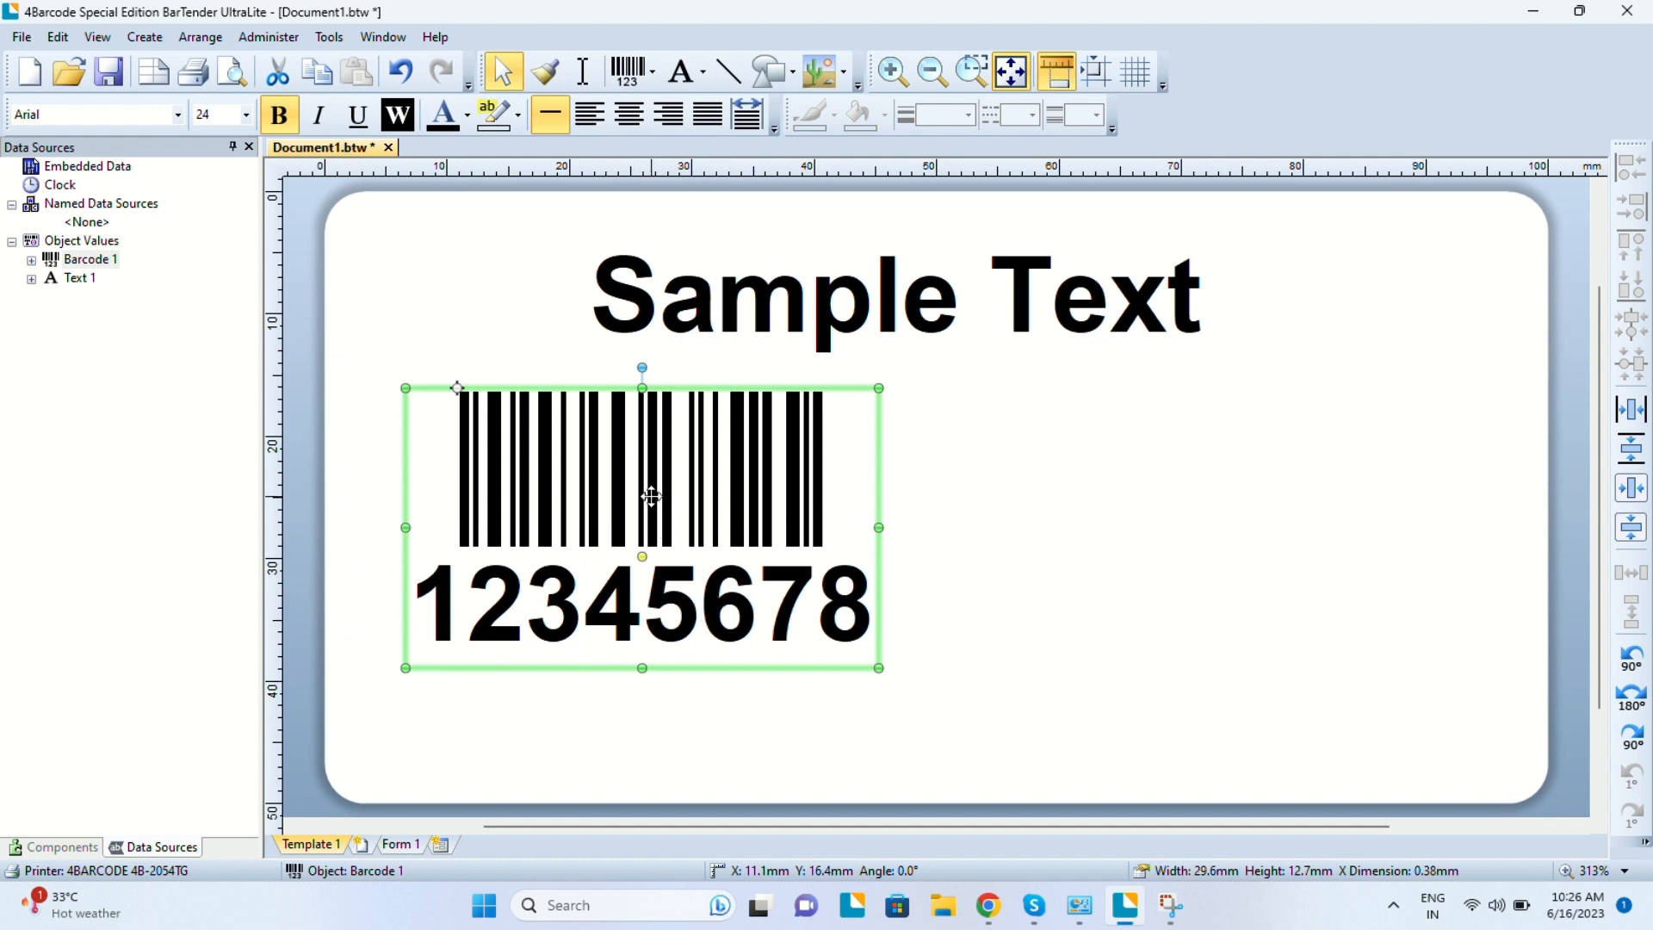
Replace the barcode's embedded data 12345678 with 'Dcode 421 Pro' and narrow it to the label's left.
{"action": "double_click", "coordinate": [642, 476]}
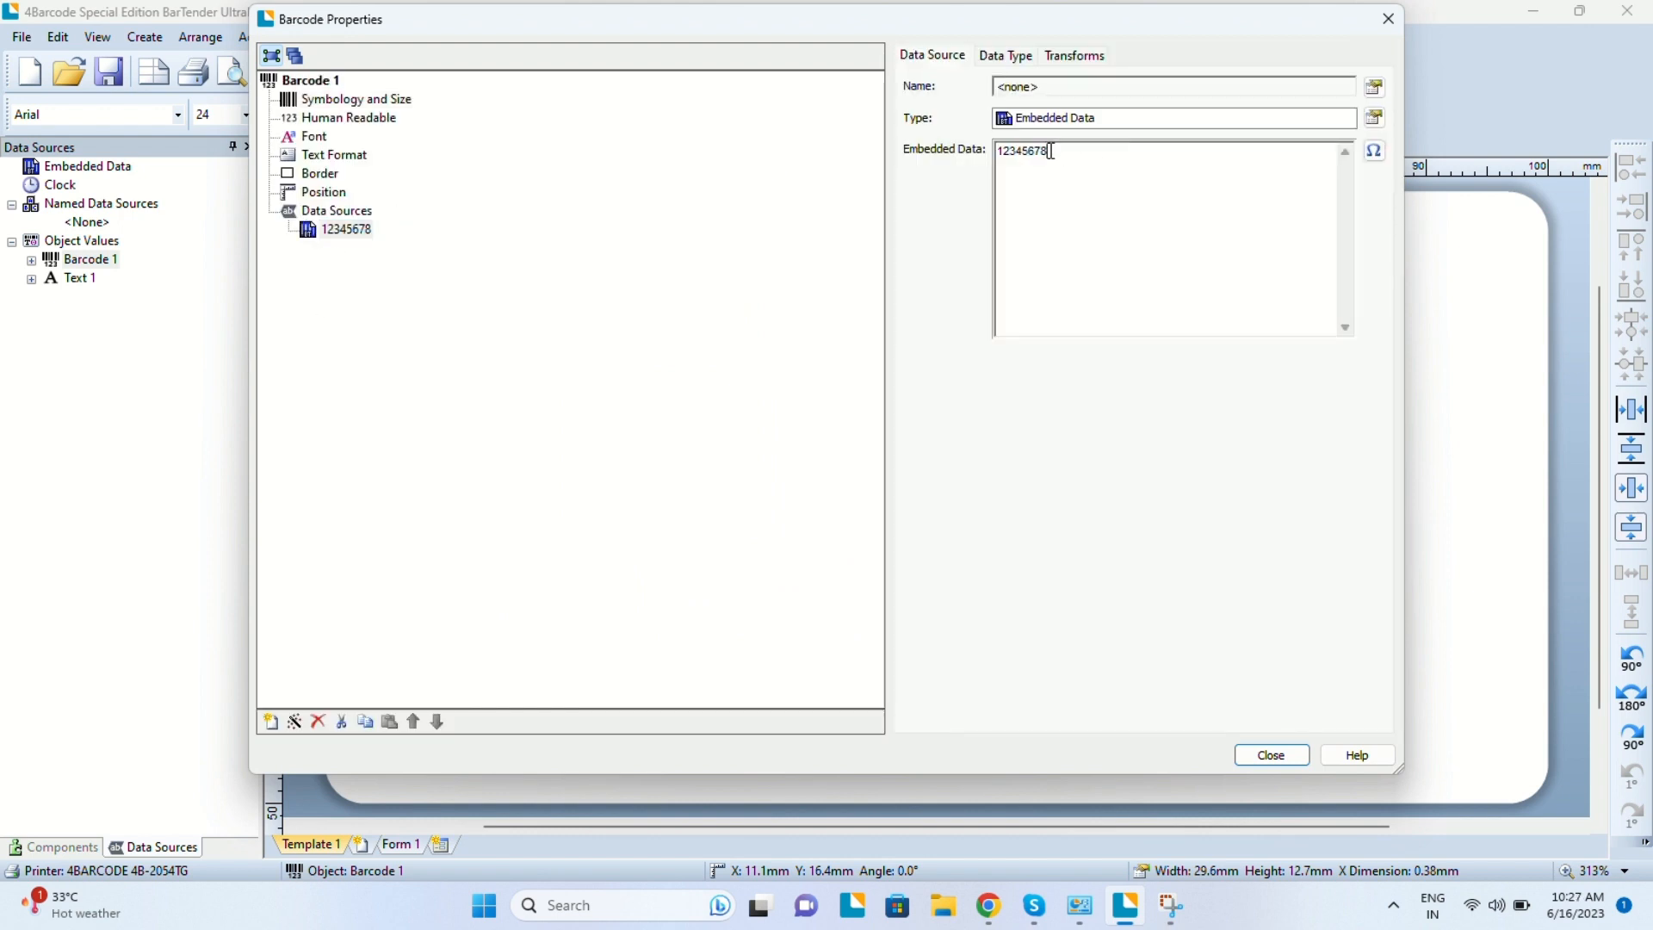
{"action": "key", "text": "Backspace"}
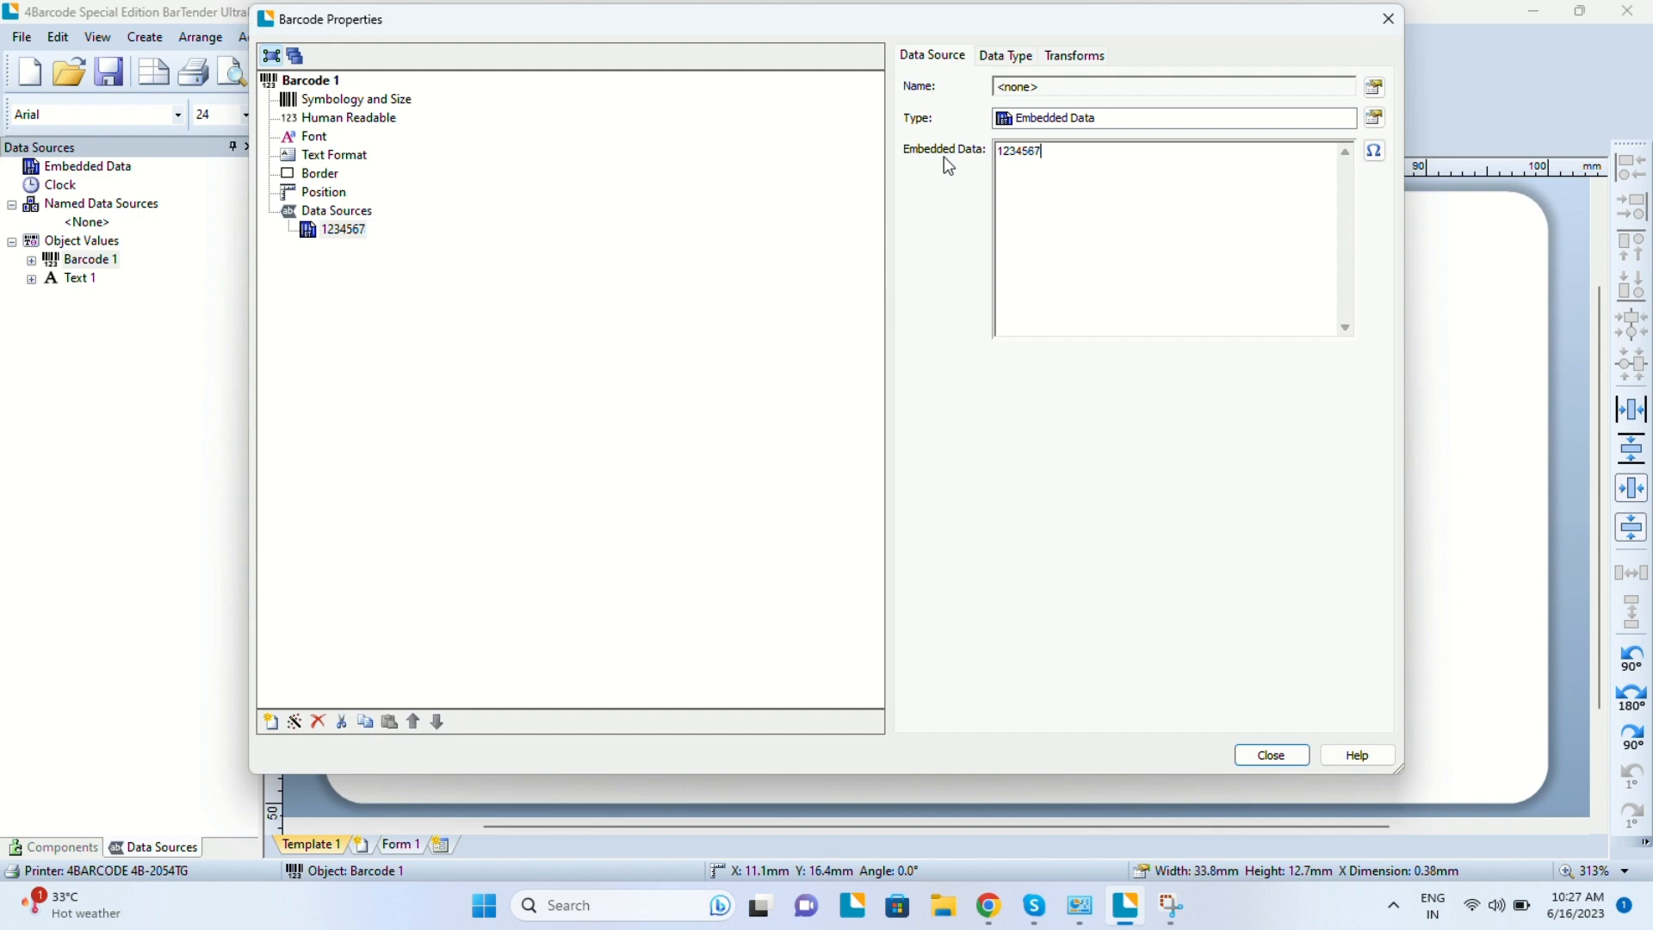
{"action": "type", "text": "D"}
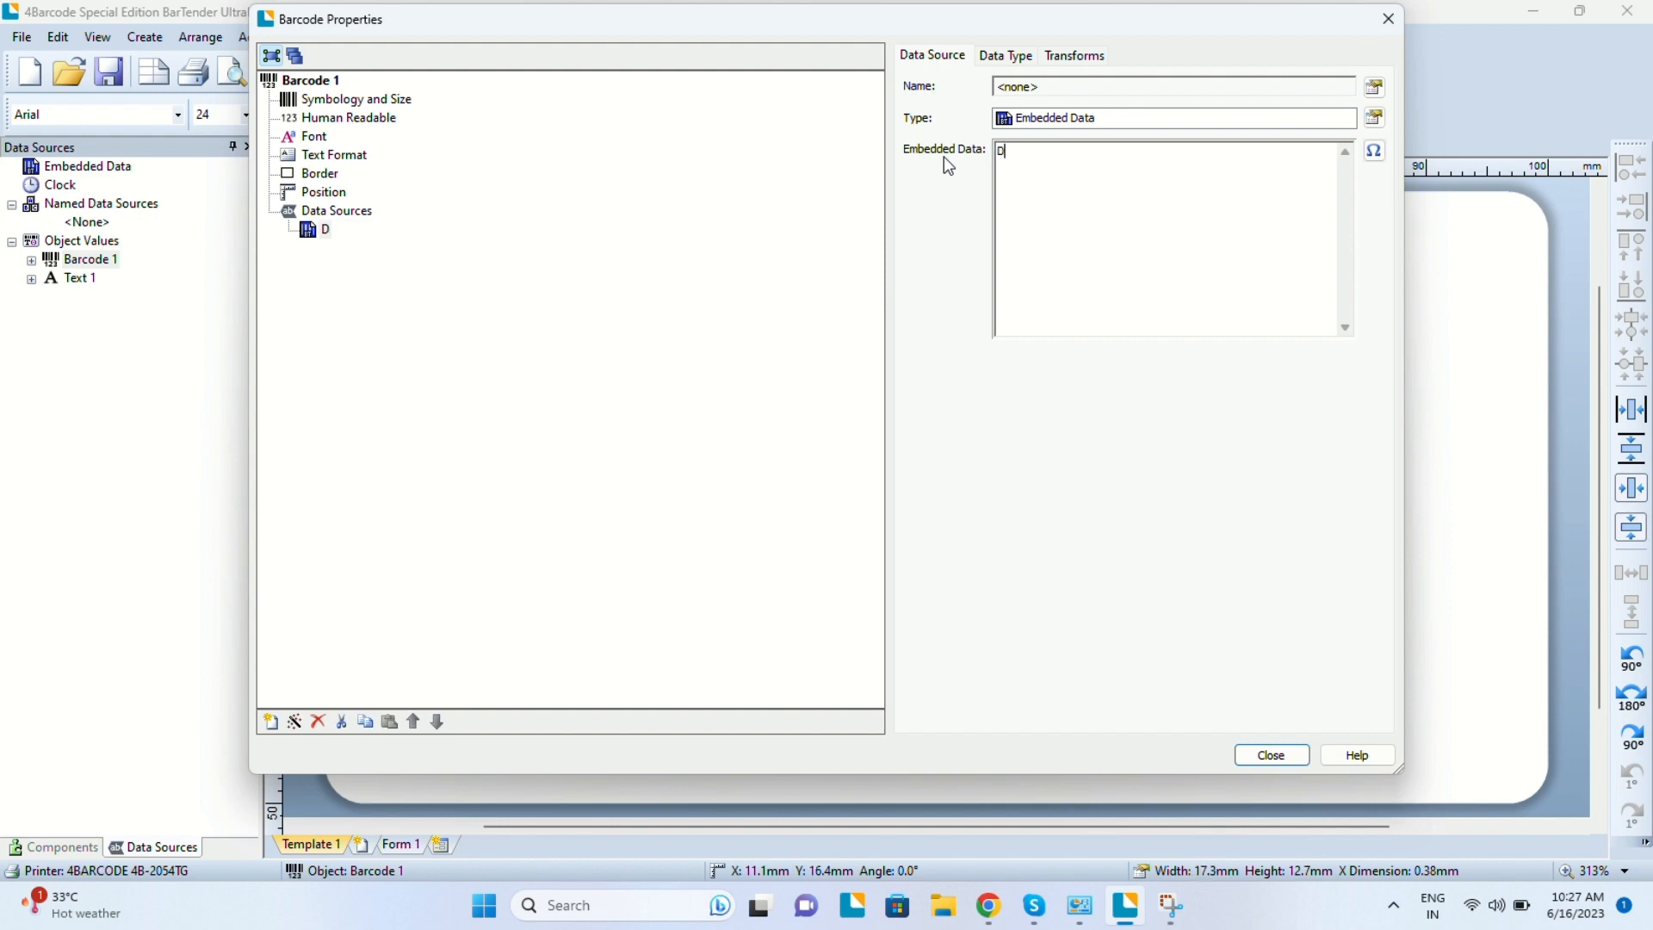
{"action": "type", "text": "code 421 P"}
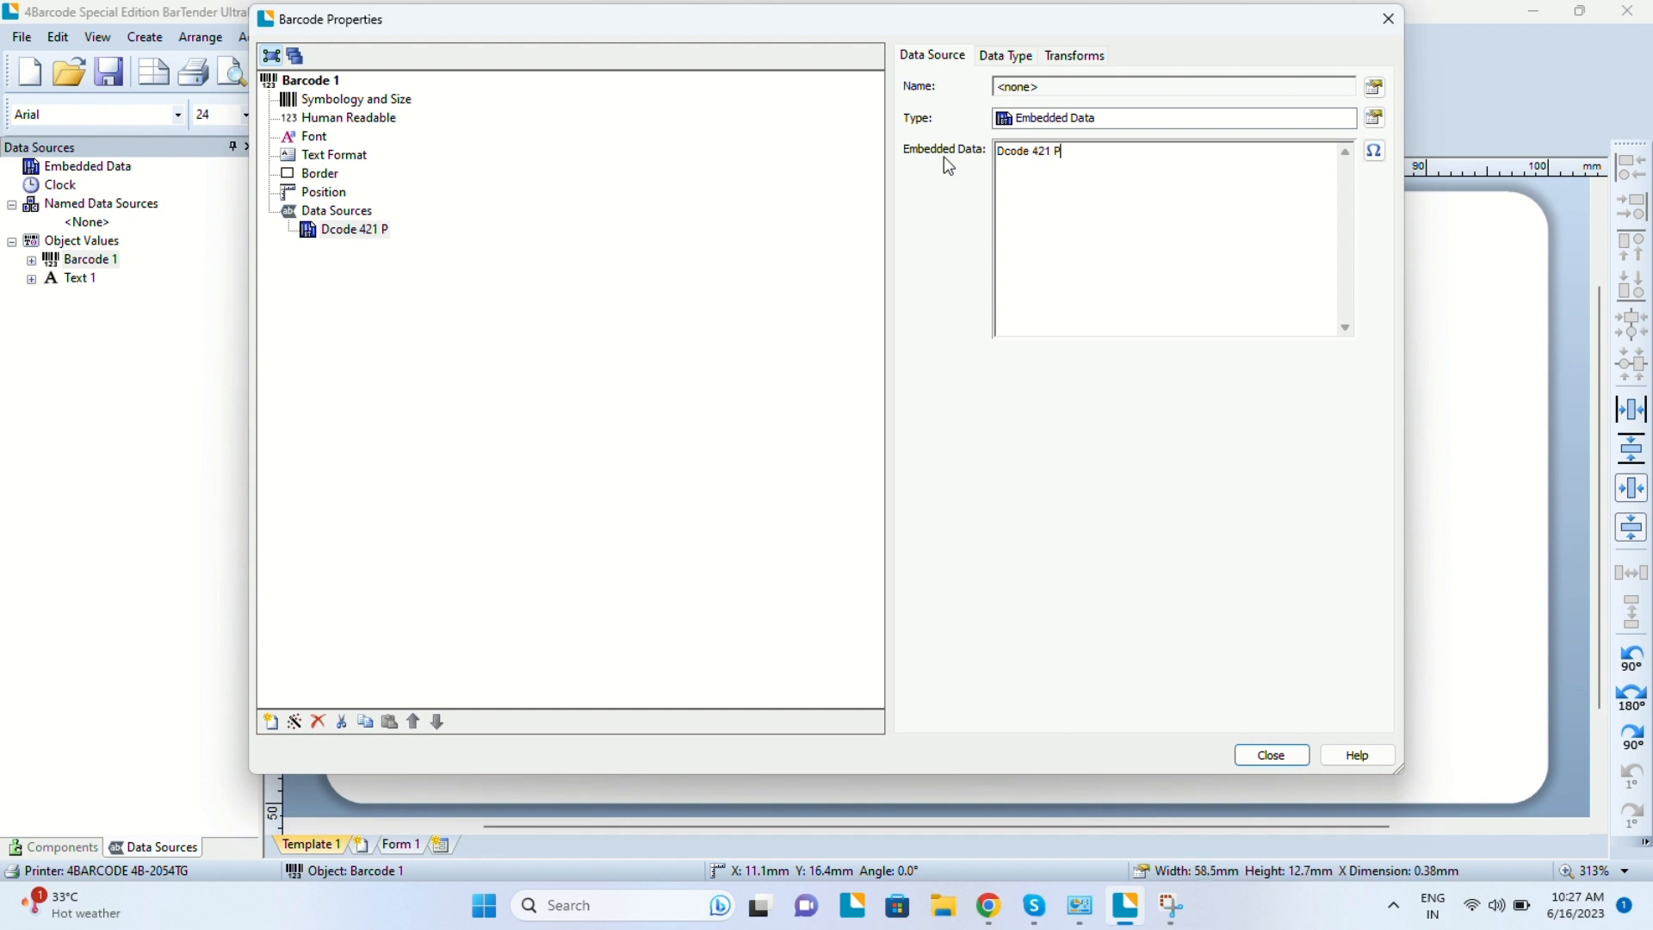
{"action": "type", "text": "ro"}
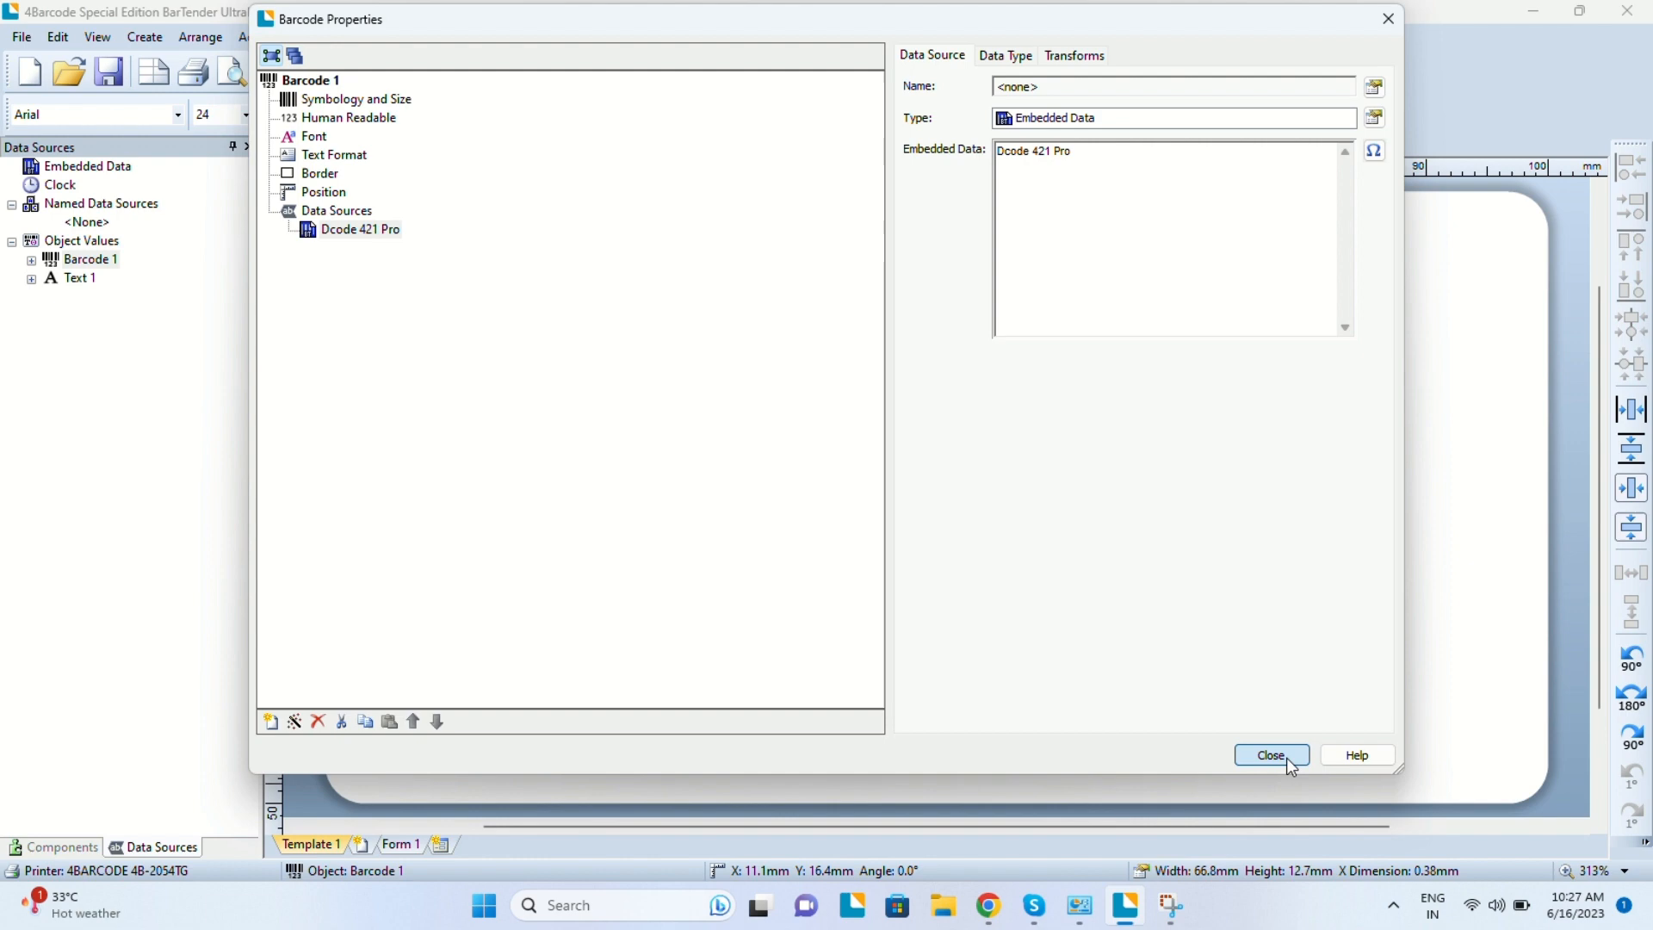
{"action": "left_click", "coordinate": [1271, 755]}
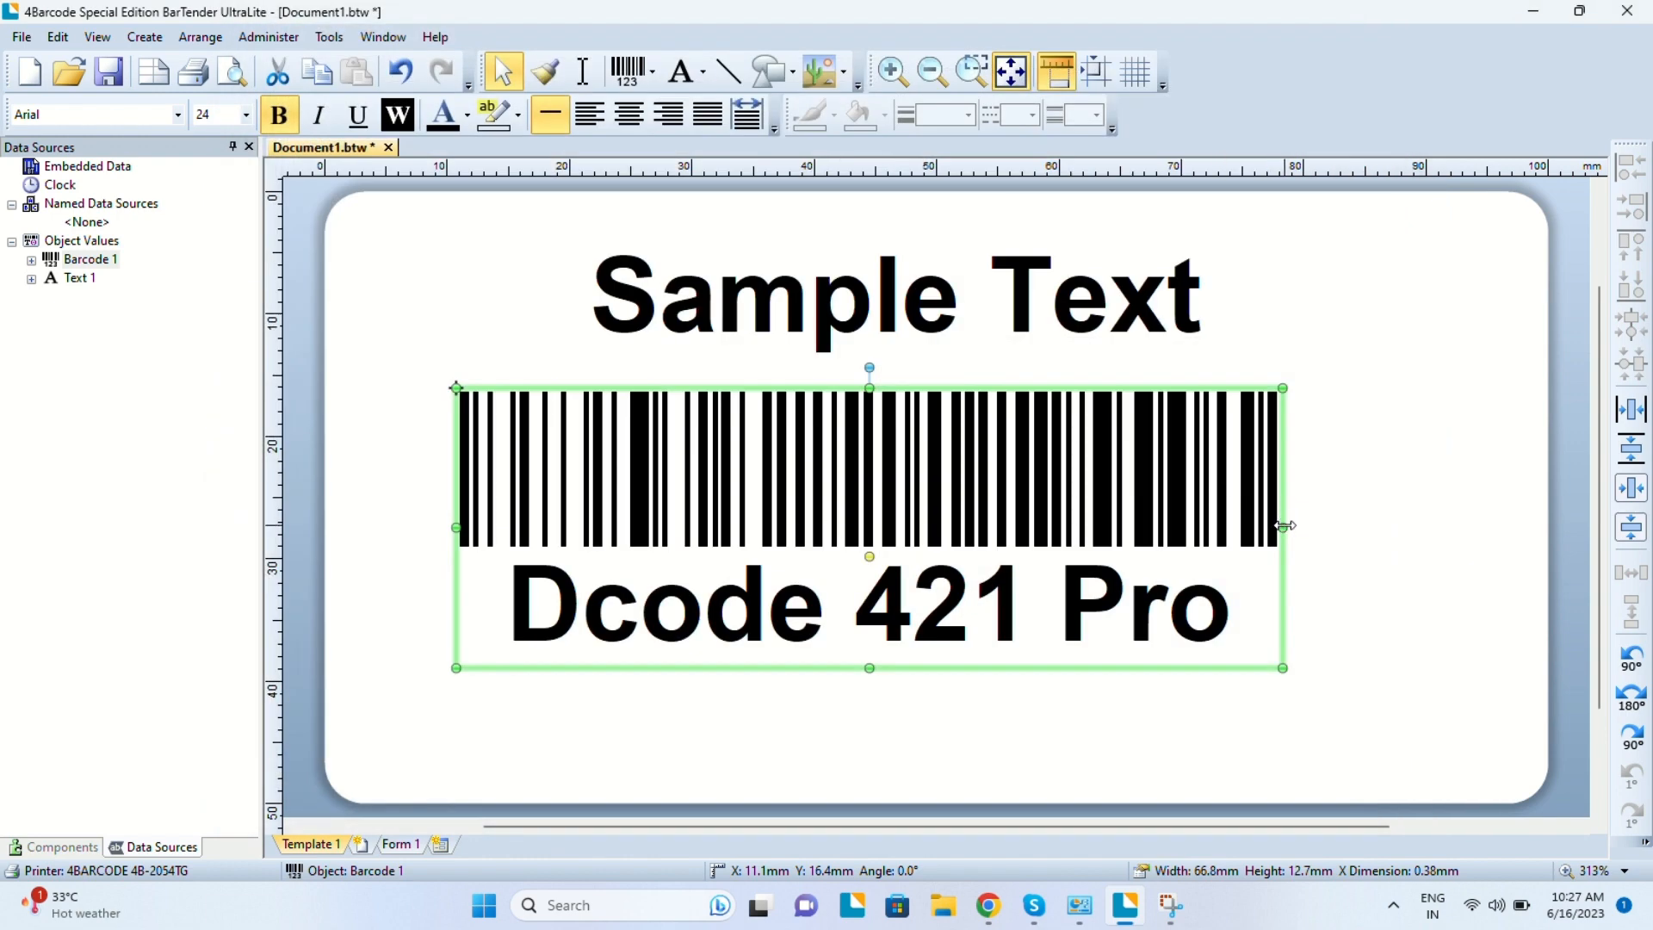
{"action": "left_click_drag", "start_coordinate": [1283, 527], "coordinate": [1100, 528]}
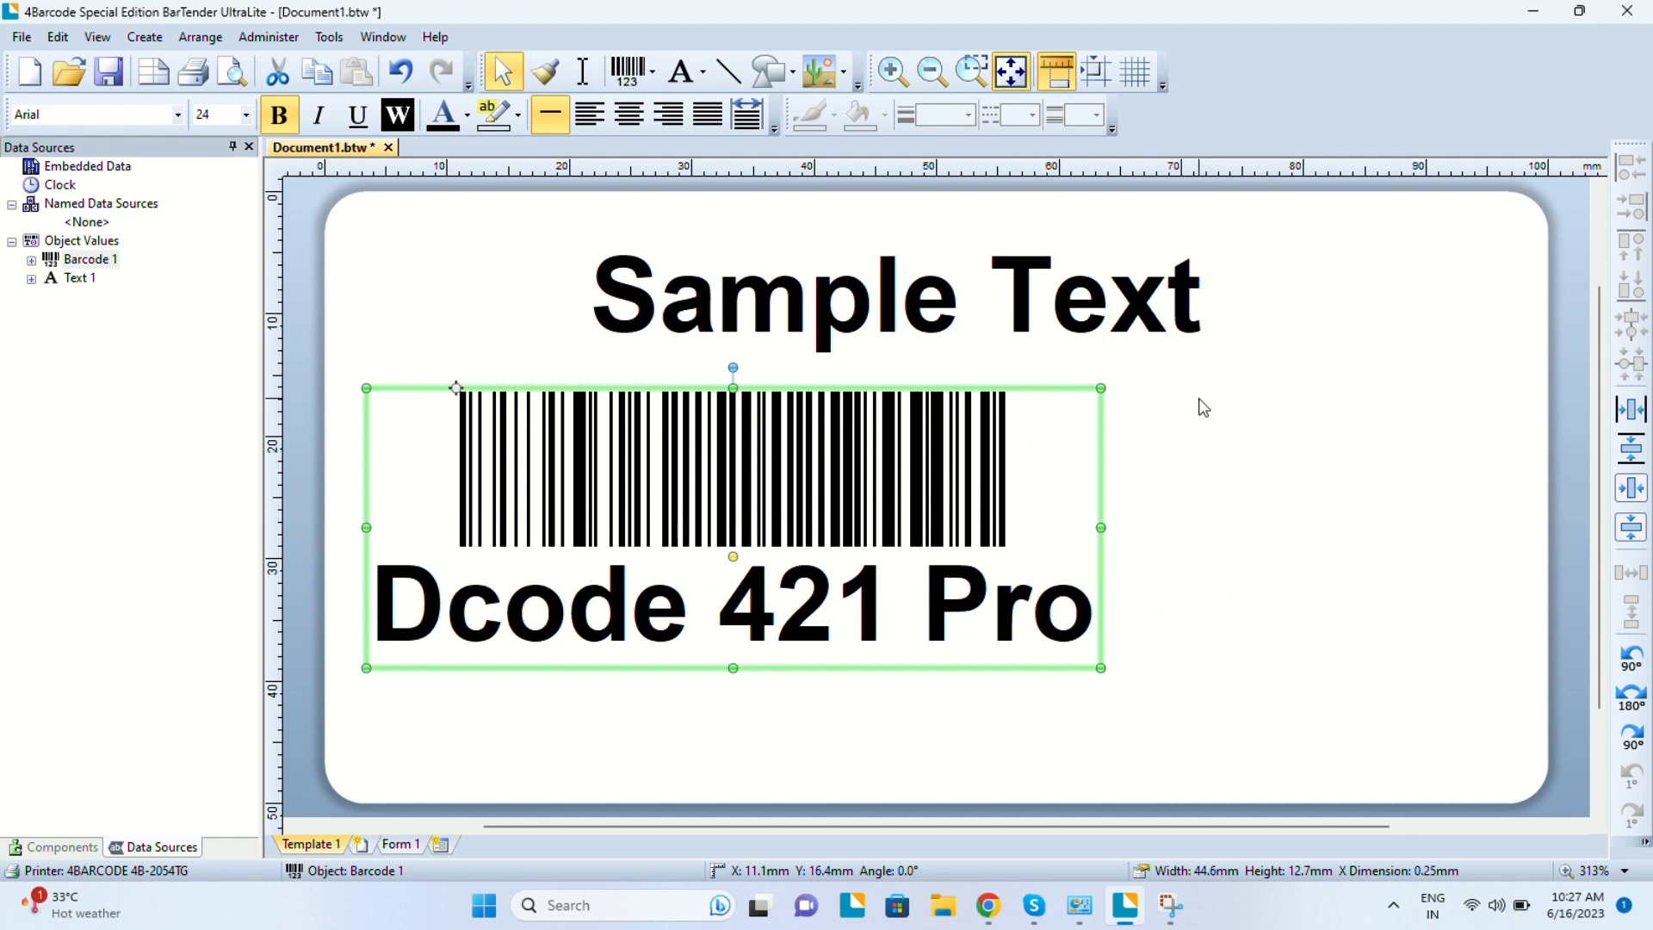
Insert a QR code on the label's right and reopen its properties.
{"action": "left_click", "coordinate": [651, 71]}
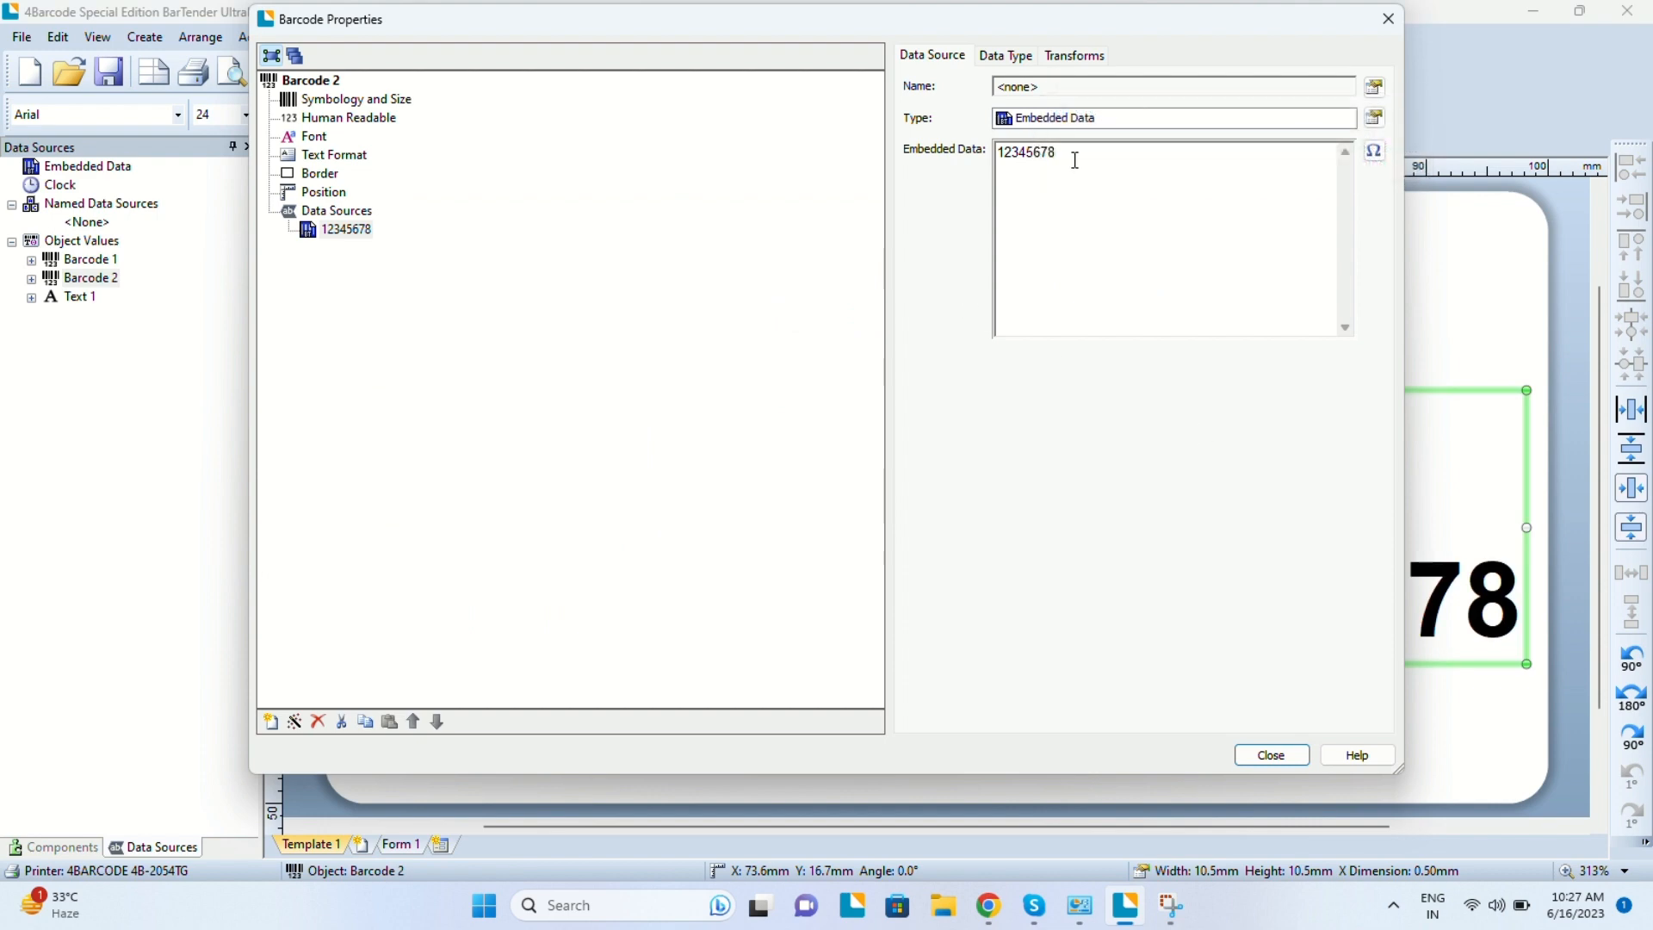
{"action": "double_click", "coordinate": [1025, 152]}
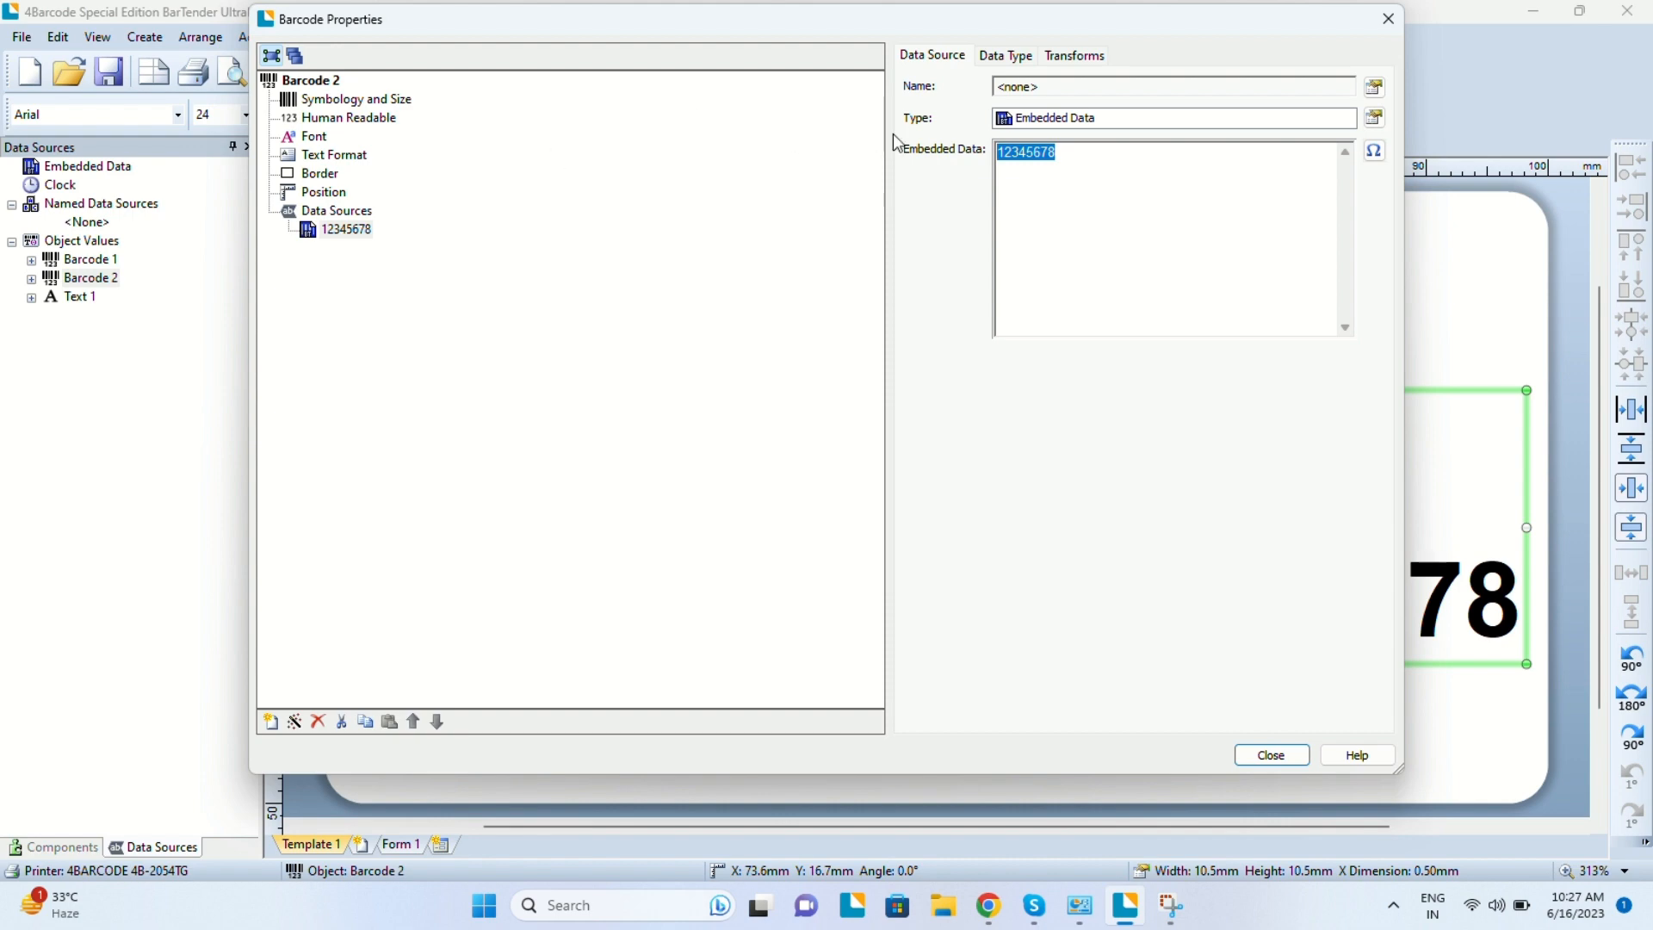
{"action": "mouse_move", "coordinate": [1388, 19]}
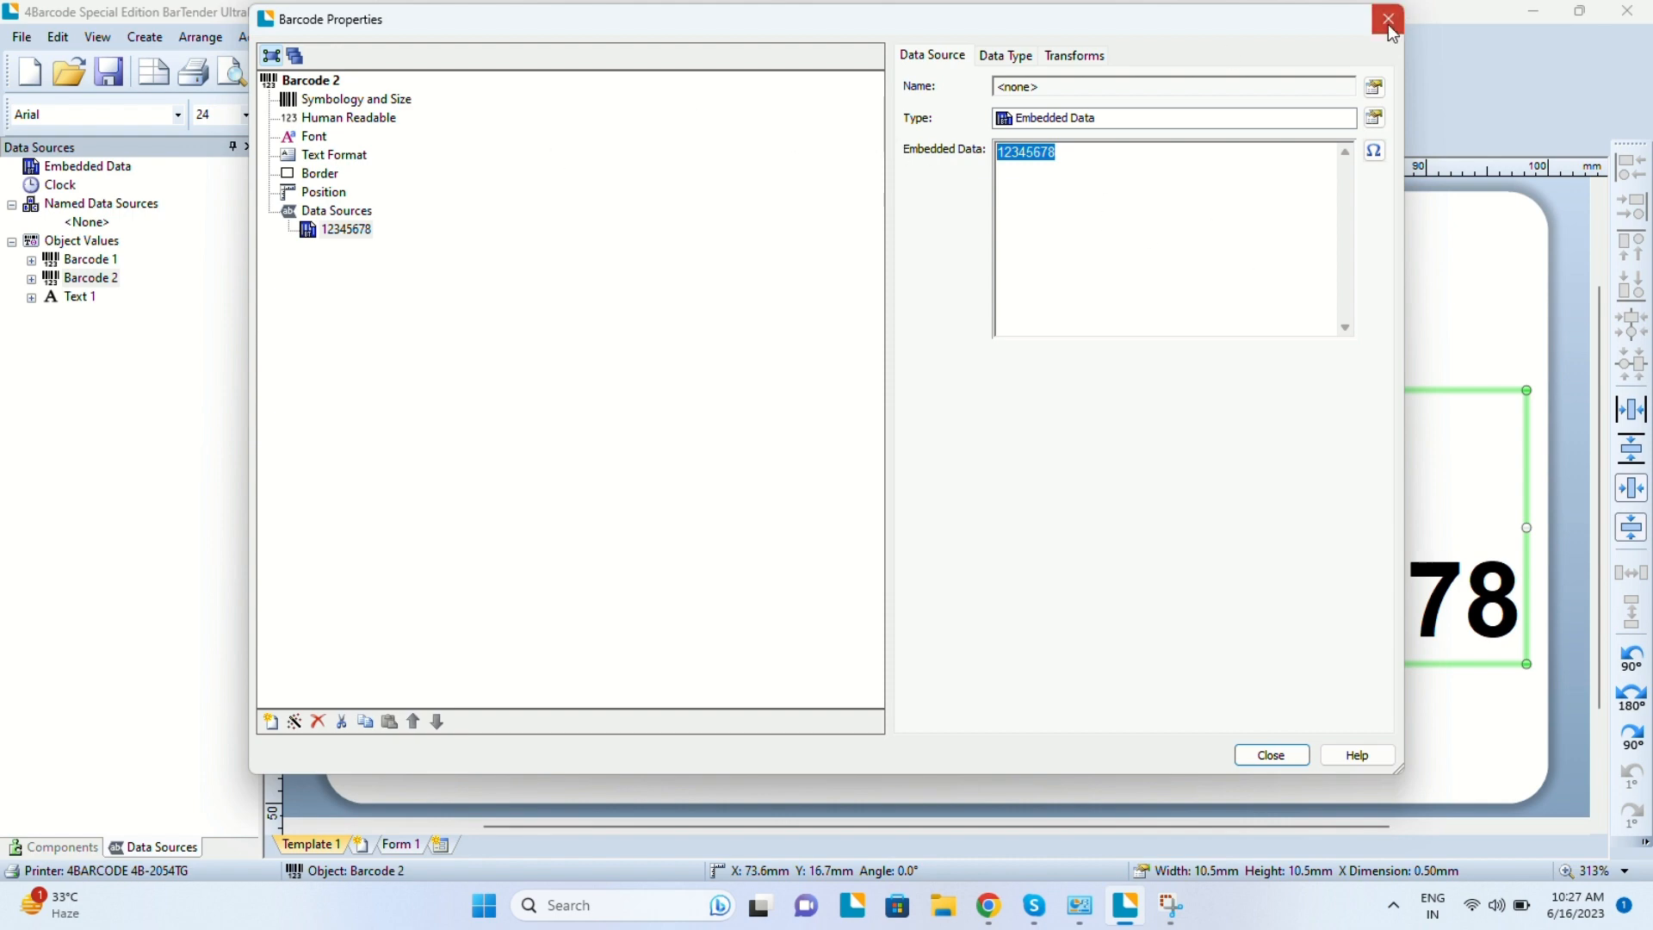
{"action": "left_click", "coordinate": [1388, 19]}
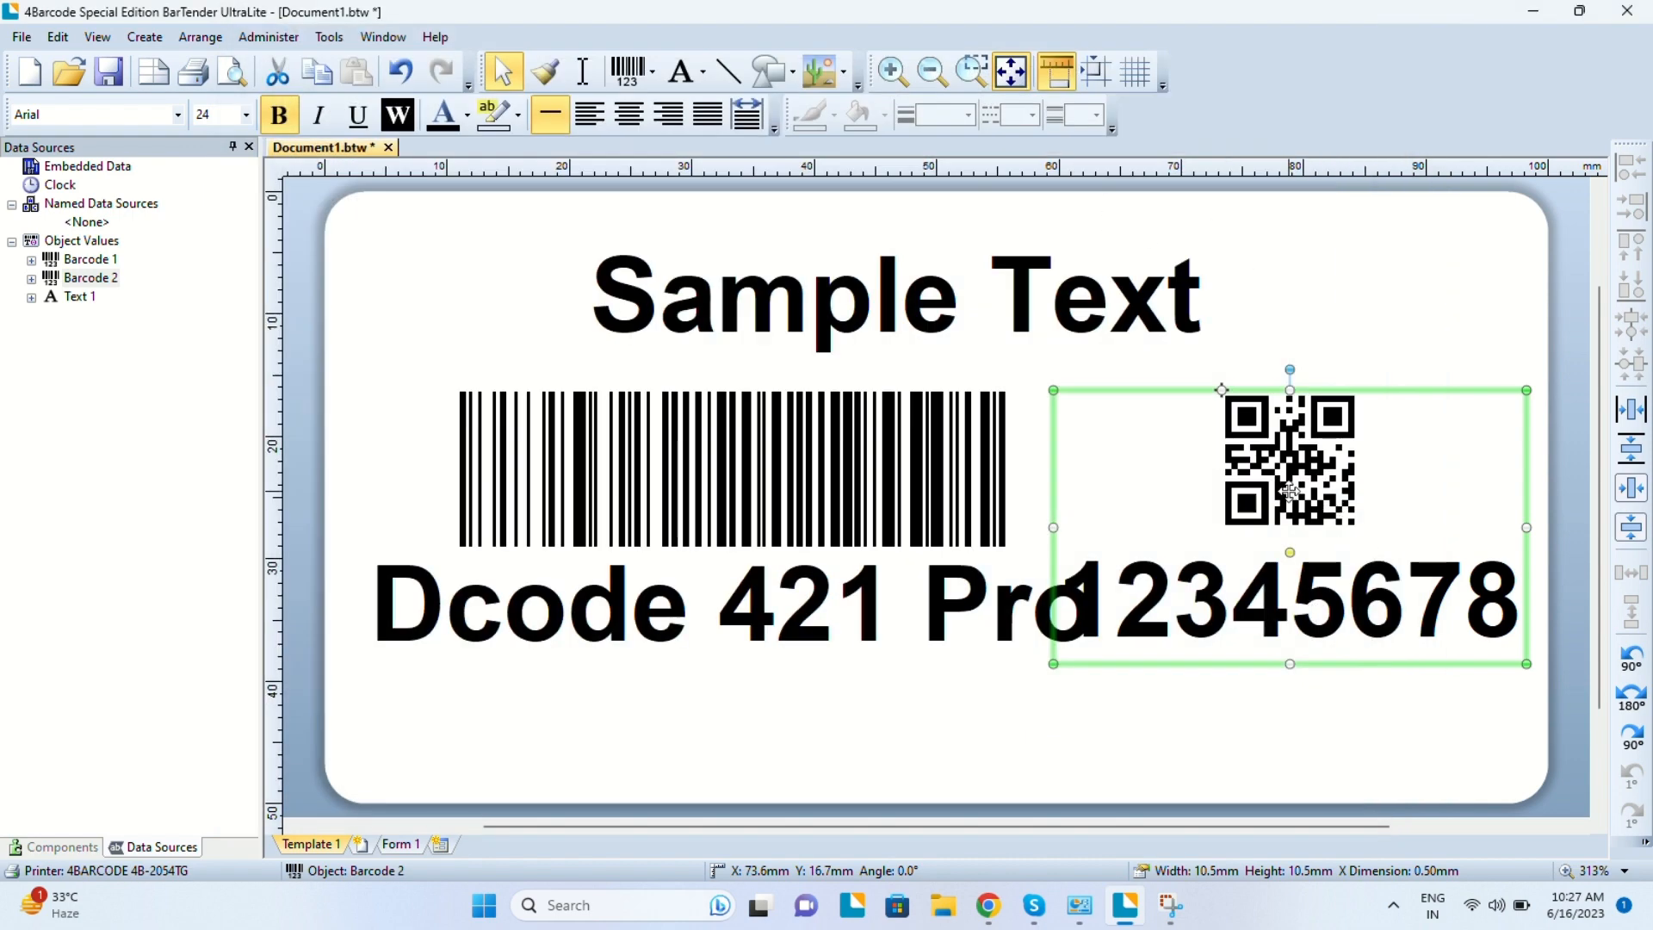
{"action": "double_click", "coordinate": [1288, 456]}
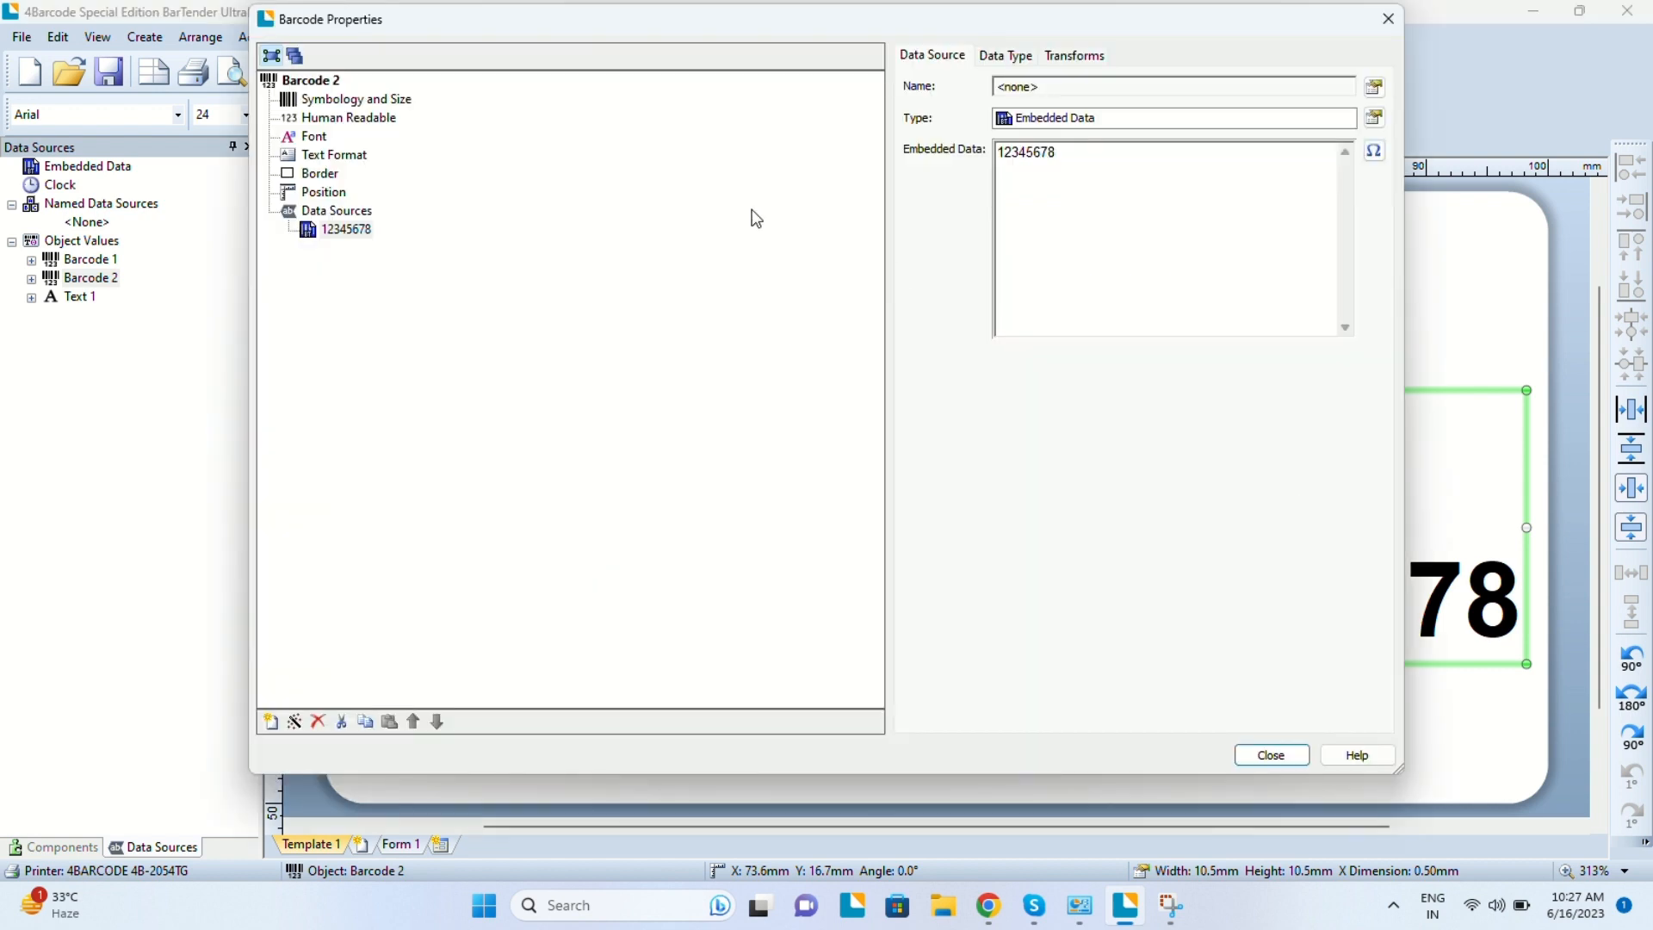
Set the QR code's human-readable visibility to None so no number prints under it.
{"action": "left_click", "coordinate": [357, 117]}
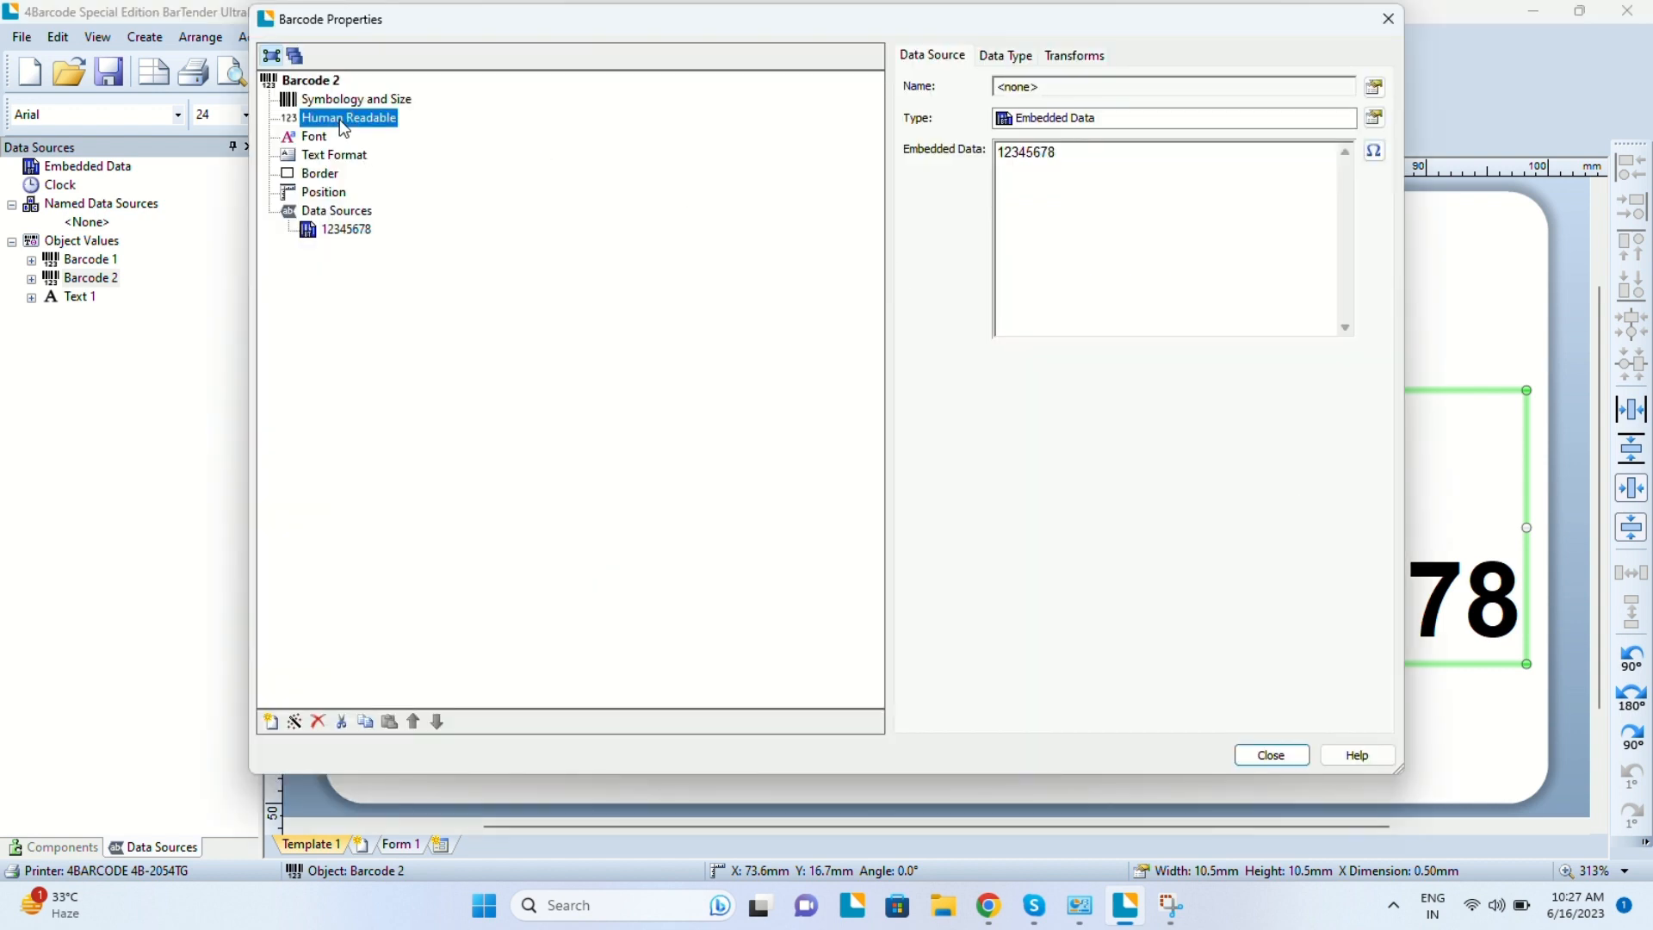
{"action": "left_click", "coordinate": [348, 117]}
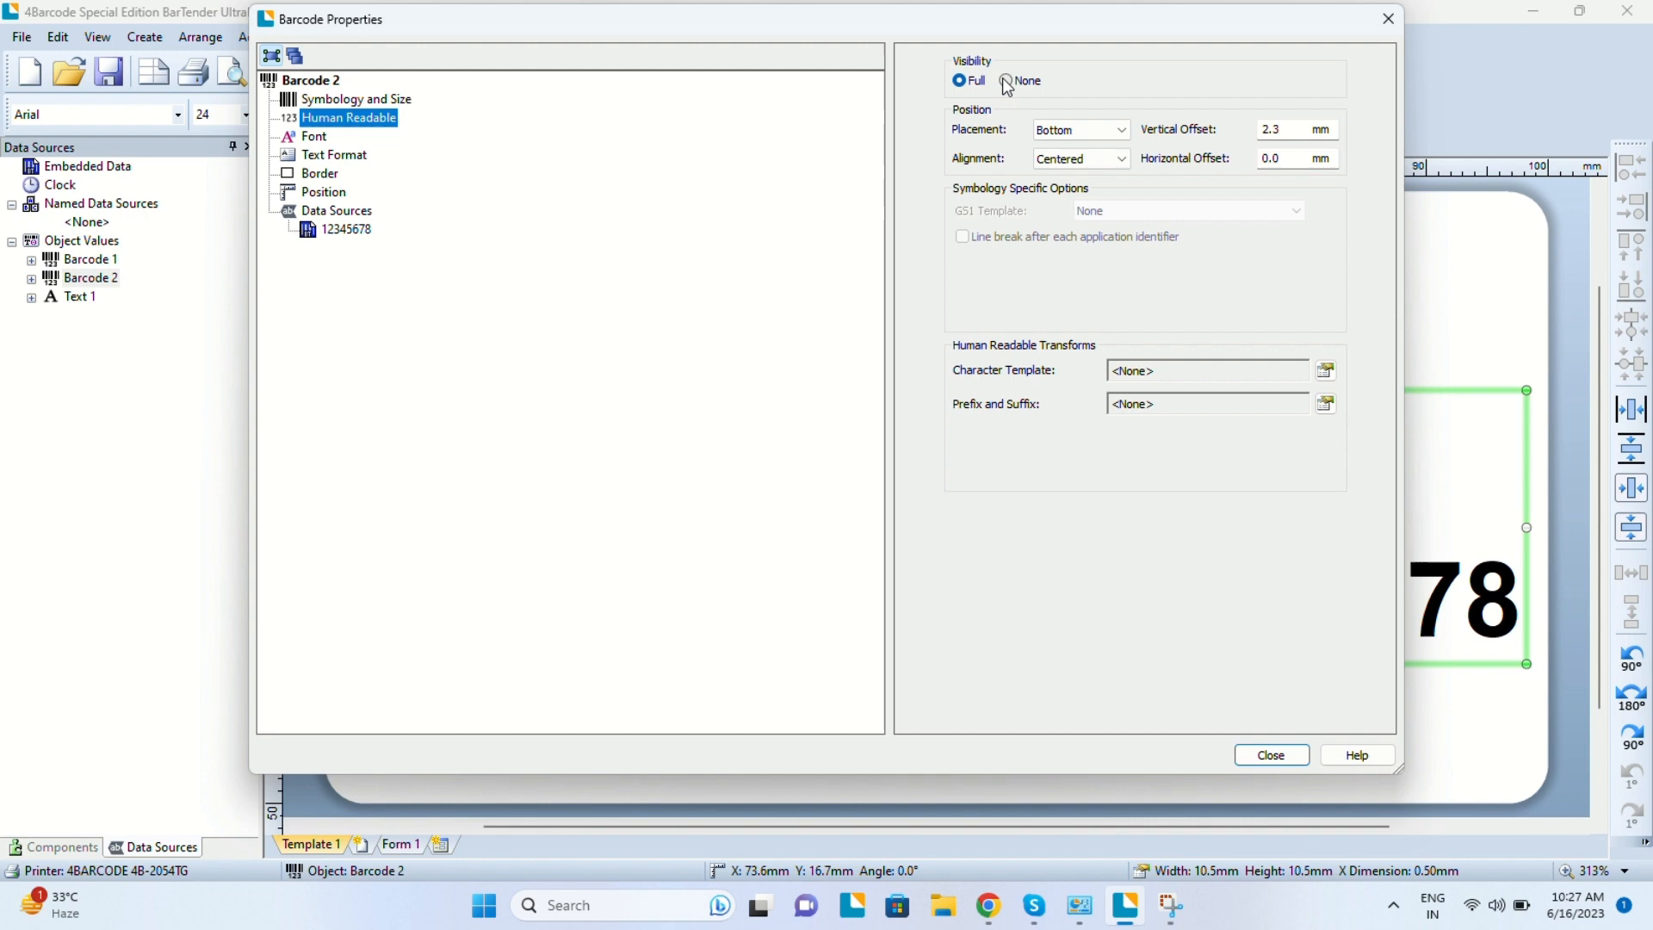
{"action": "left_click", "coordinate": [1004, 81]}
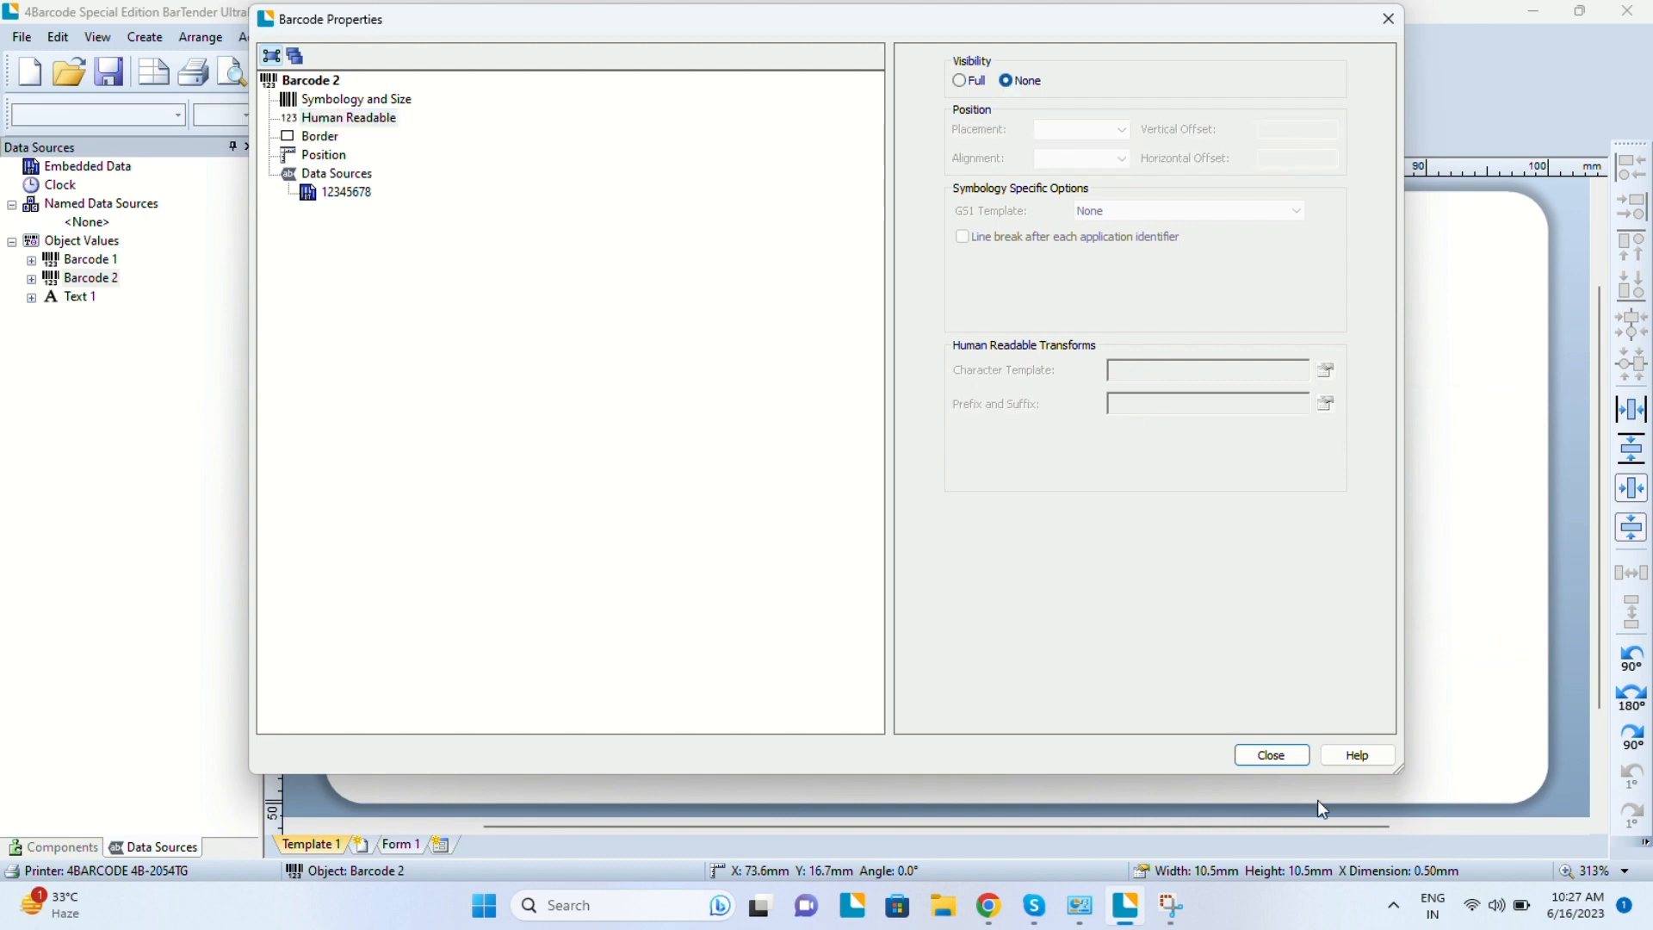
{"action": "left_click", "coordinate": [1270, 754]}
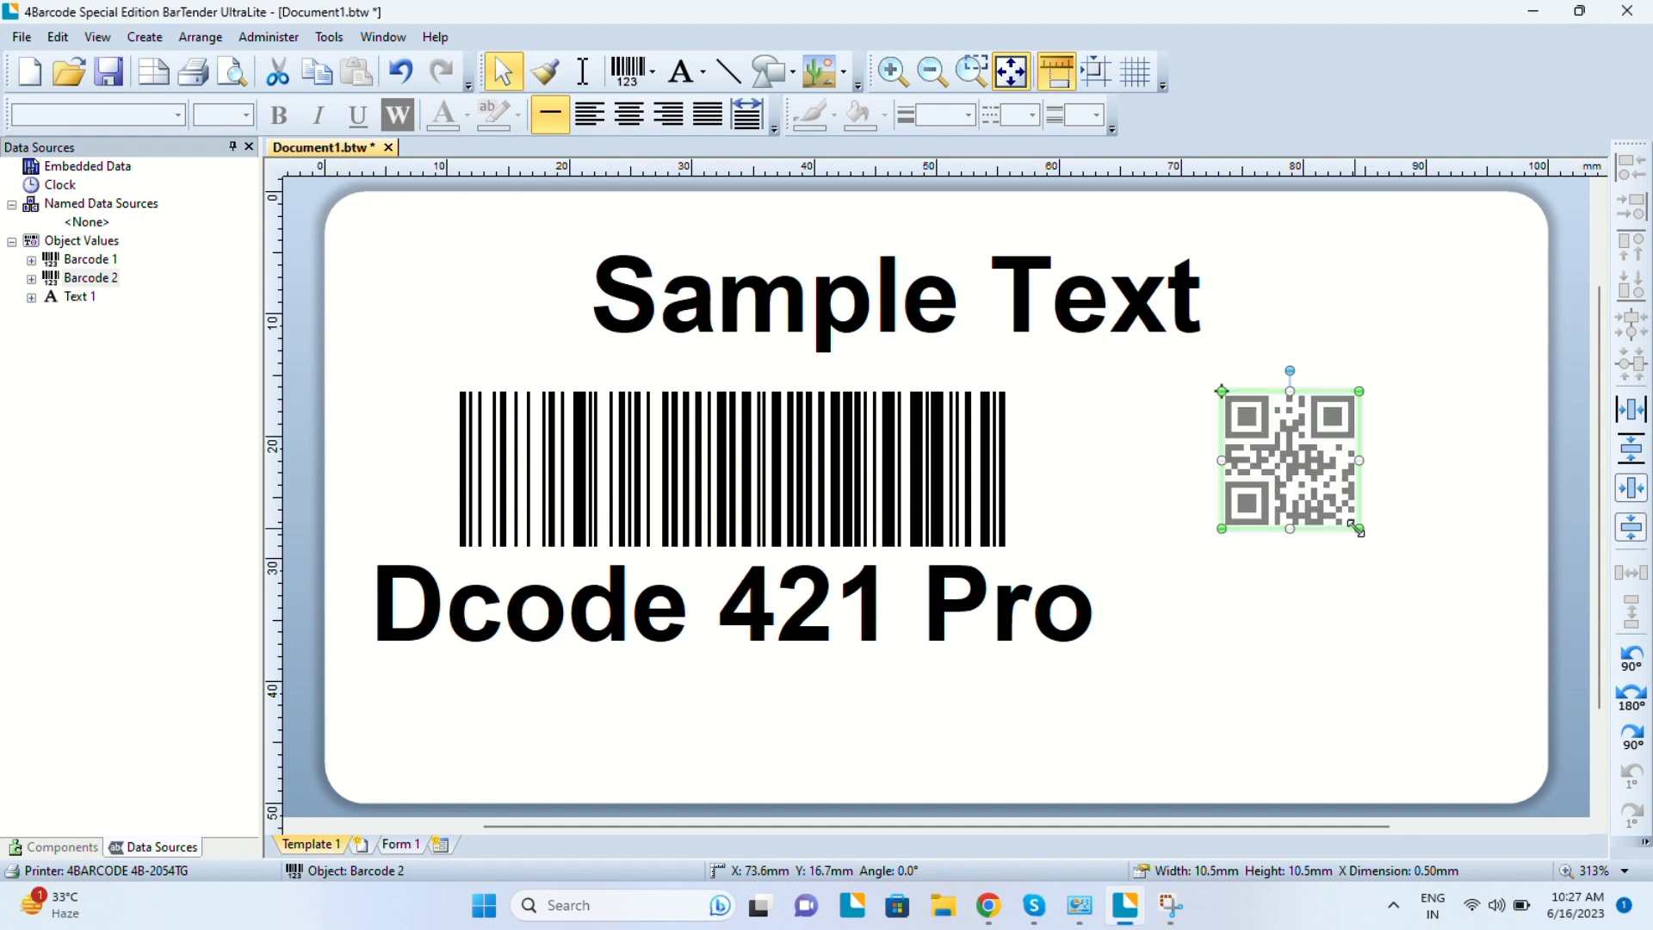
Enlarge the QR code, then bring up the Dcode 421 Pro barcode's human-readable settings.
{"action": "left_click_drag", "start_coordinate": [1360, 531], "coordinate": [1486, 656]}
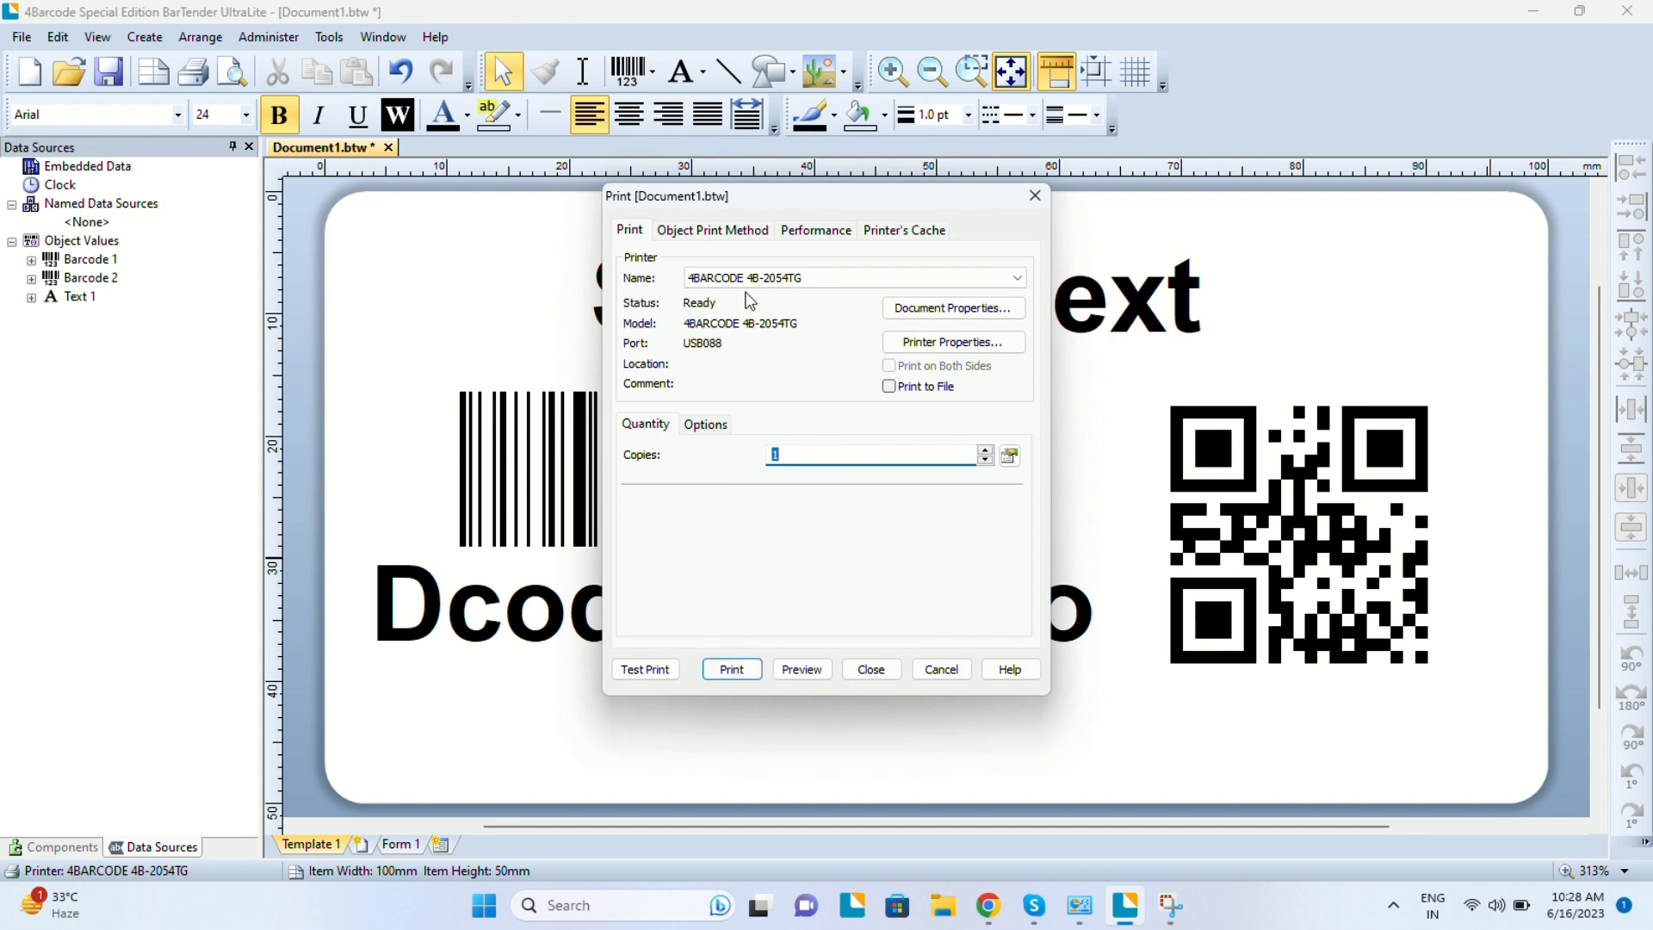
{"action": "left_click", "coordinate": [870, 668]}
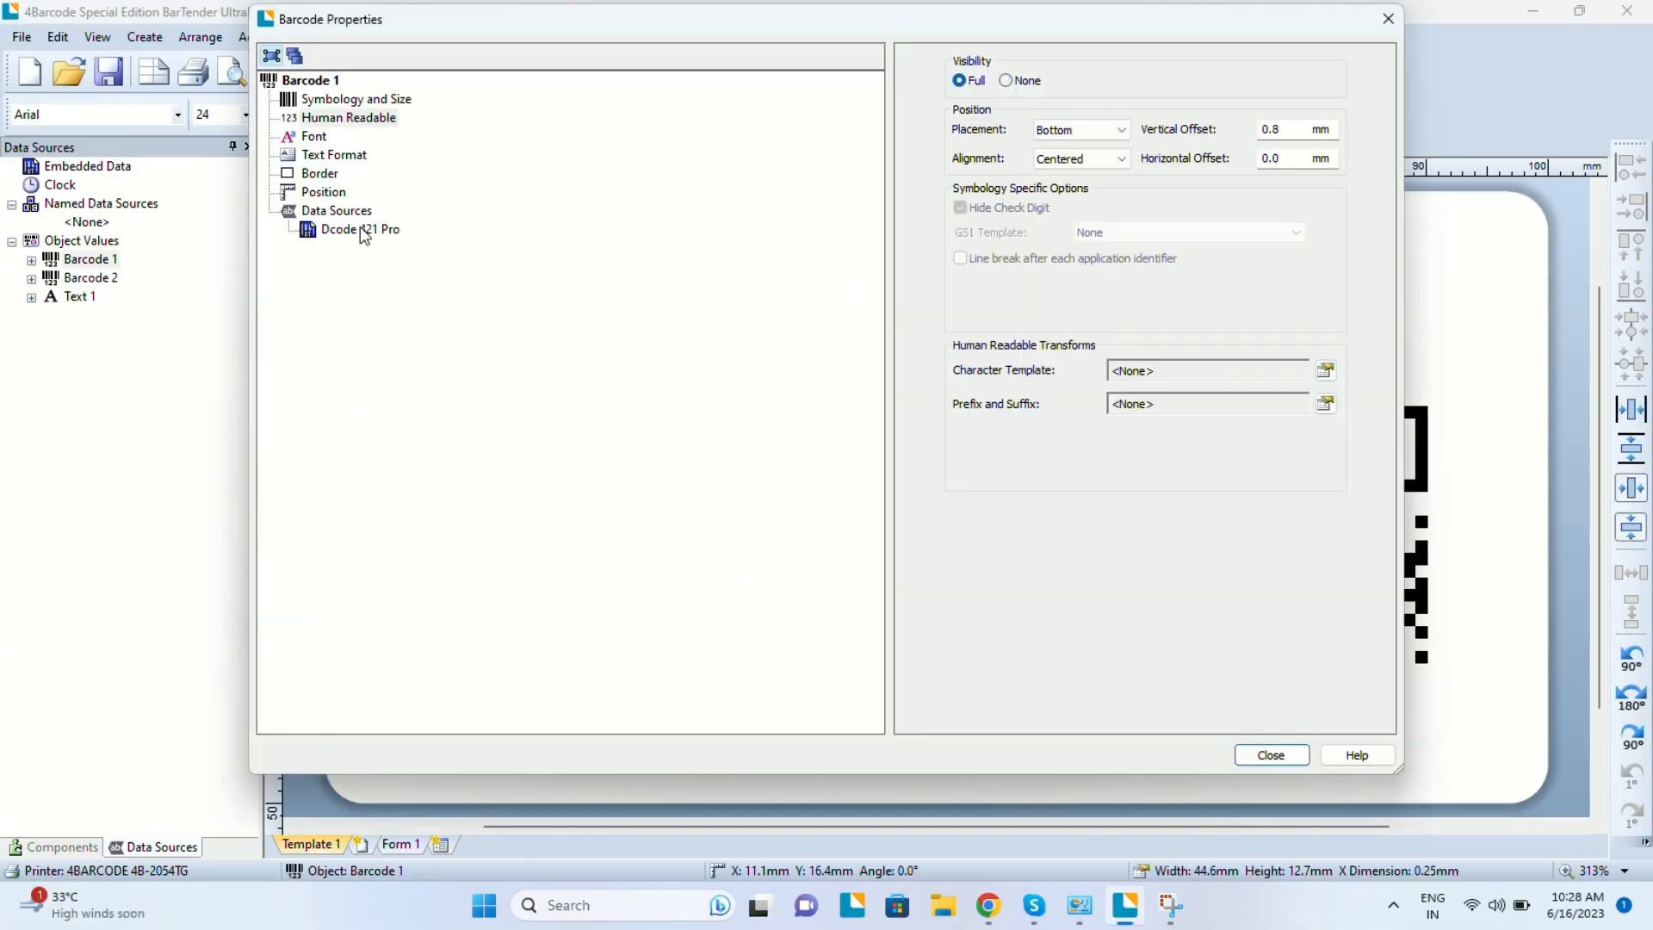
Replace the barcode's data source content with 12345 and widen the barcode.
{"action": "left_click", "coordinate": [359, 229]}
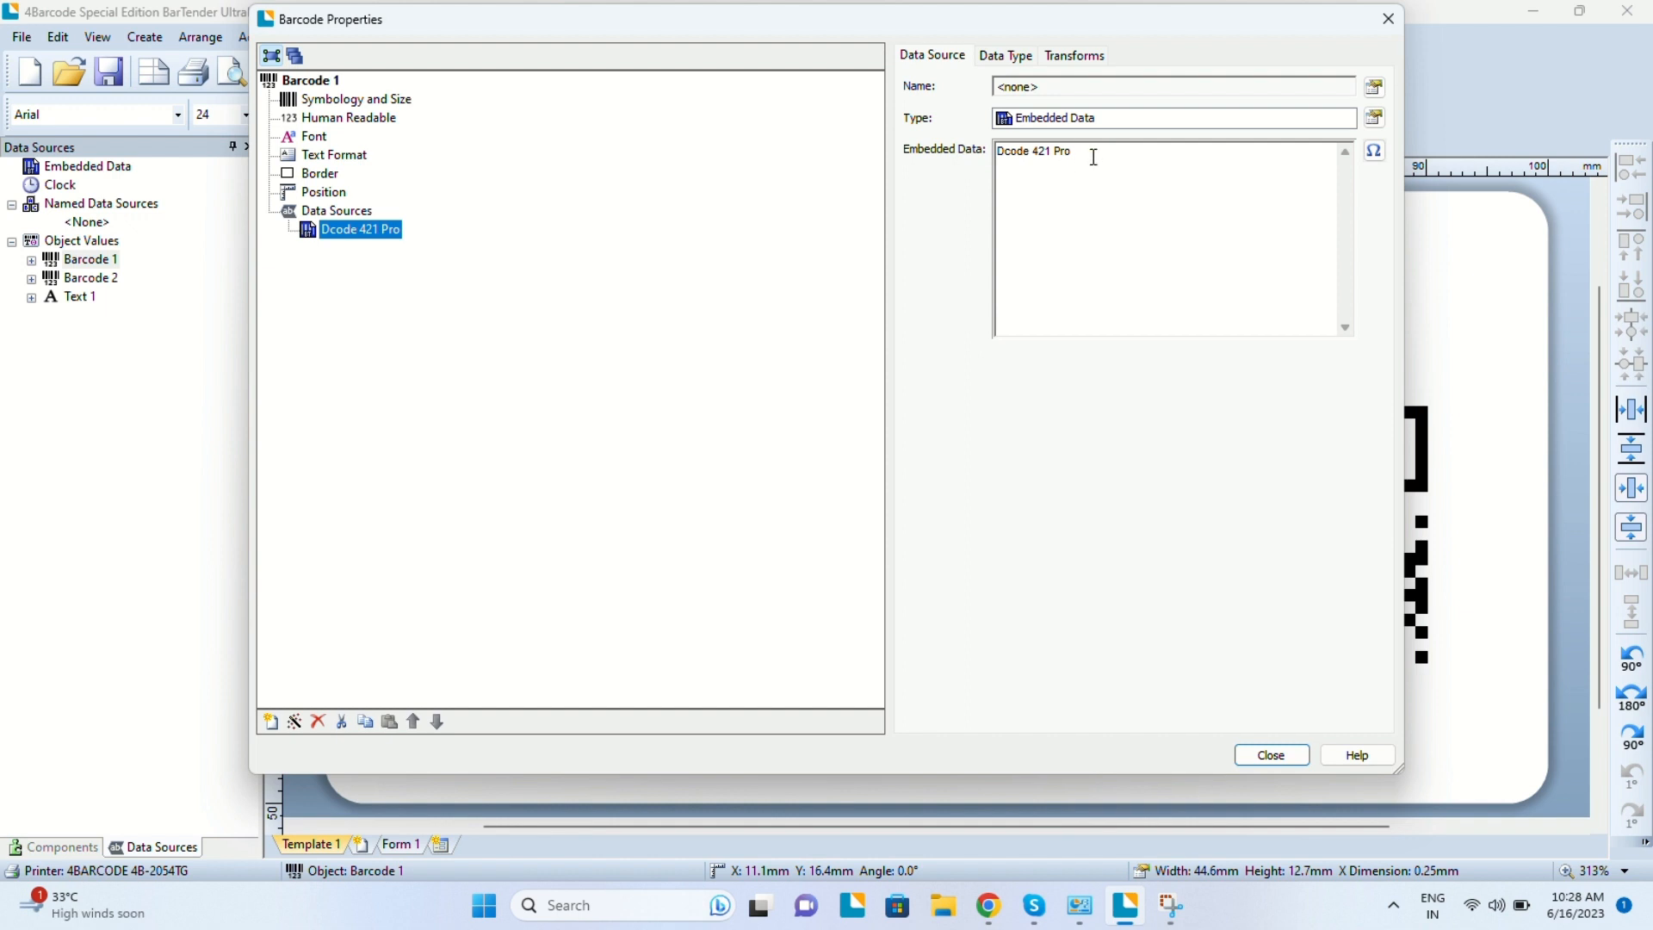
{"action": "type", "text": "12345"}
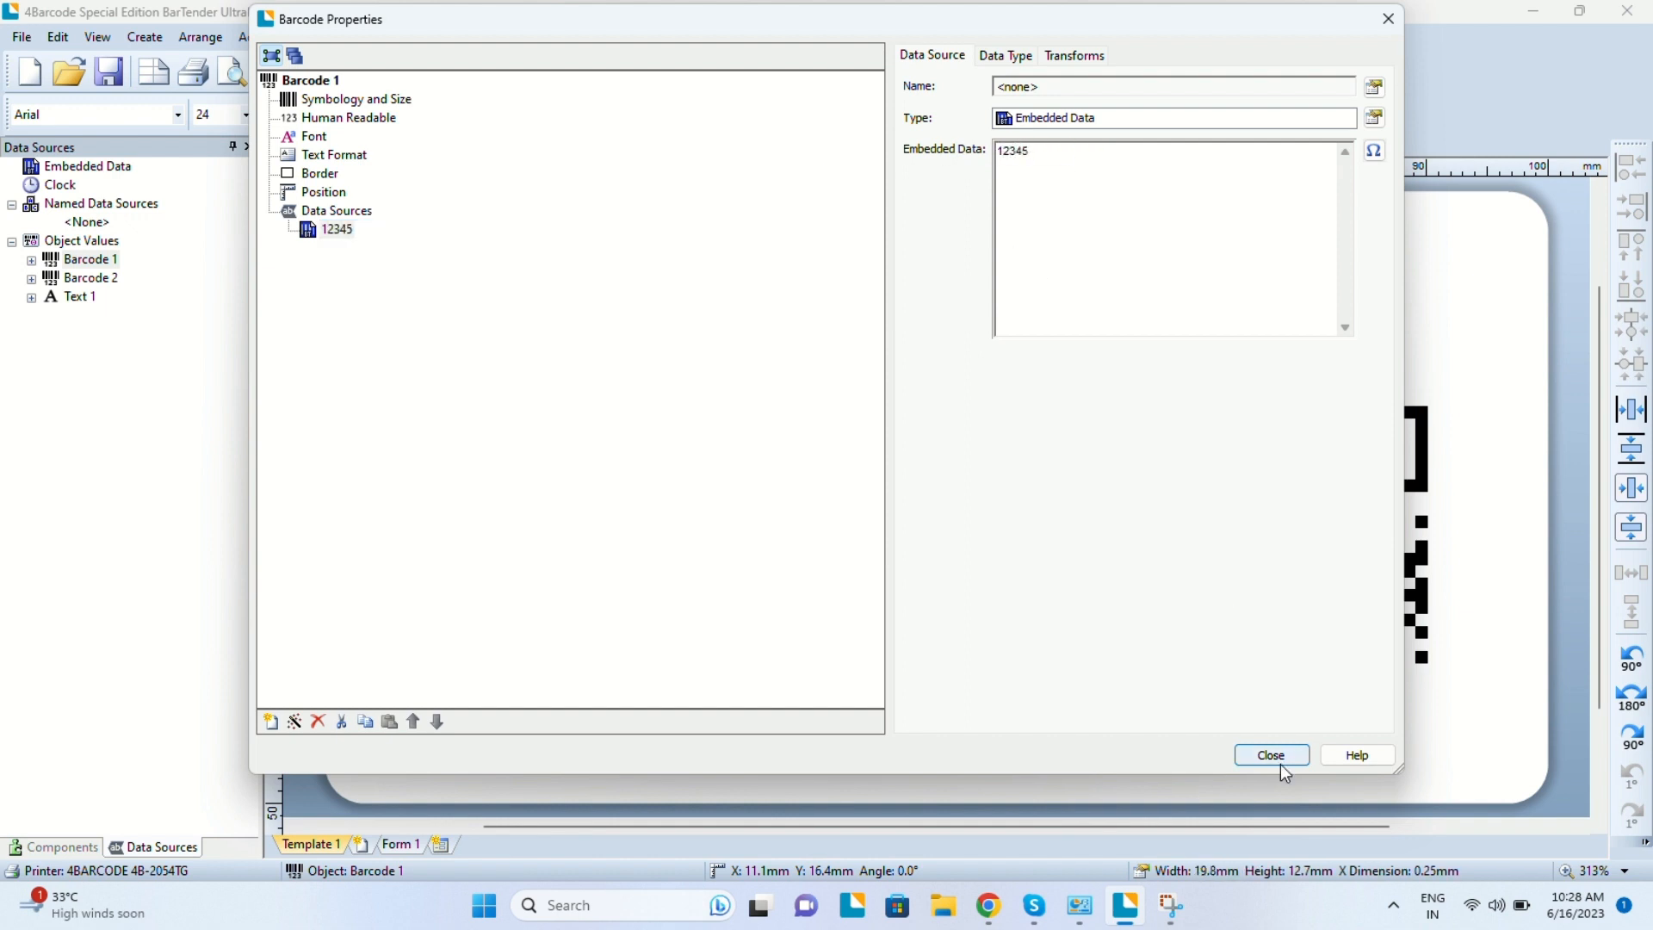
{"action": "left_click", "coordinate": [1271, 754]}
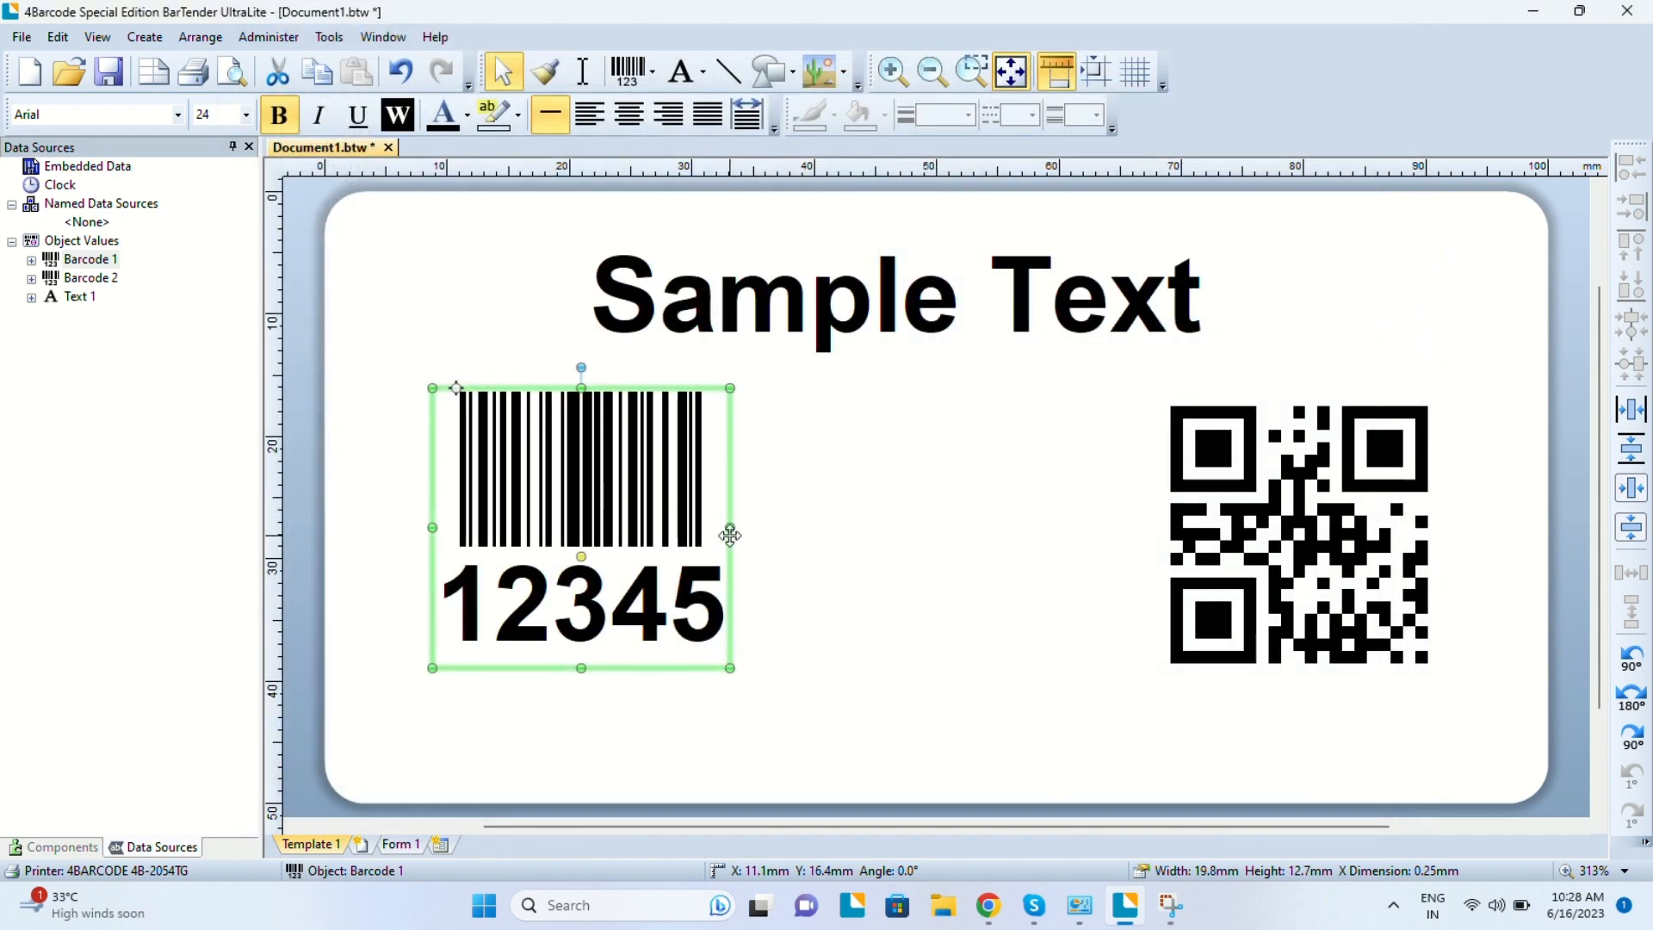
{"action": "left_click_drag", "start_coordinate": [730, 527], "coordinate": [946, 527]}
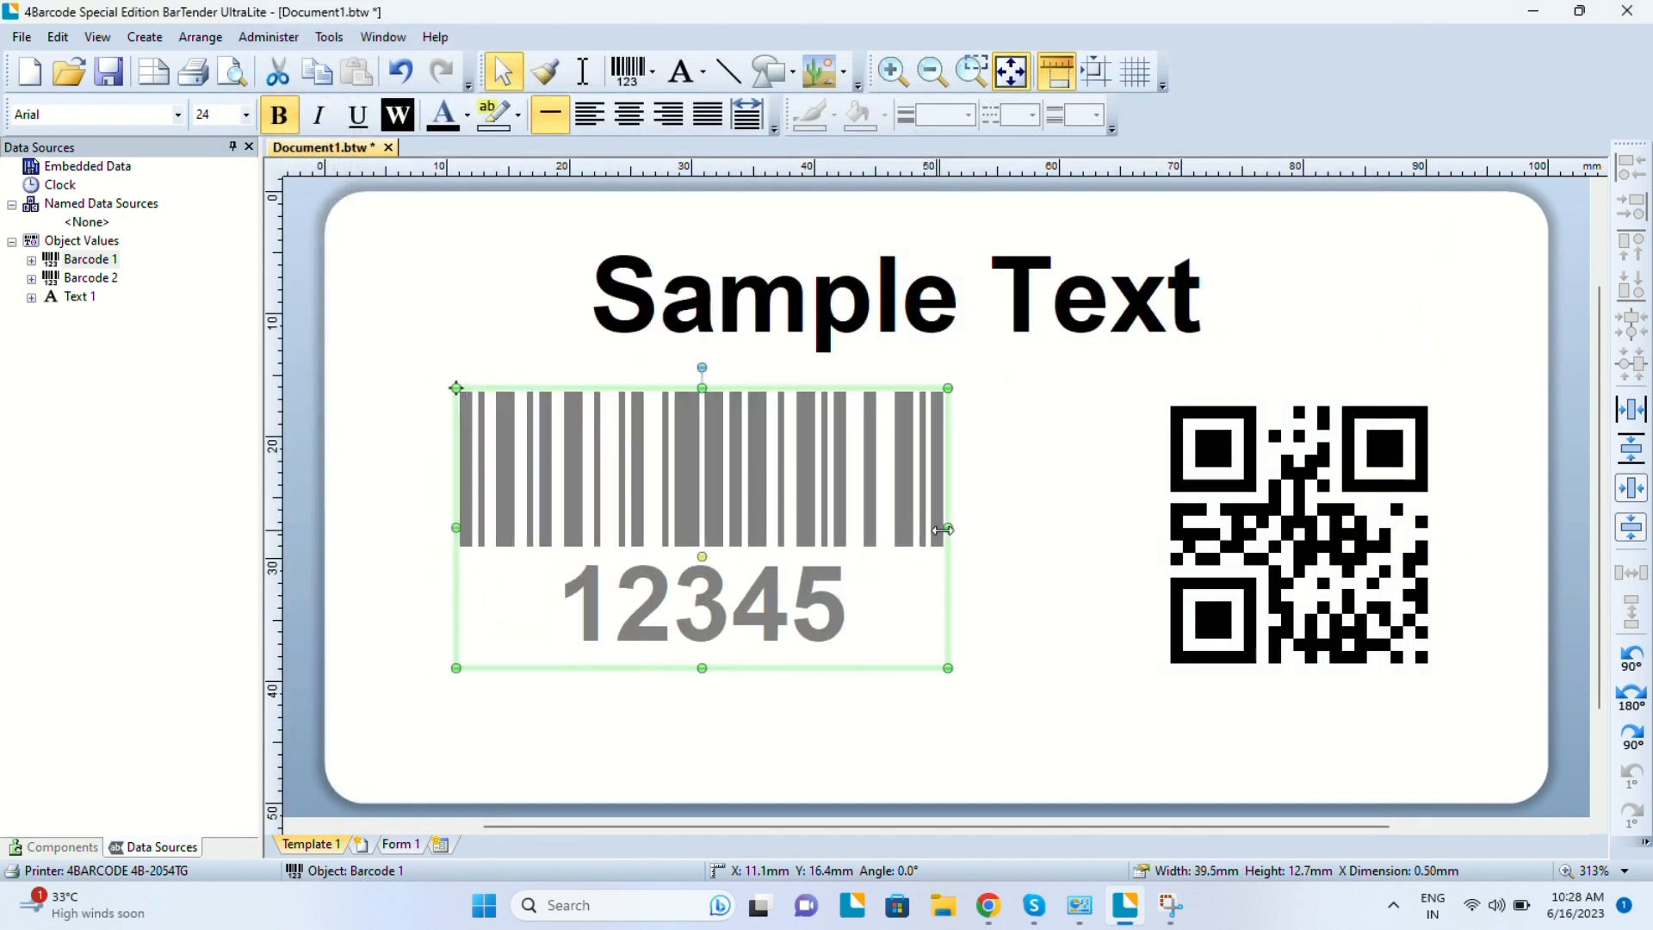
Serialize the 12345 barcode to increment by 1 per printed label via its transform settings.
{"action": "double_click", "coordinate": [701, 475]}
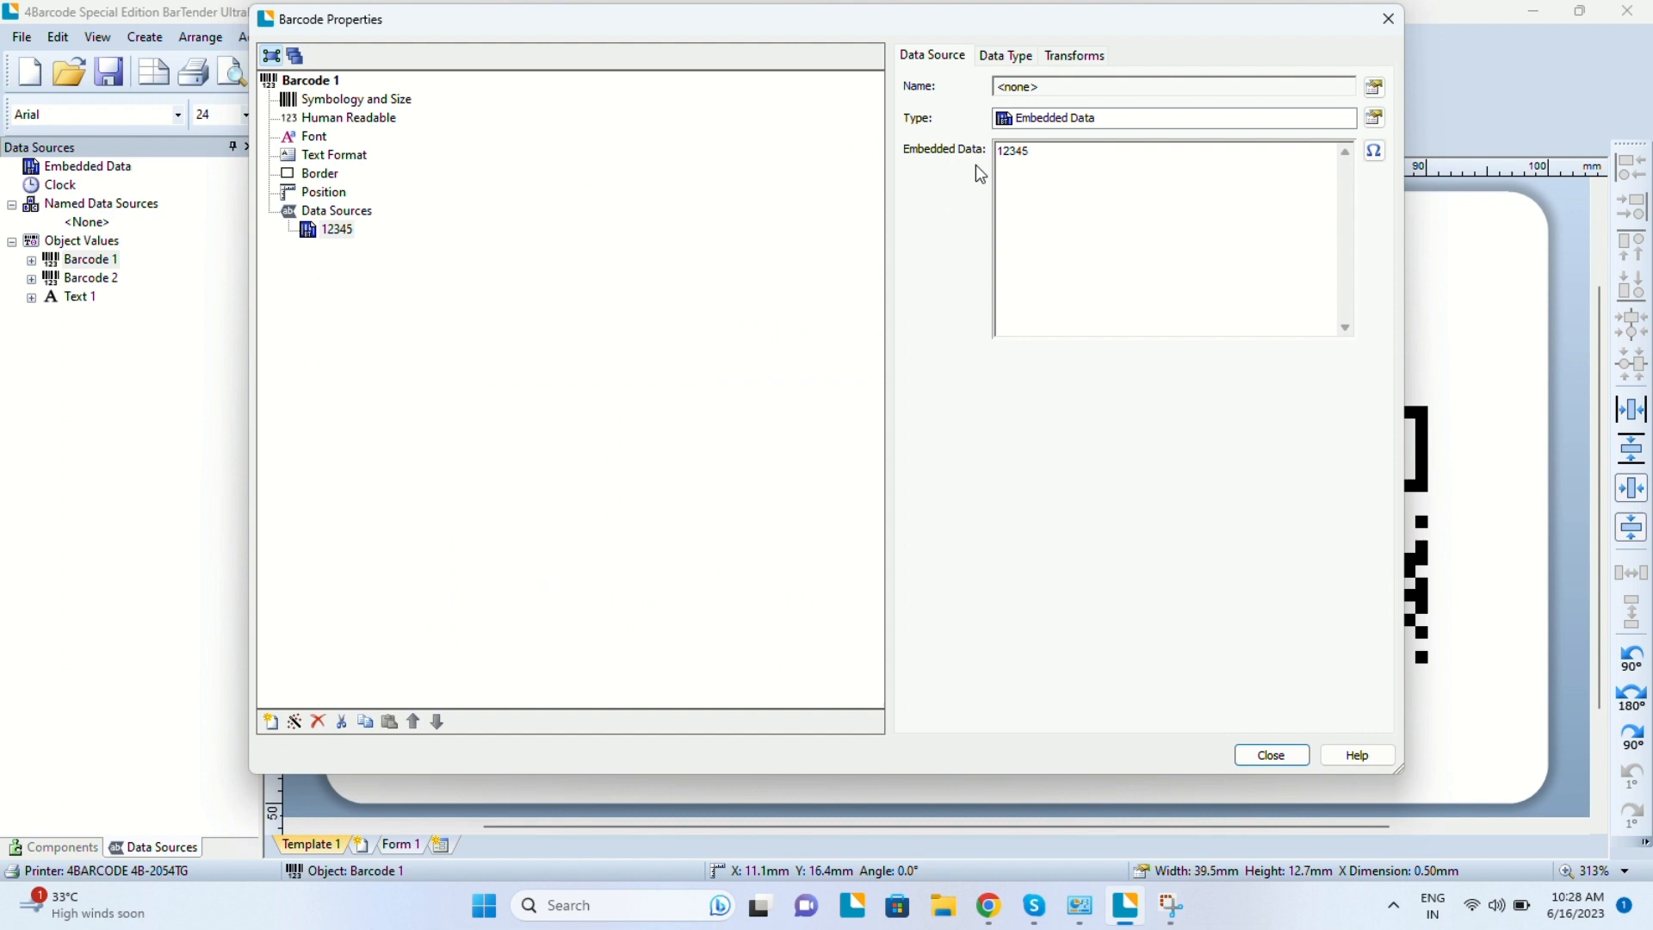
{"action": "left_click", "coordinate": [1072, 55]}
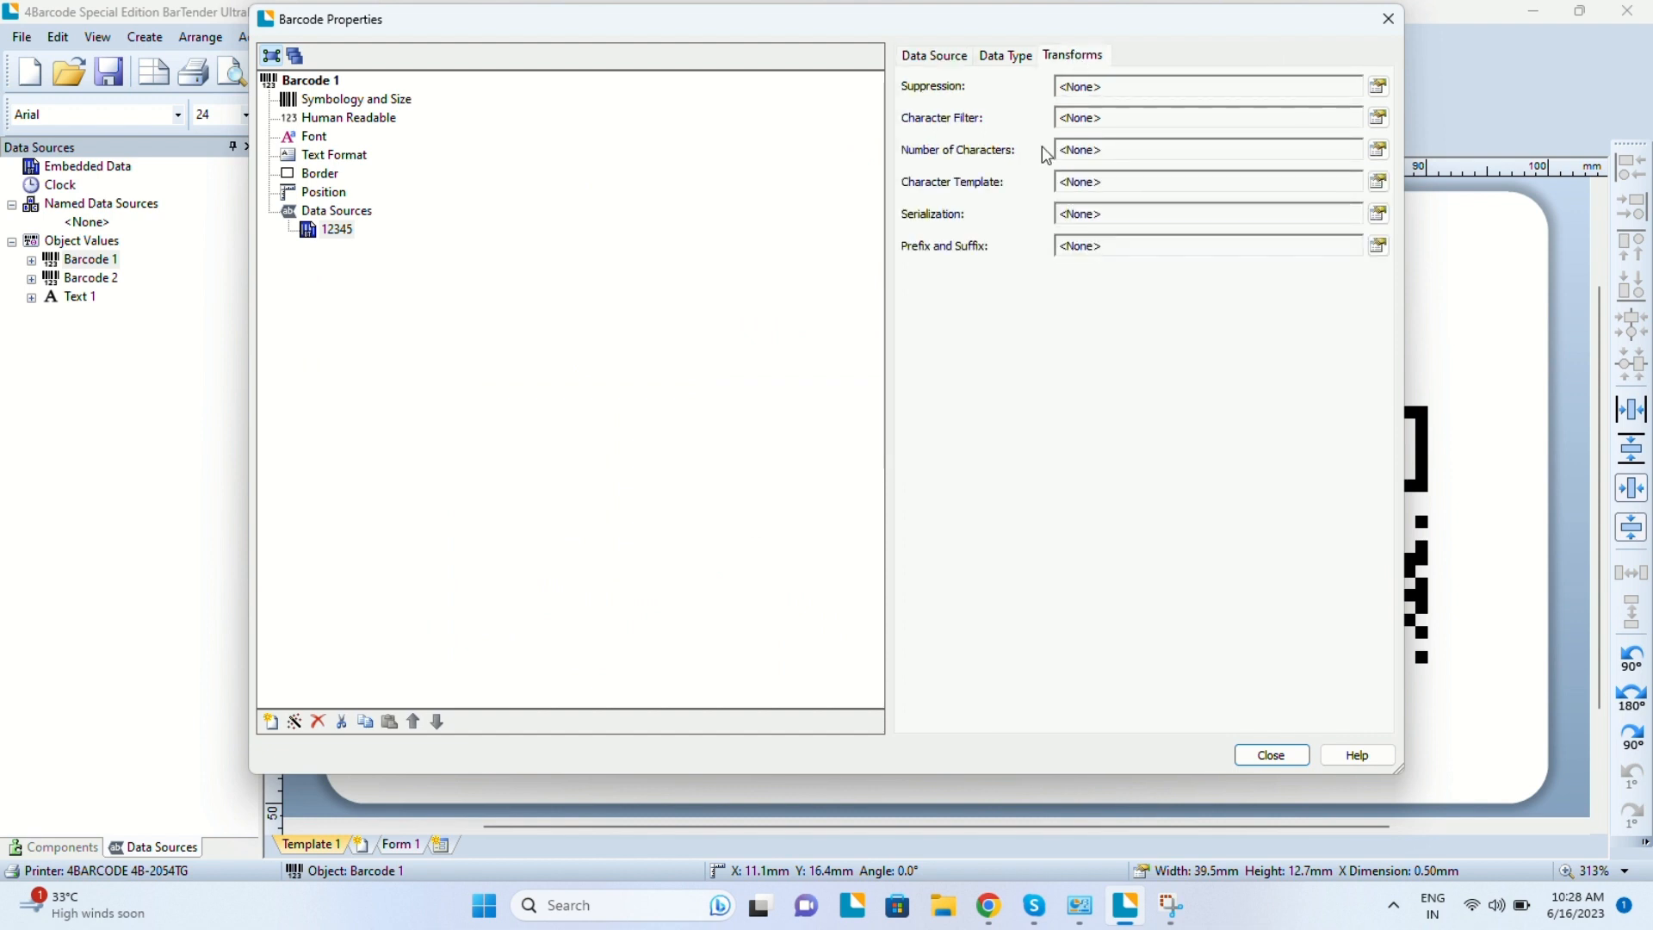
{"action": "mouse_move", "coordinate": [1321, 222]}
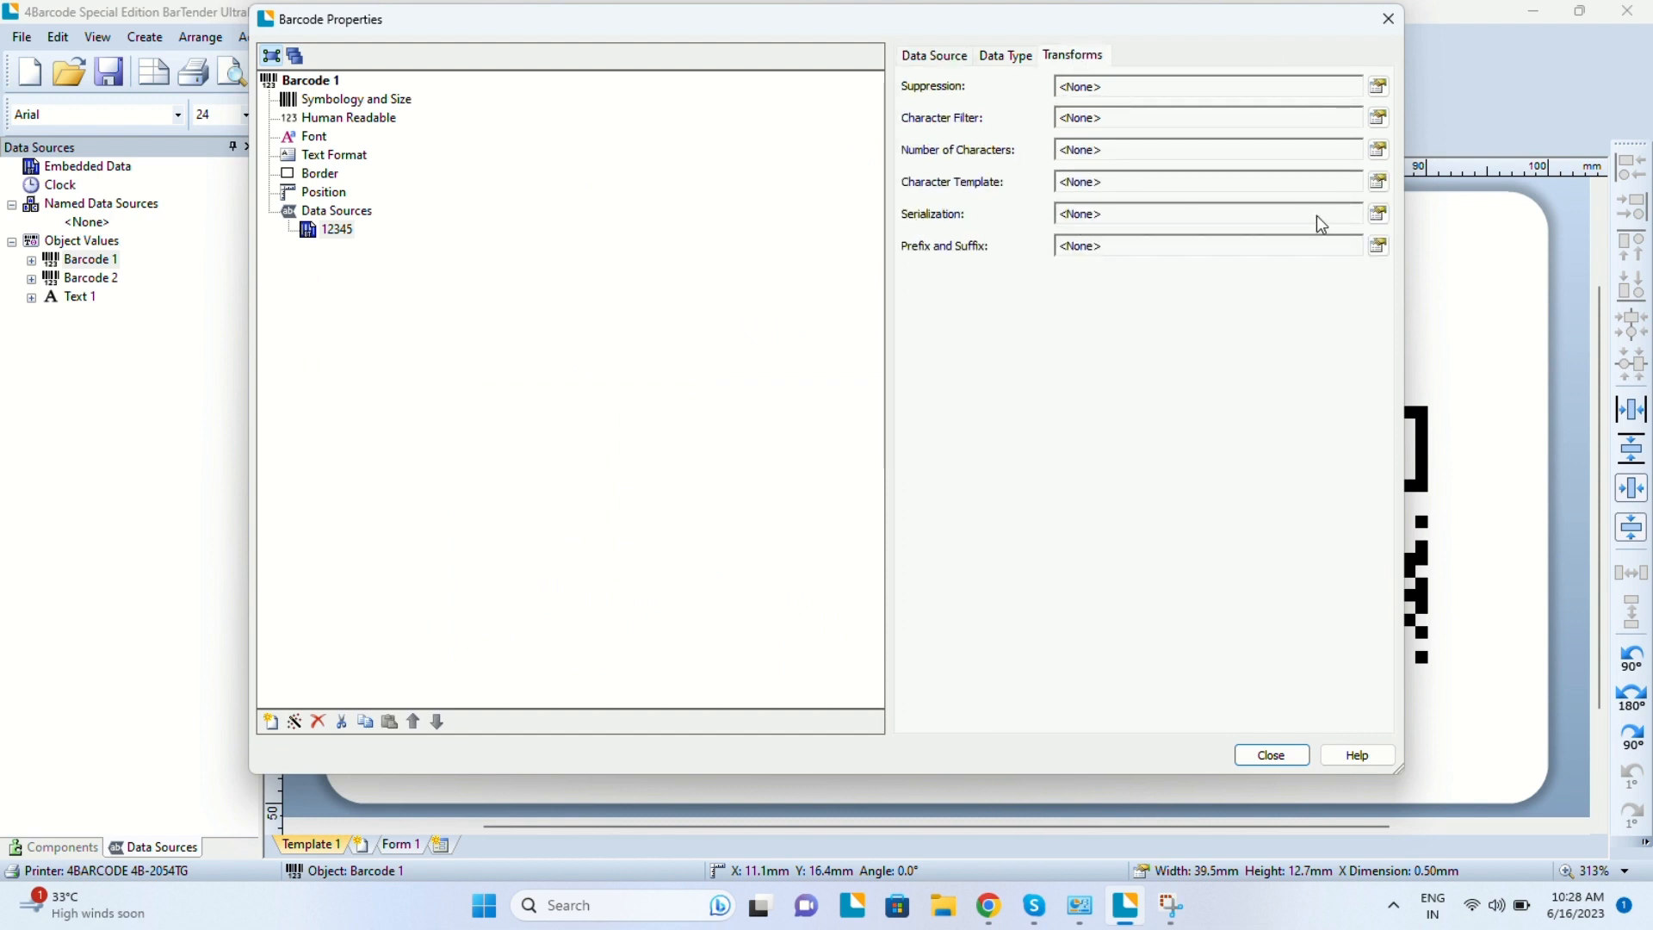
{"action": "left_click", "coordinate": [1379, 214]}
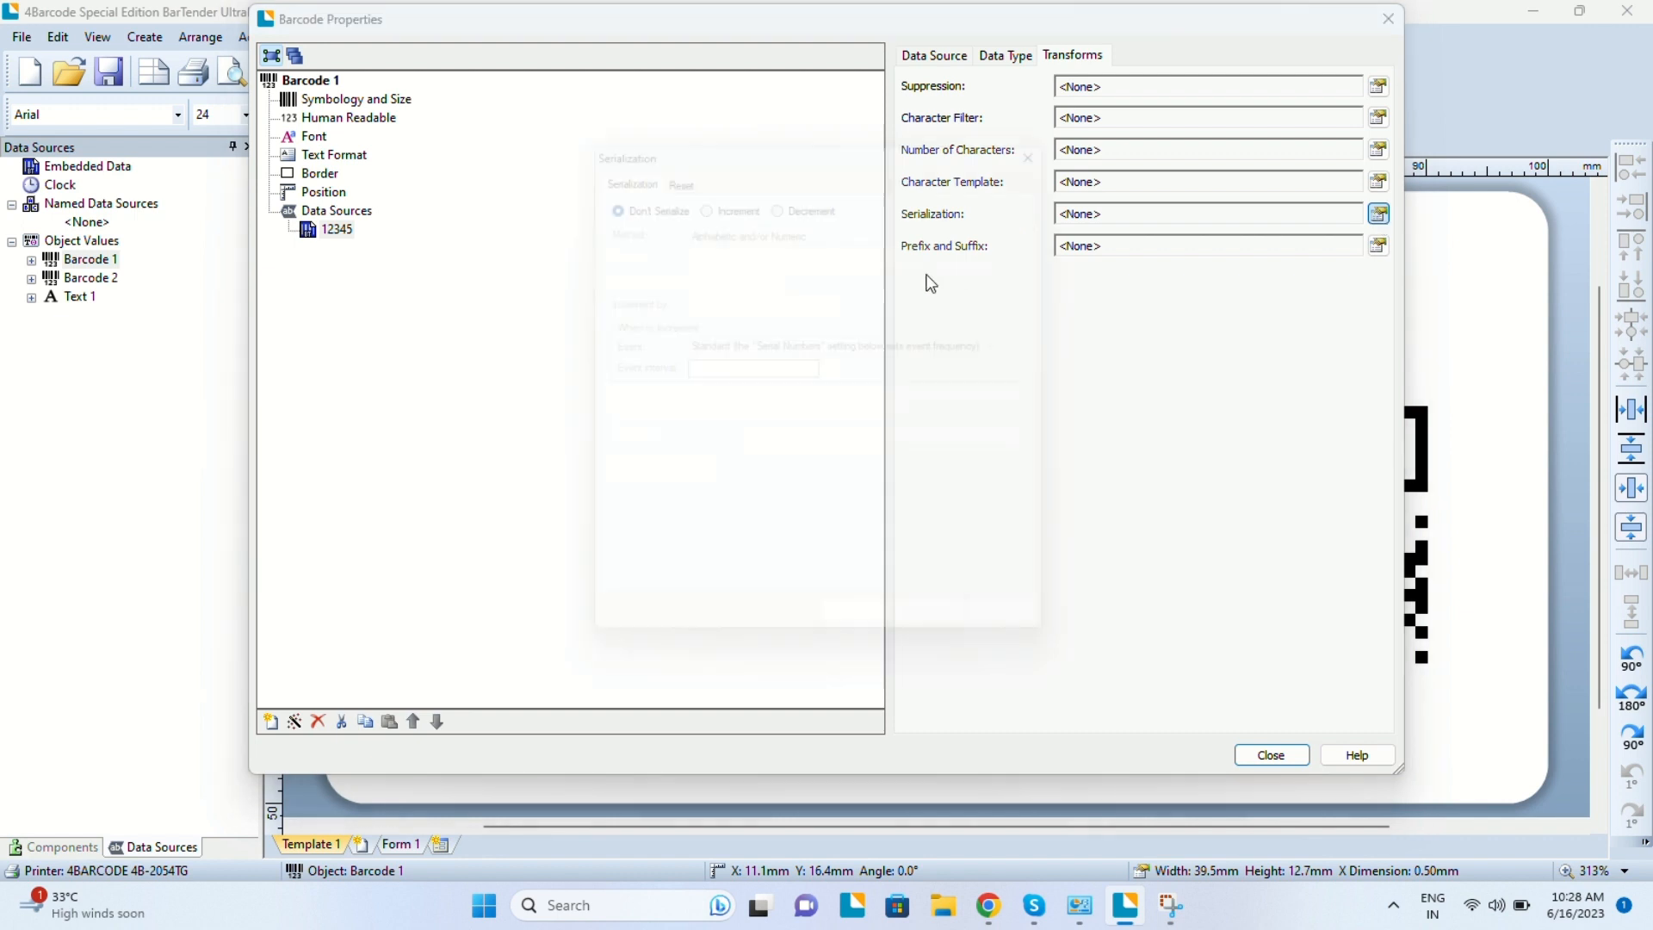
{"action": "left_click", "coordinate": [699, 189]}
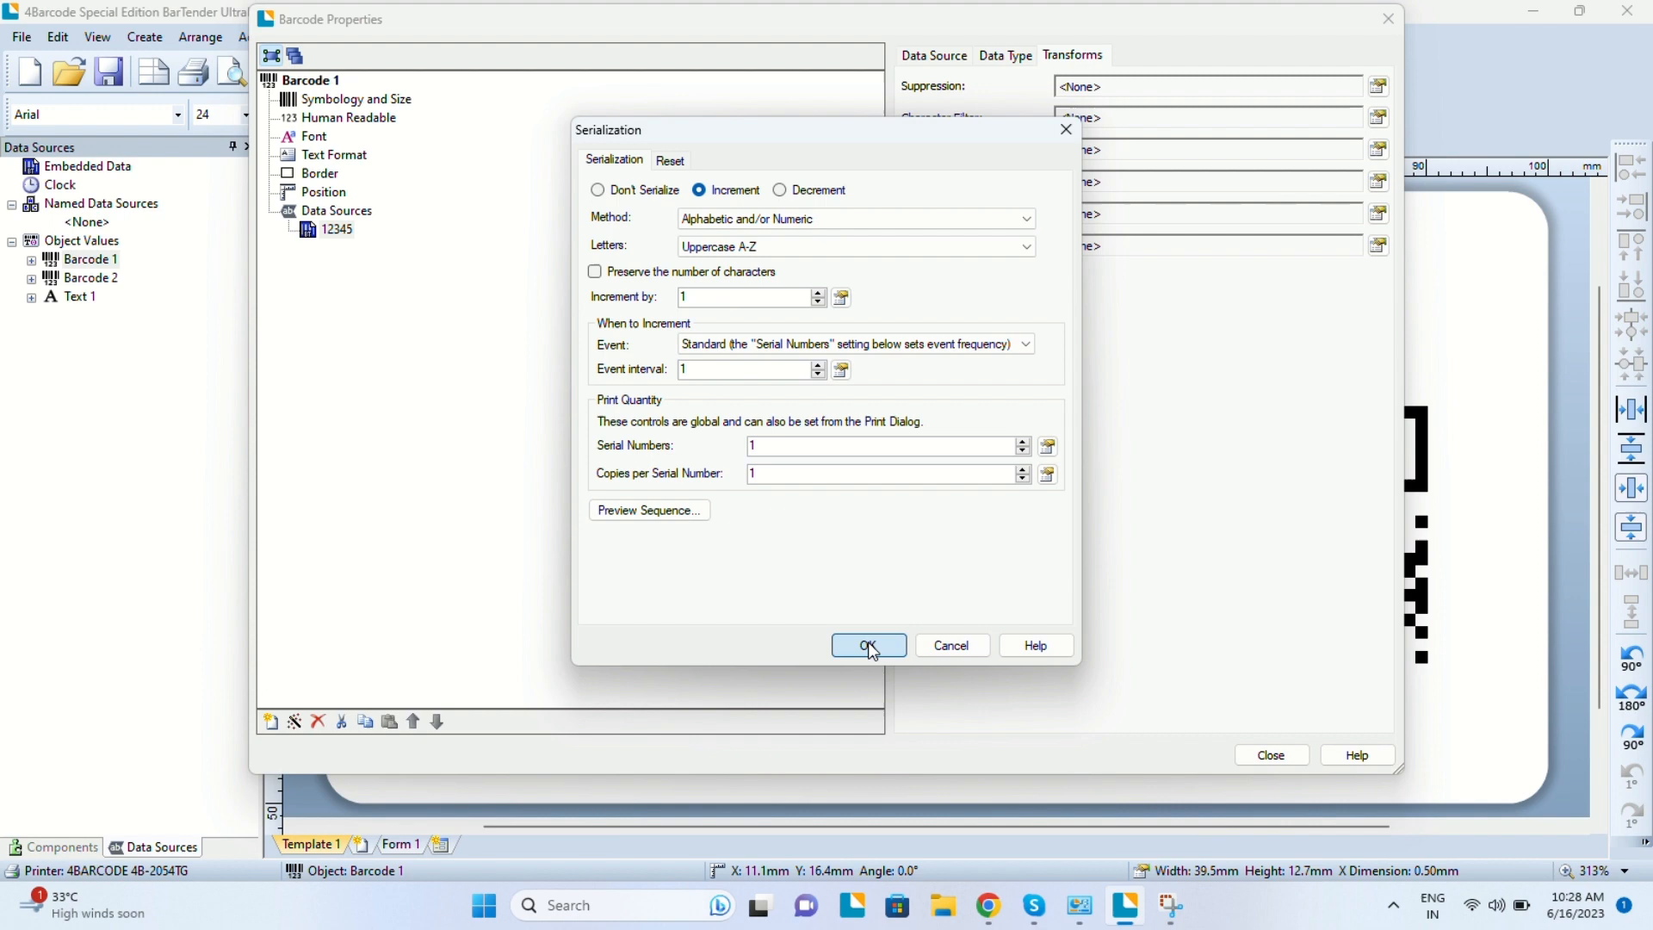
{"action": "left_click", "coordinate": [867, 646]}
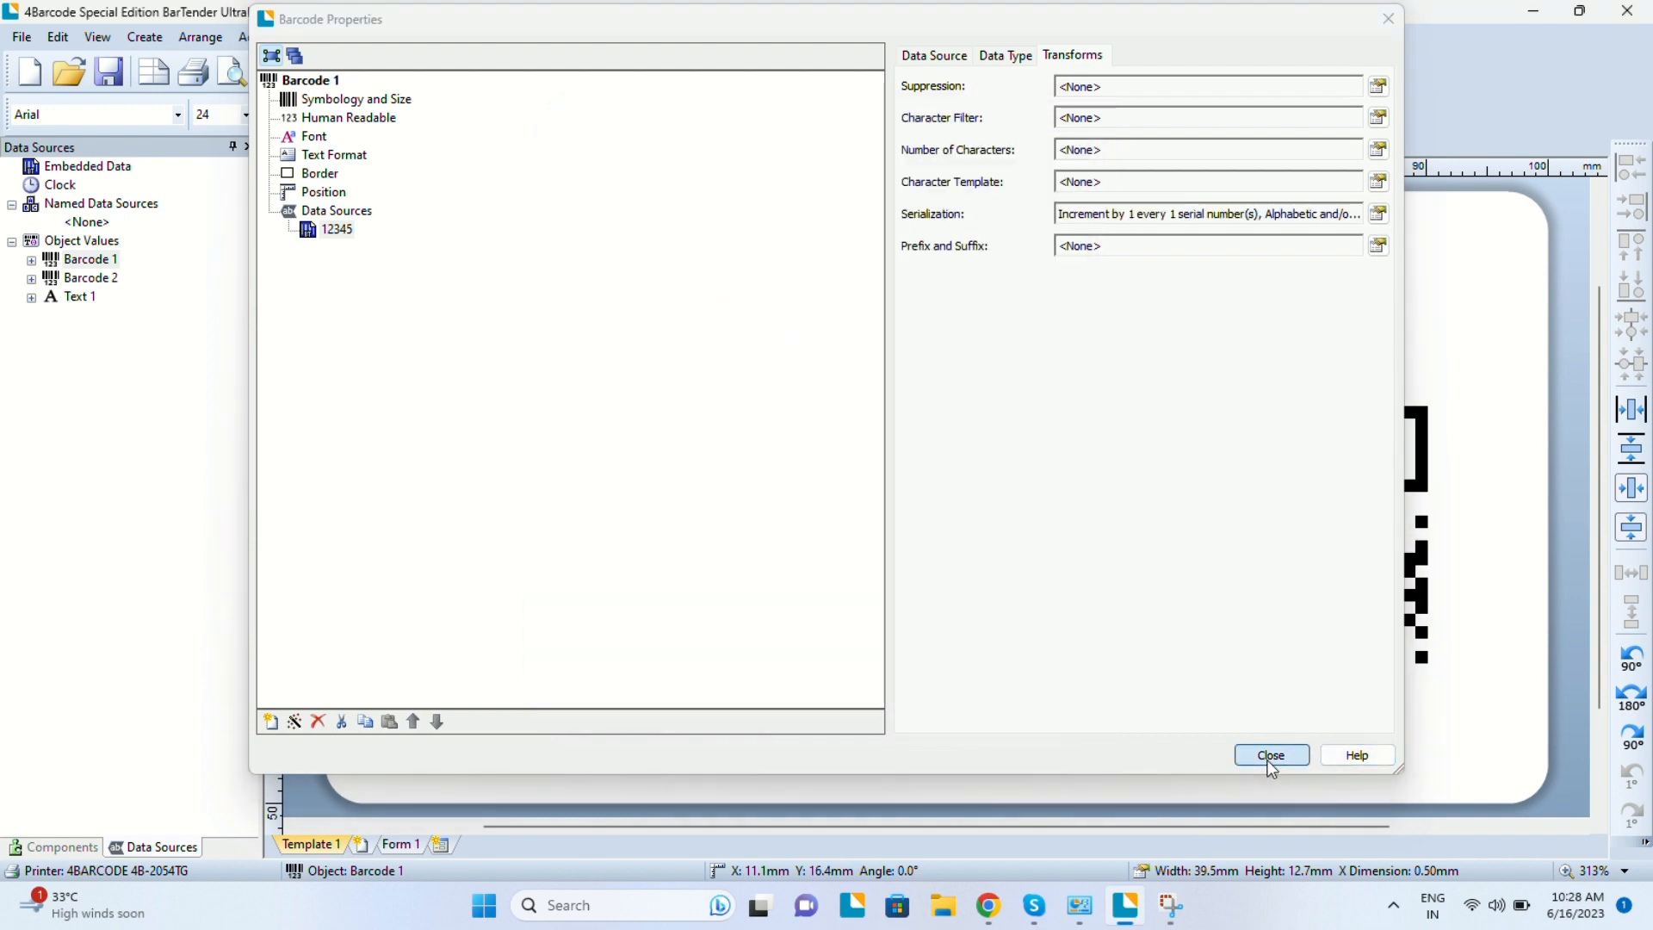
{"action": "left_click", "coordinate": [1271, 754]}
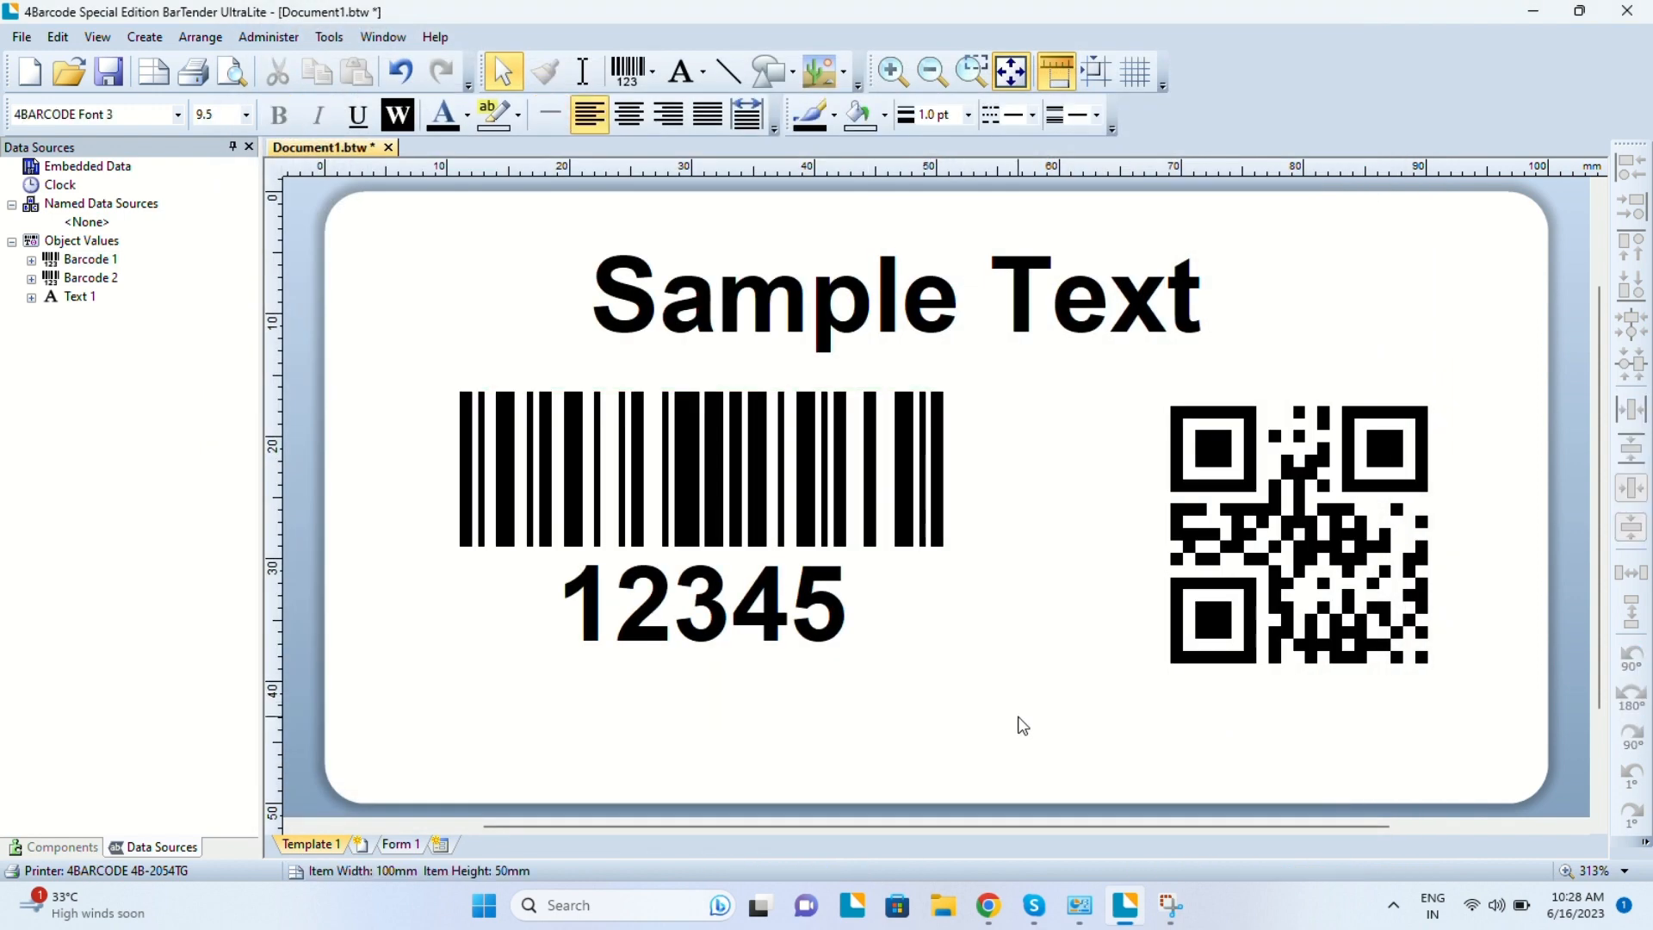
Print 4 serialized labels, advancing the barcode to 12349, and bring up Page Setup.
{"action": "left_click", "coordinate": [1018, 725]}
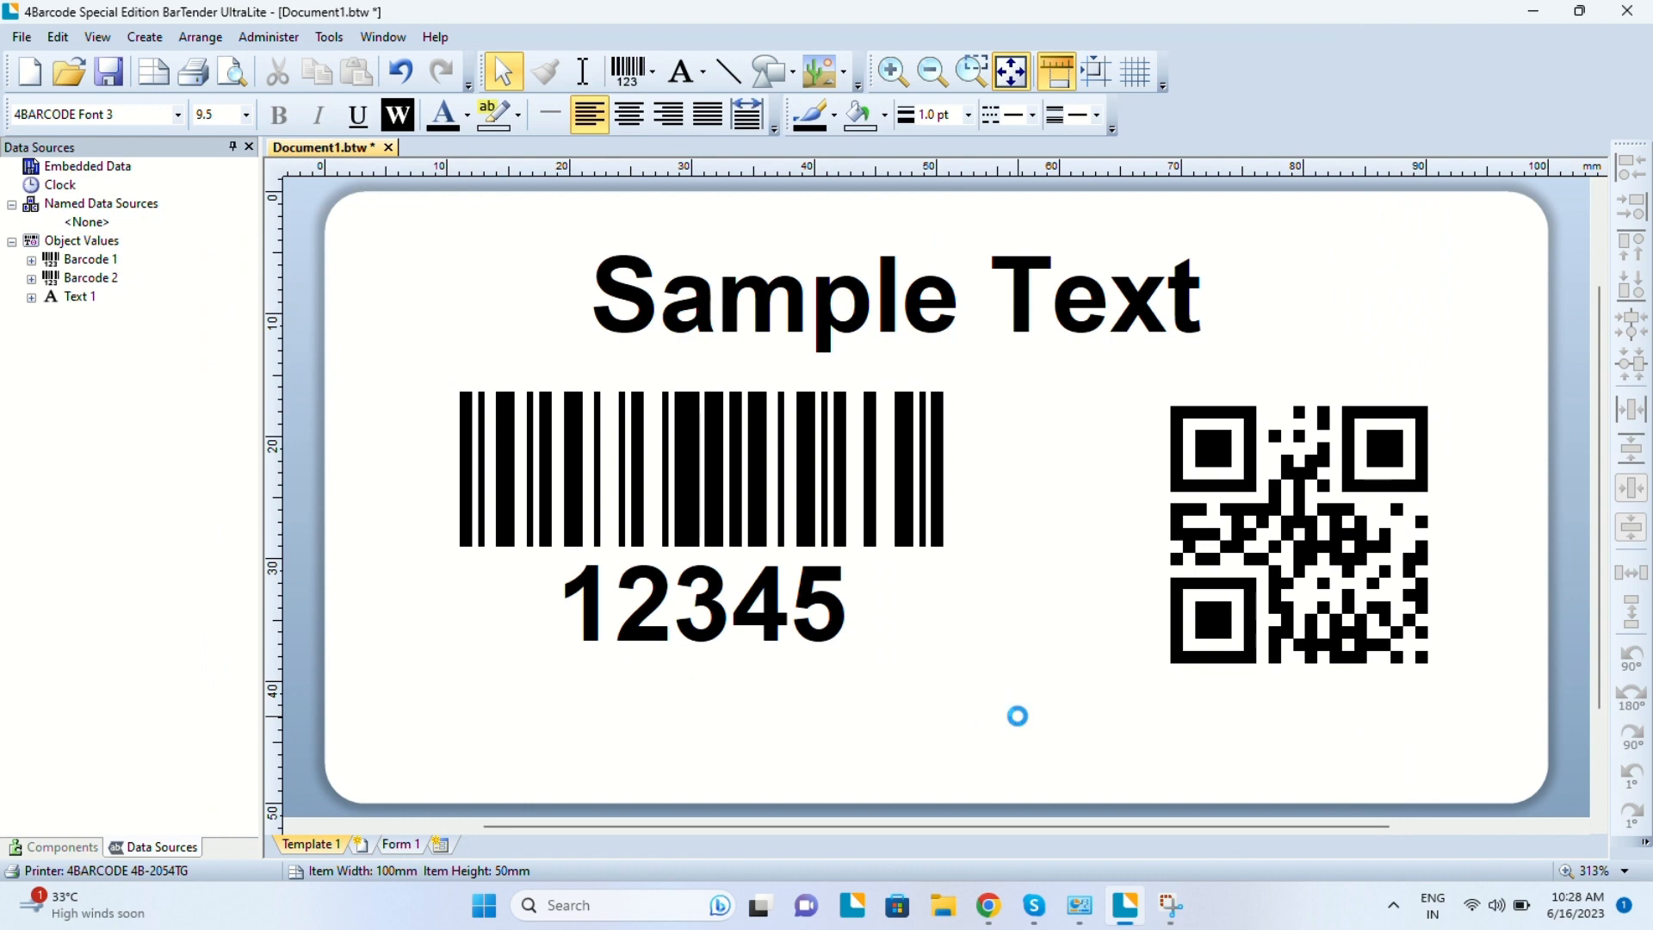
{"action": "left_click", "coordinate": [191, 71]}
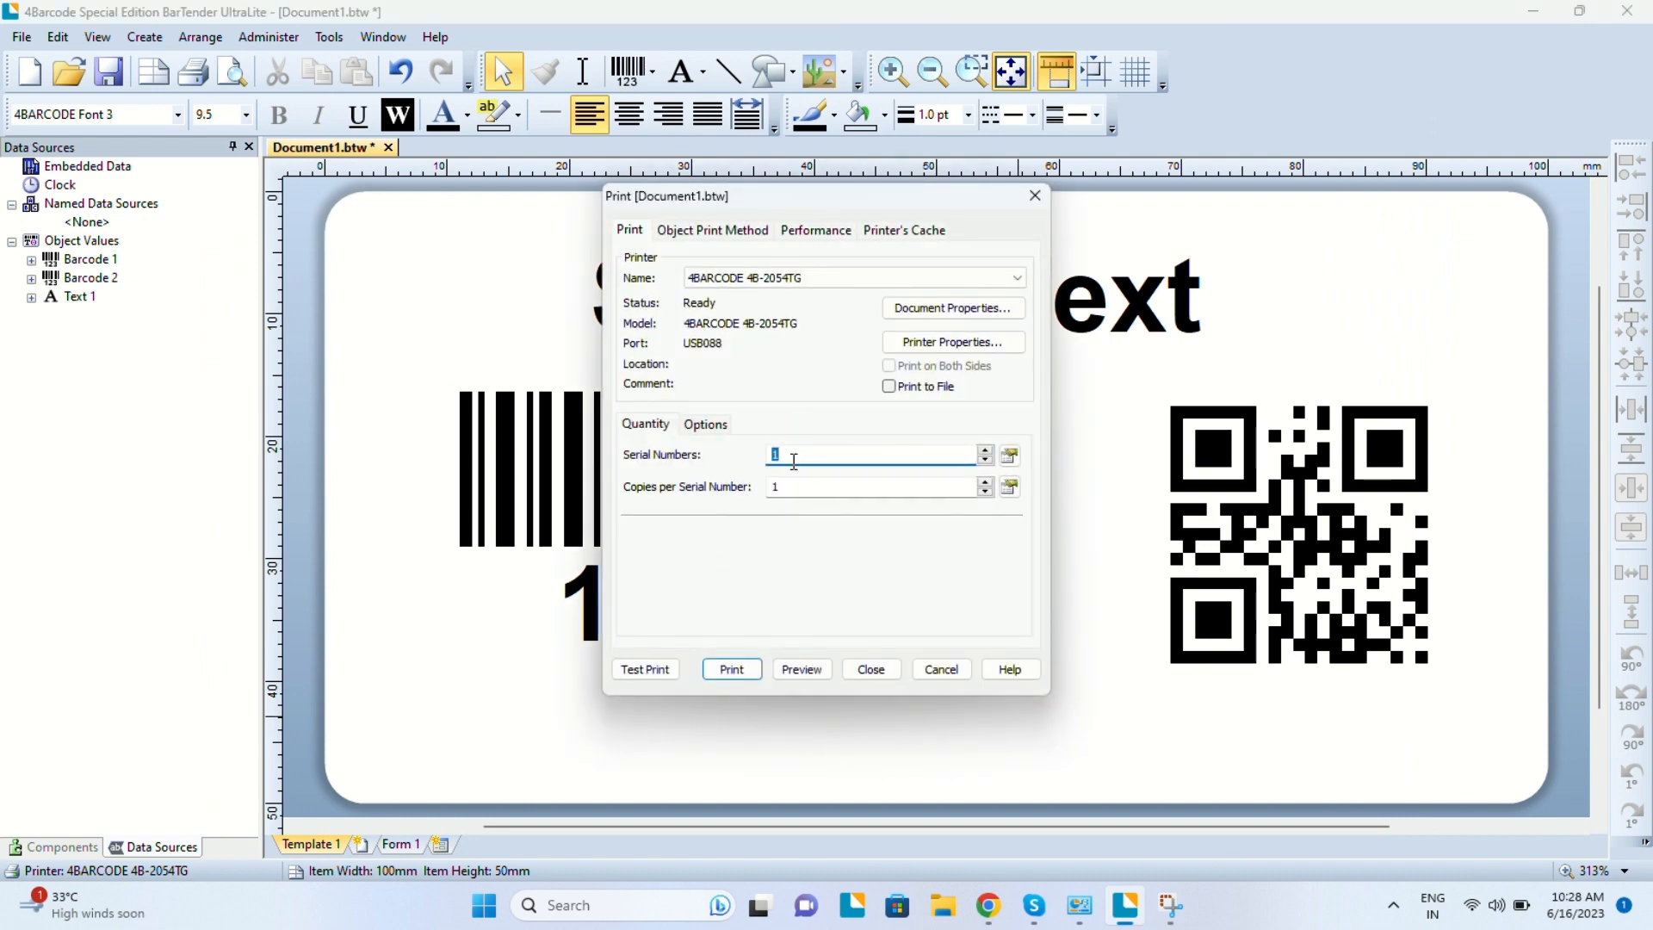
{"action": "type", "text": "4"}
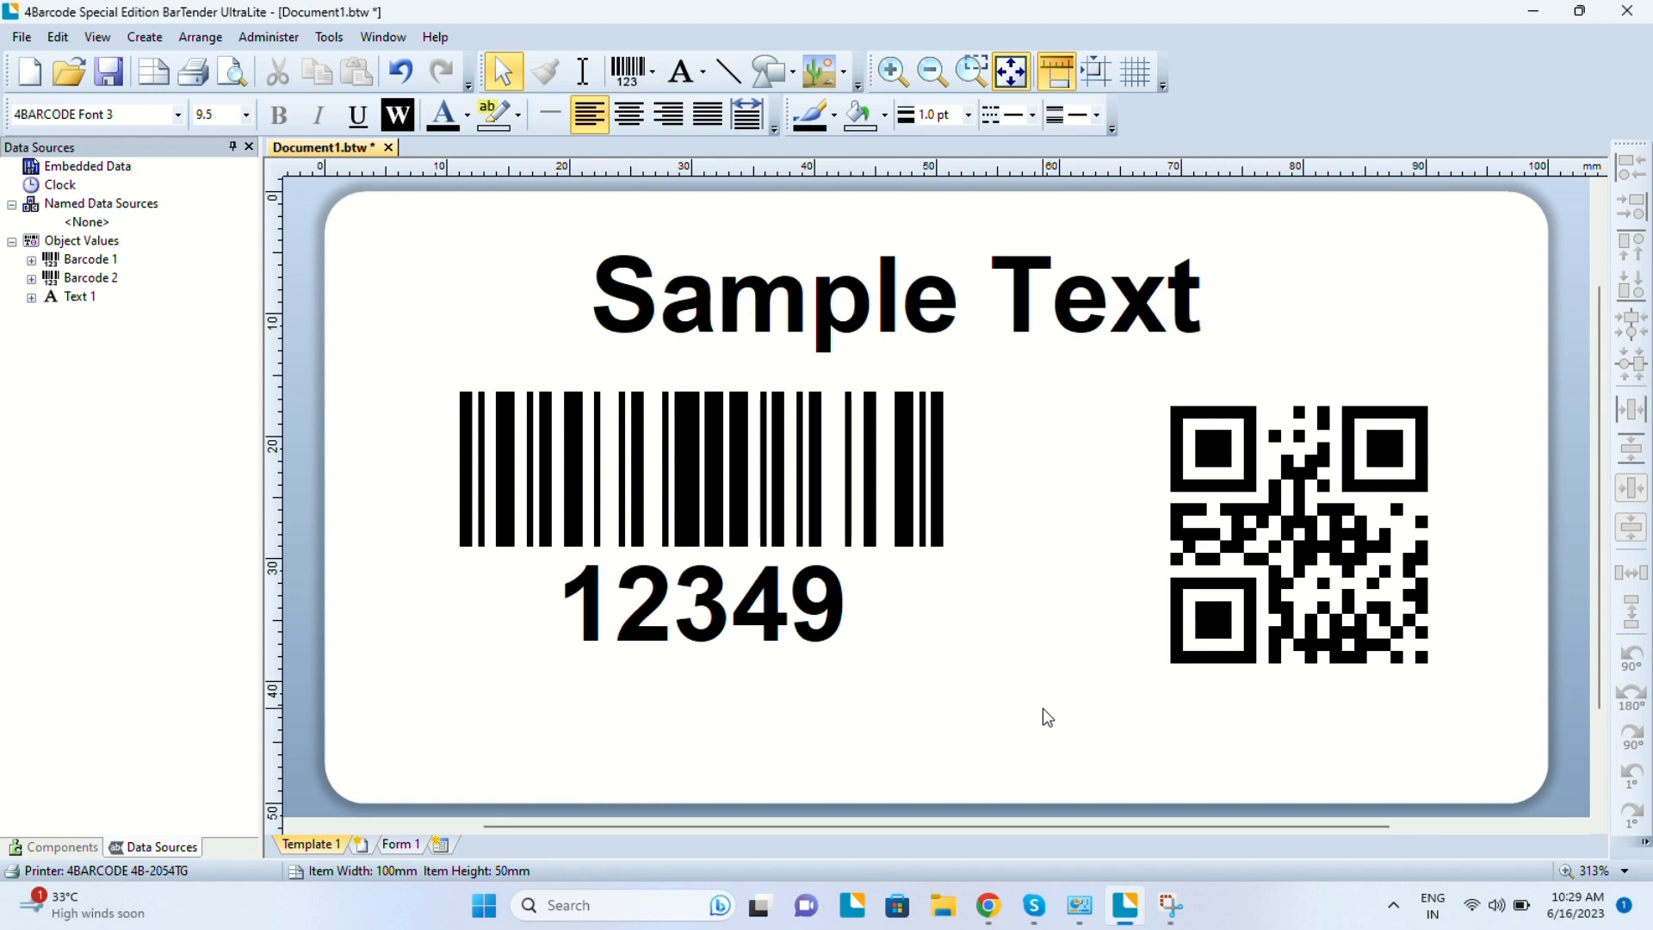
{"action": "left_click", "coordinate": [701, 475]}
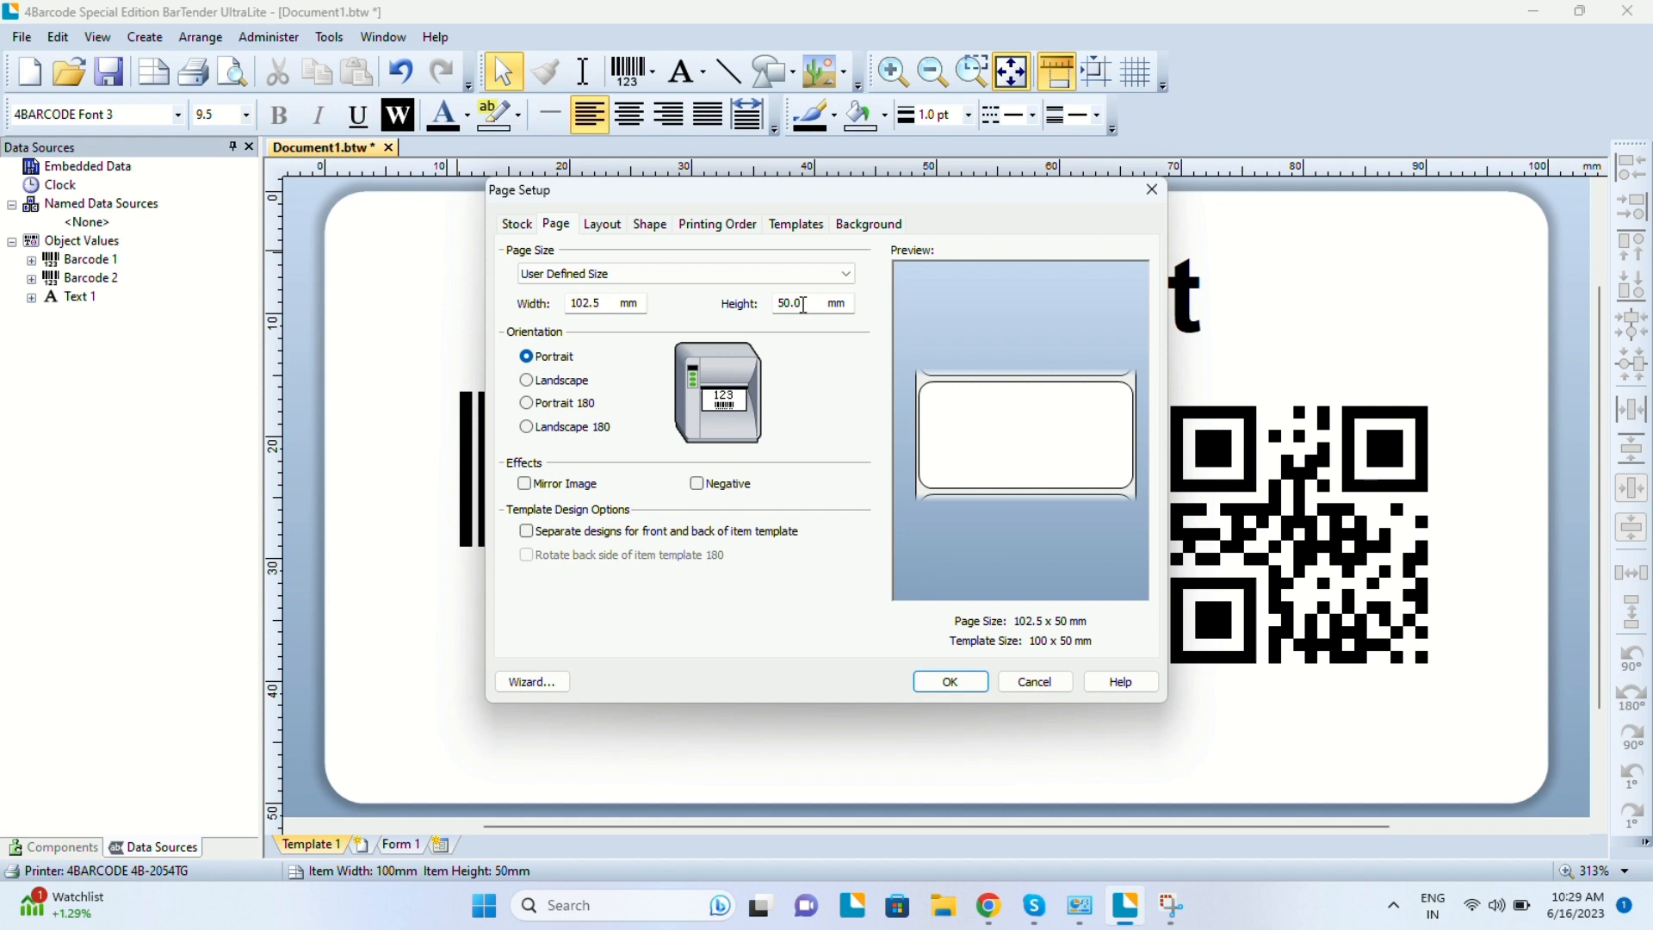
Set the label layout to 2 columns, giving two 50 × 50 mm labels across.
{"action": "left_click", "coordinate": [599, 224]}
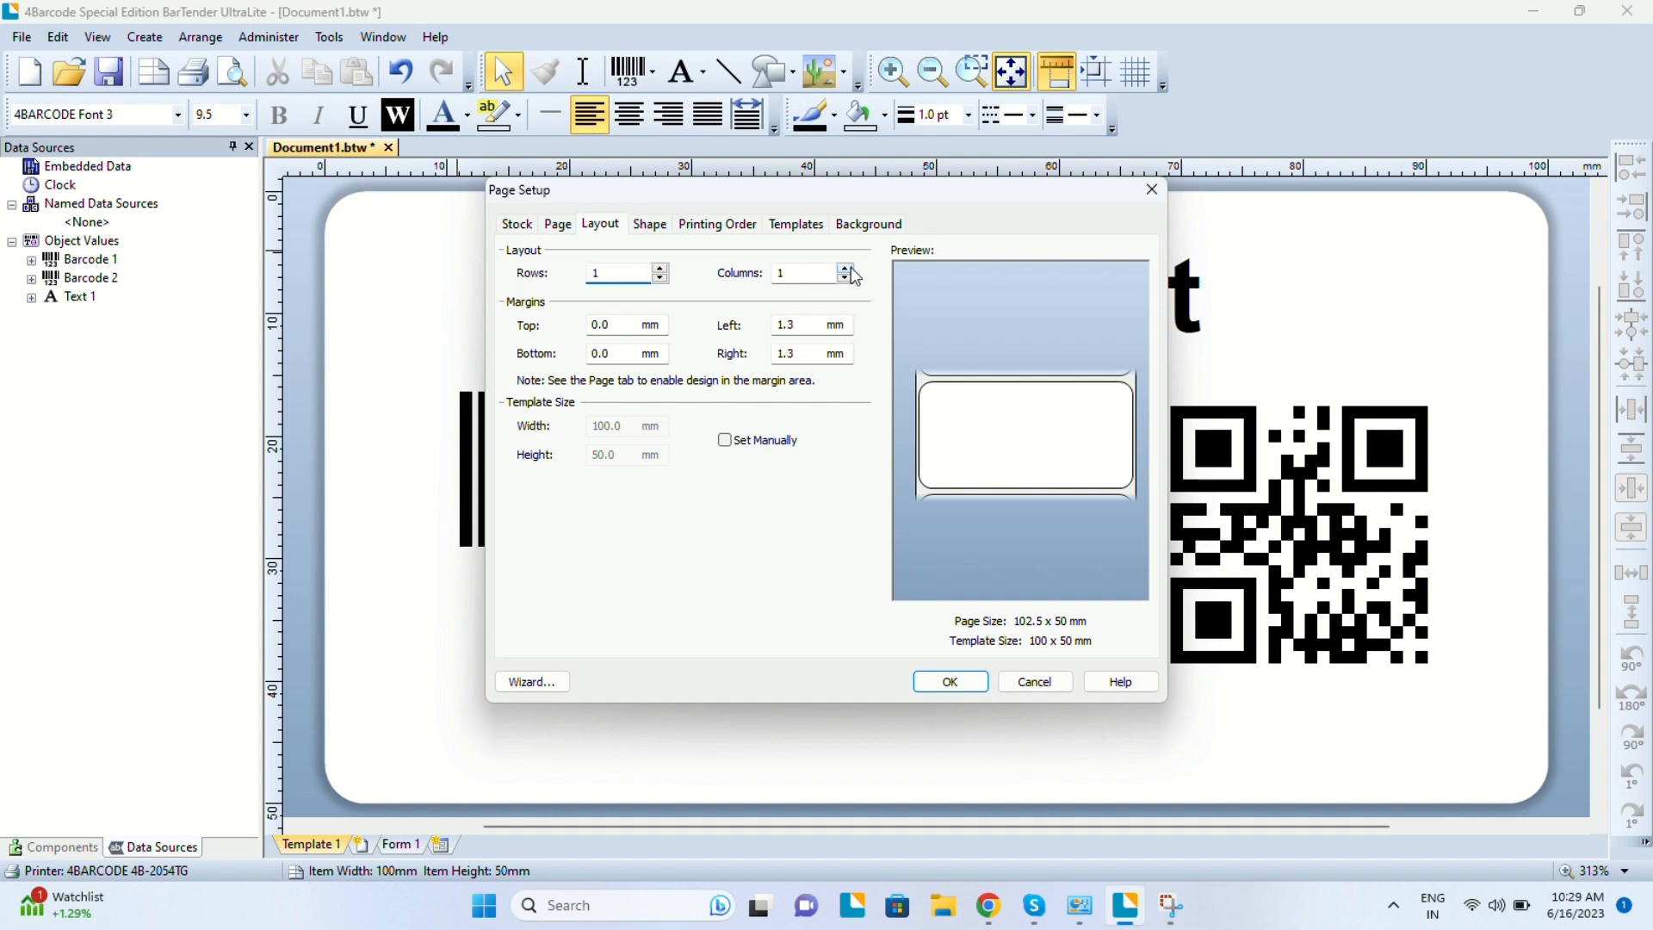
{"action": "left_click", "coordinate": [843, 269]}
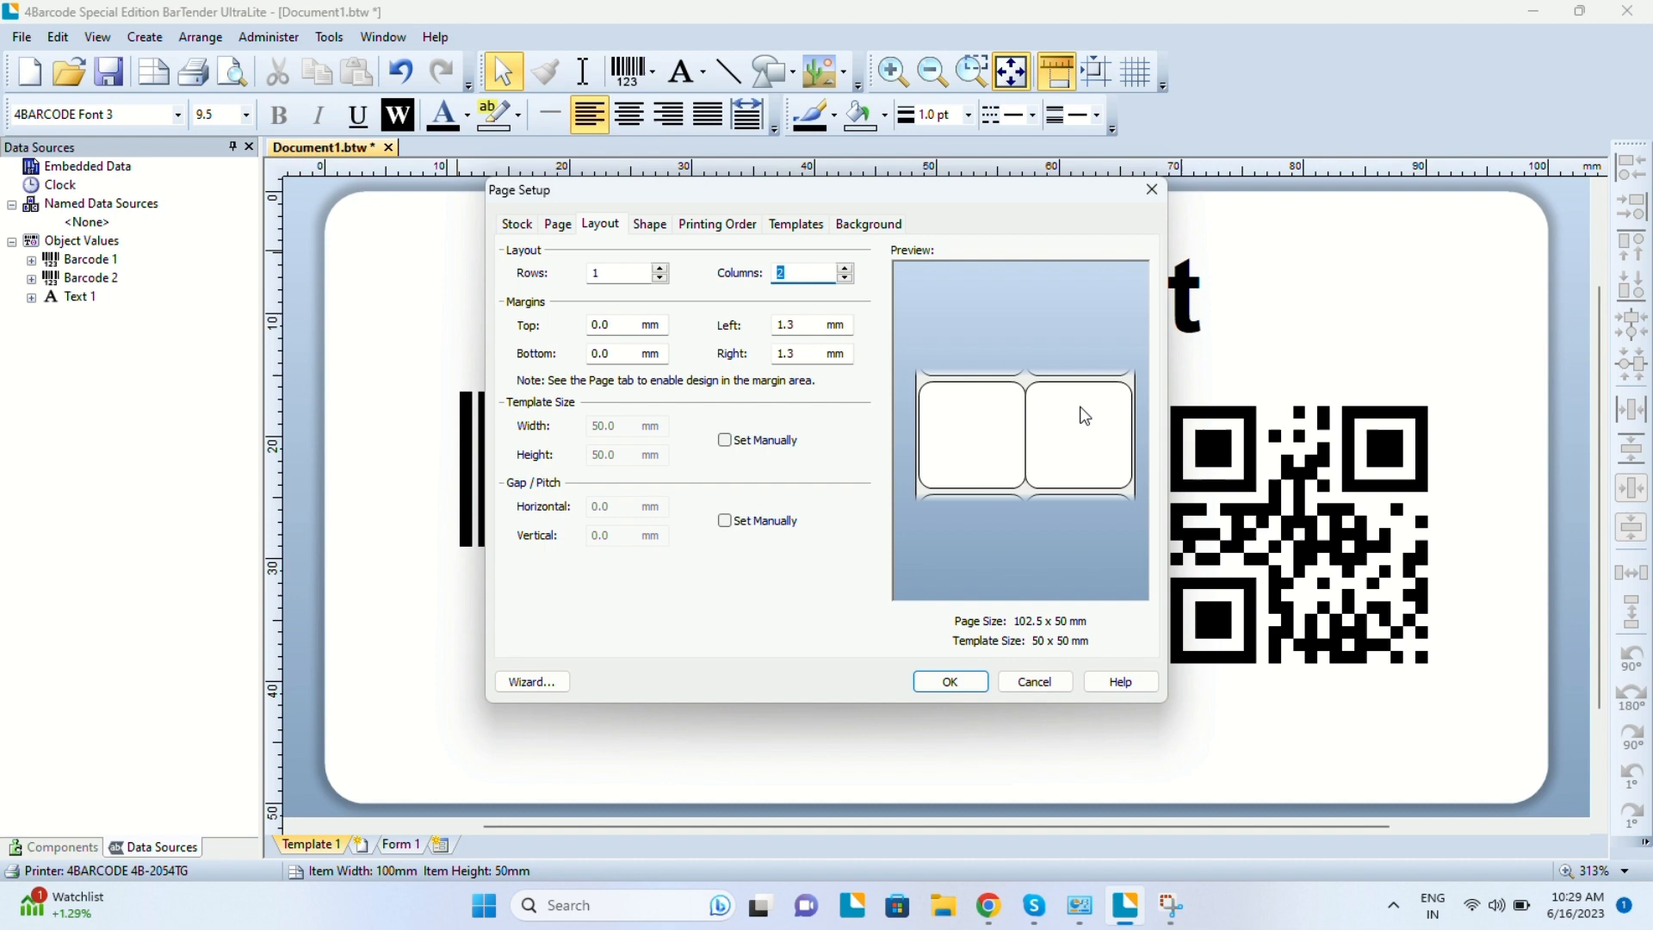
{"action": "left_click", "coordinate": [844, 267]}
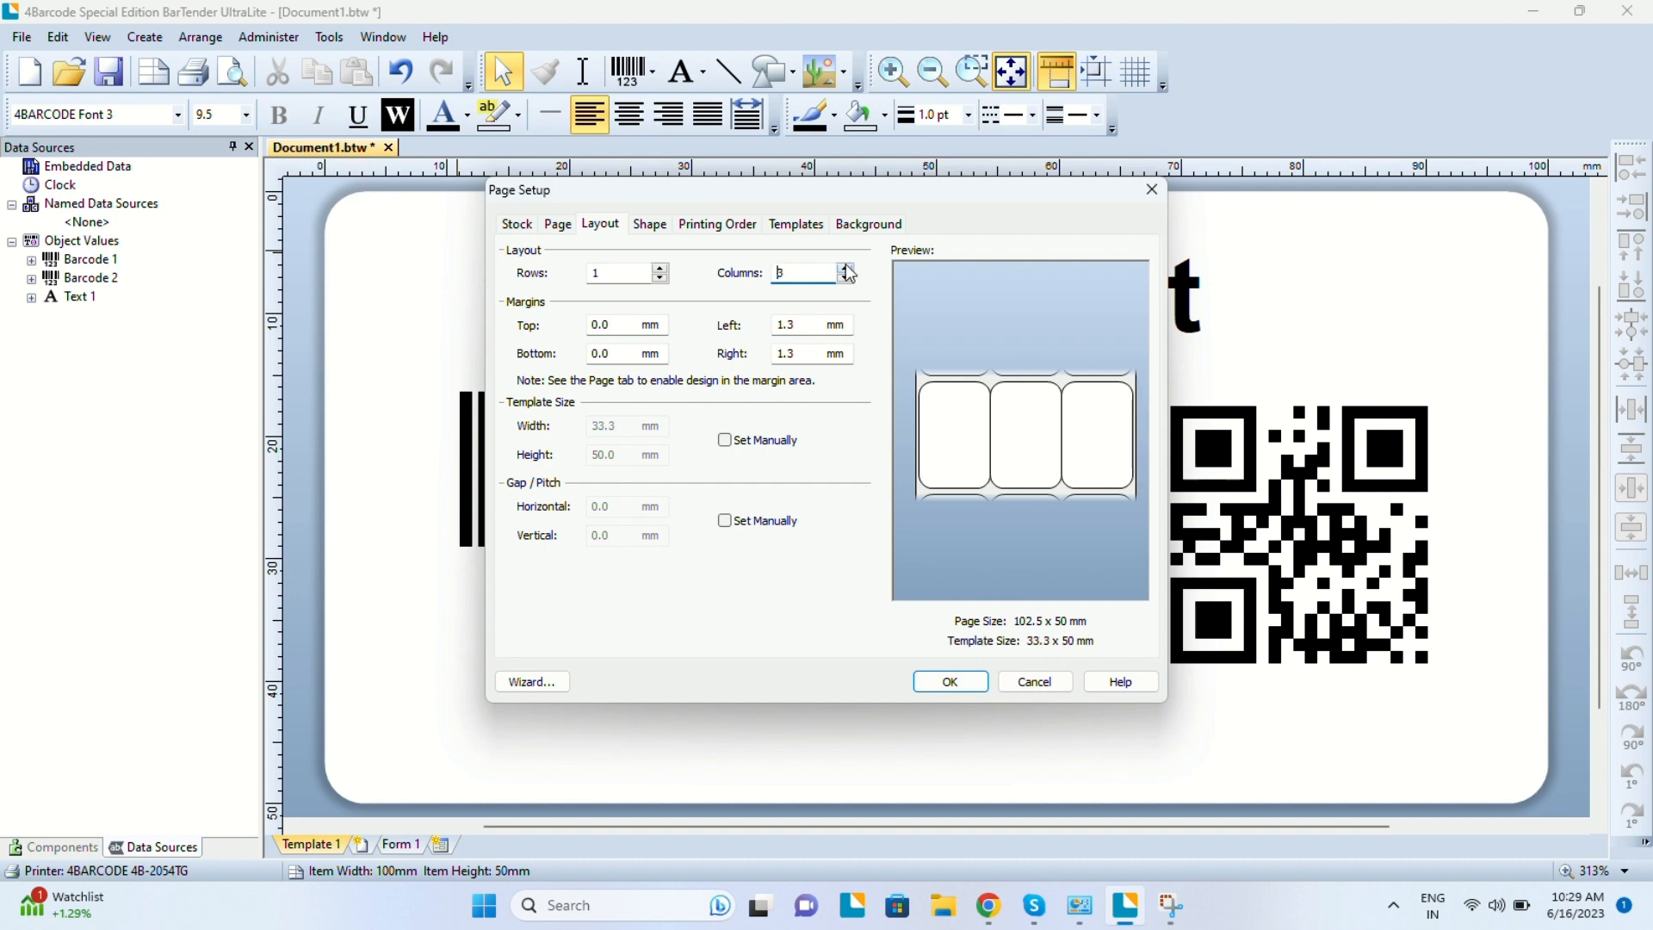
{"action": "left_click", "coordinate": [843, 269]}
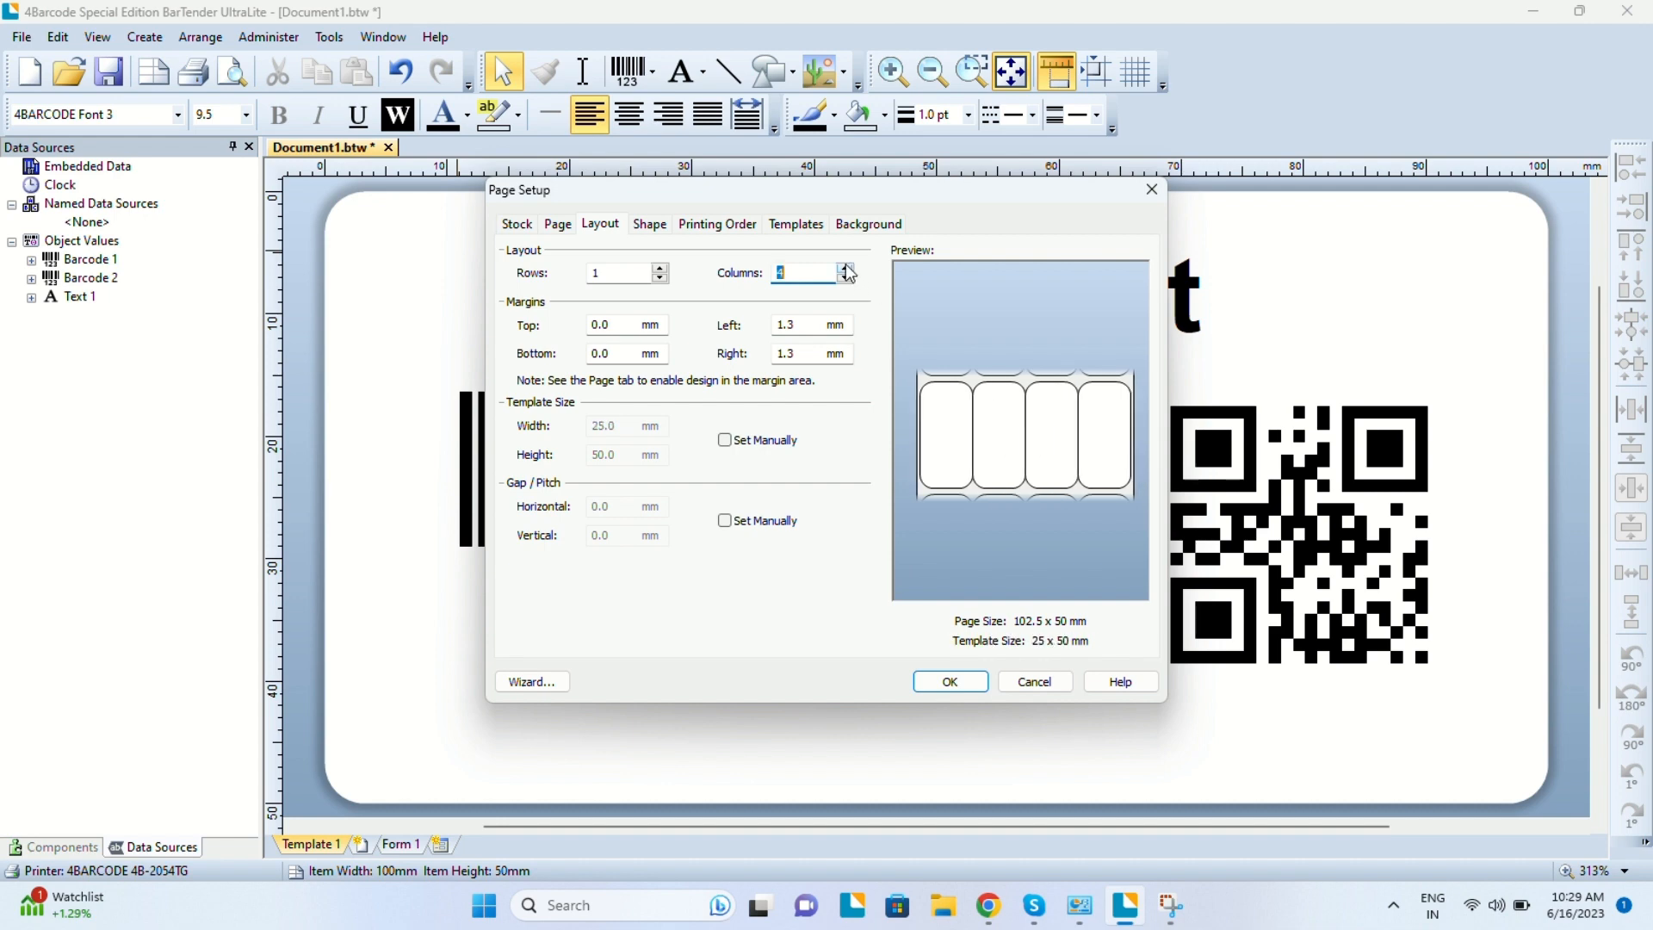
{"action": "left_click", "coordinate": [844, 279]}
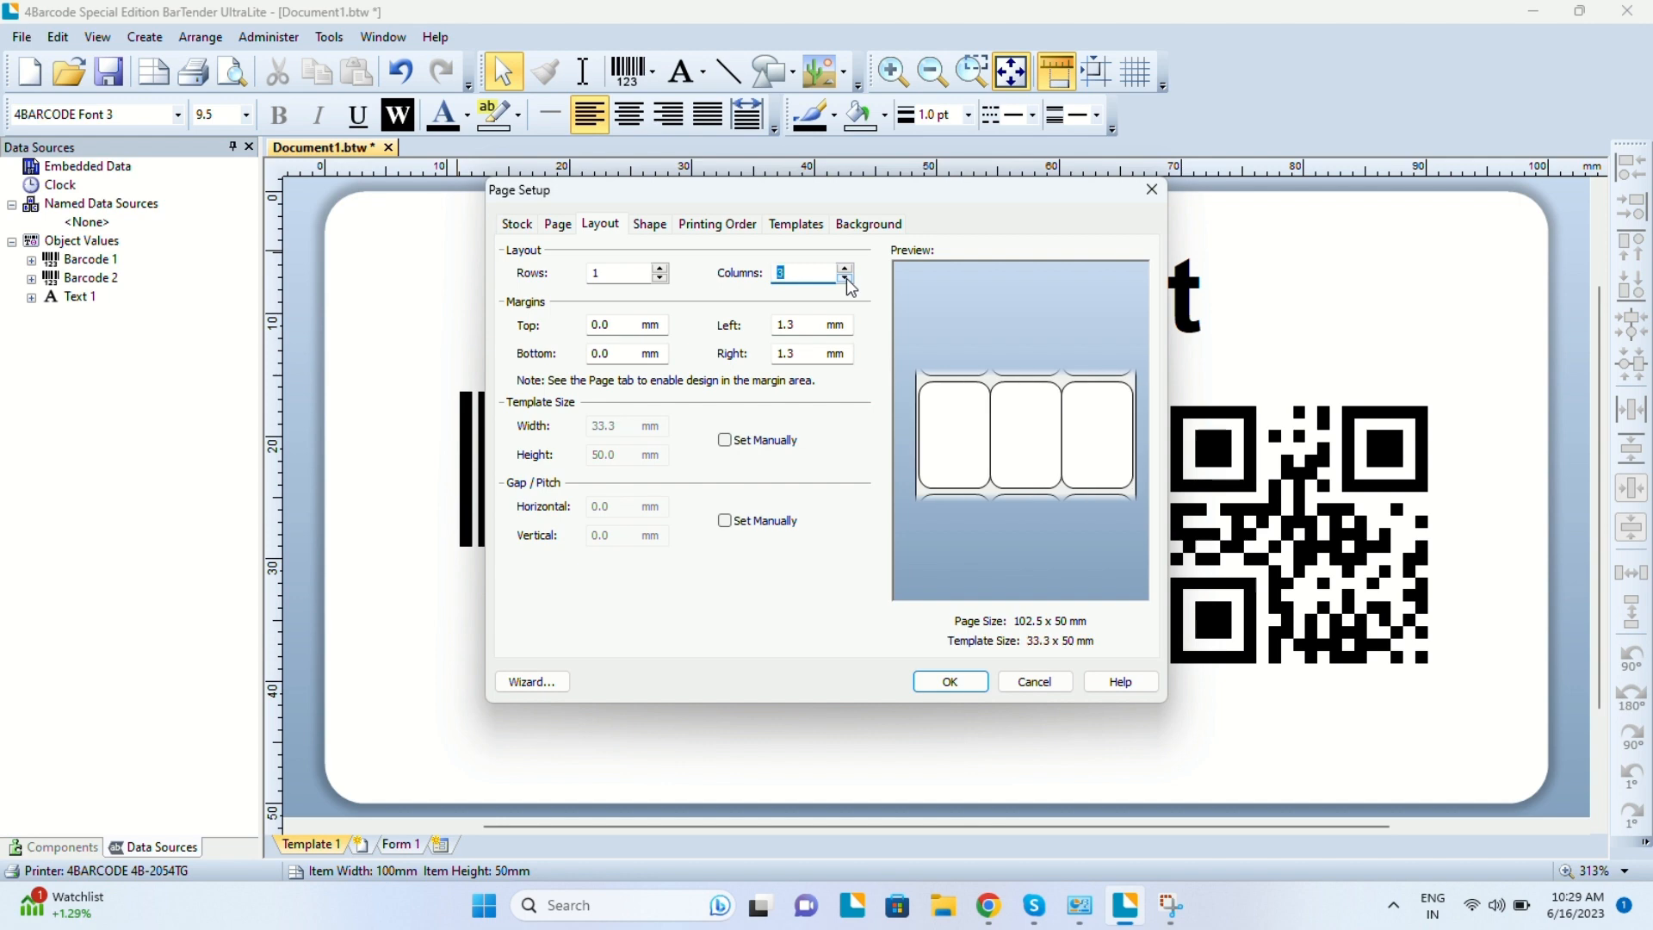
{"action": "left_click", "coordinate": [844, 277]}
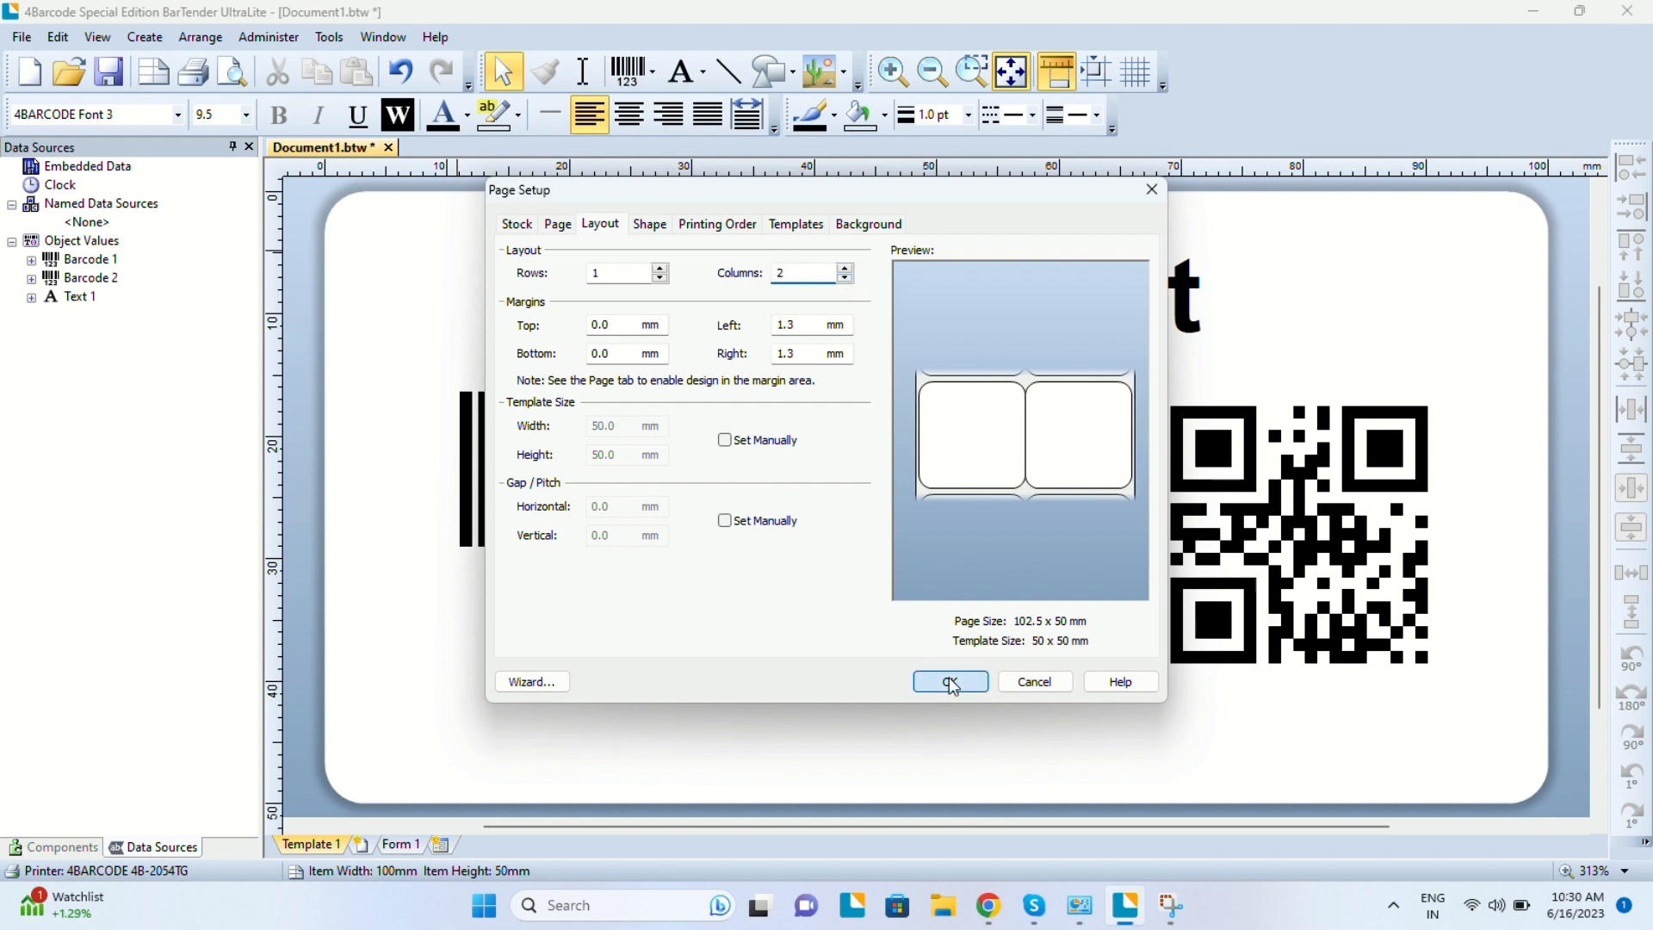
{"action": "left_click", "coordinate": [947, 682]}
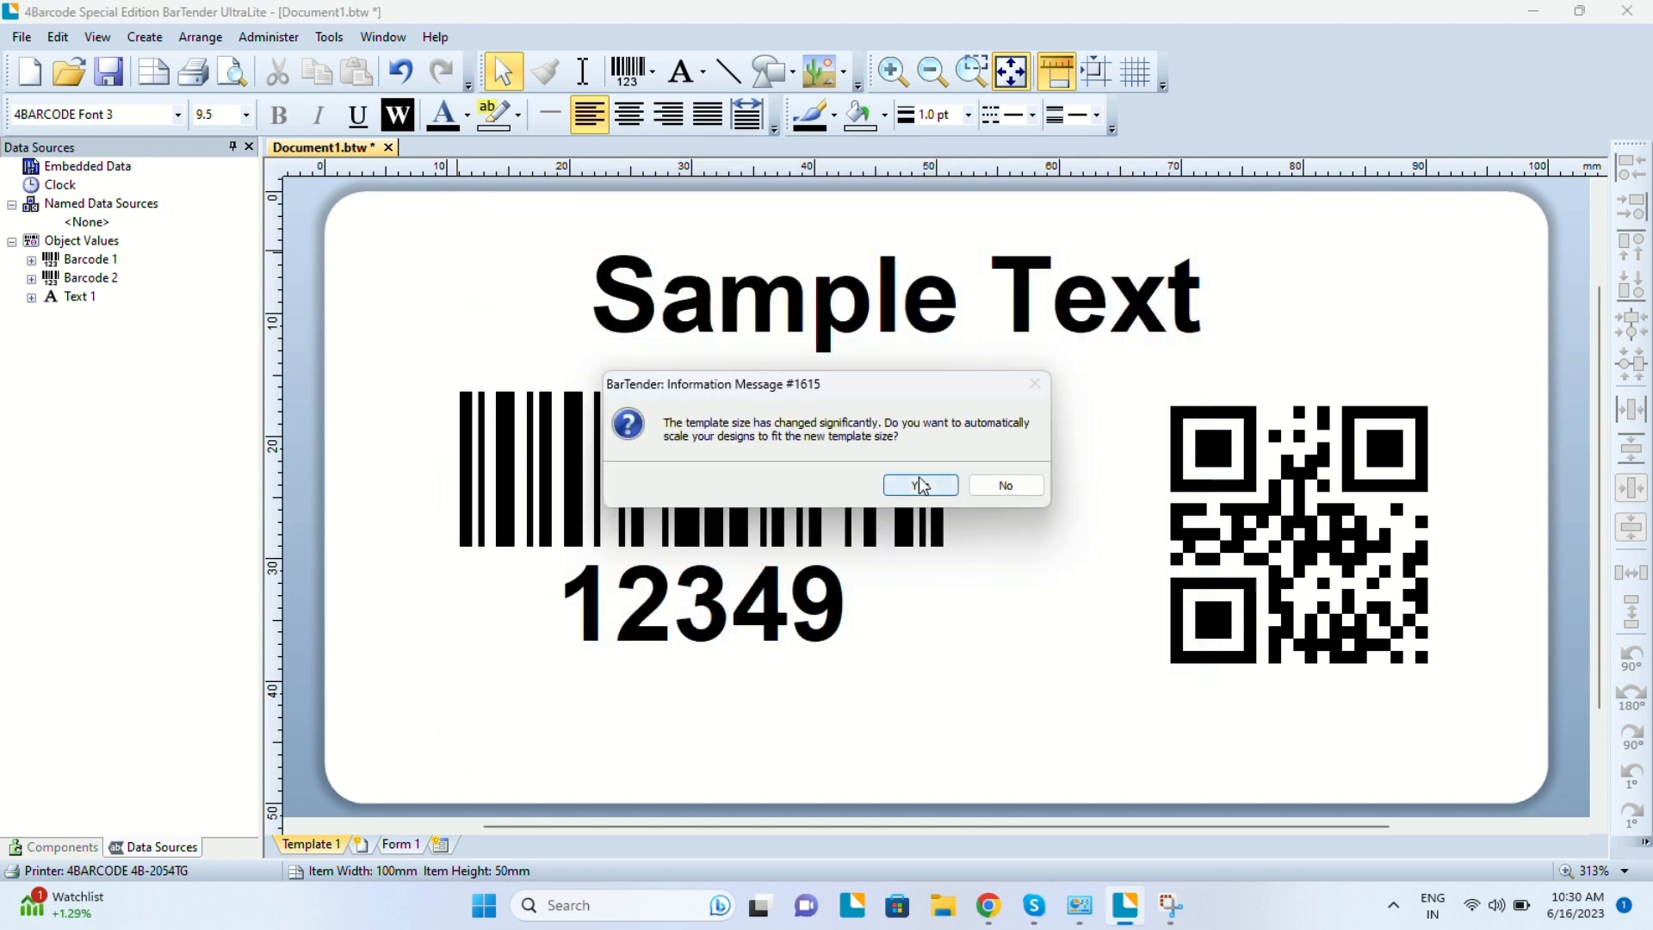
Agree to scale the existing design to the new 50 mm wide template.
{"action": "left_click", "coordinate": [914, 486]}
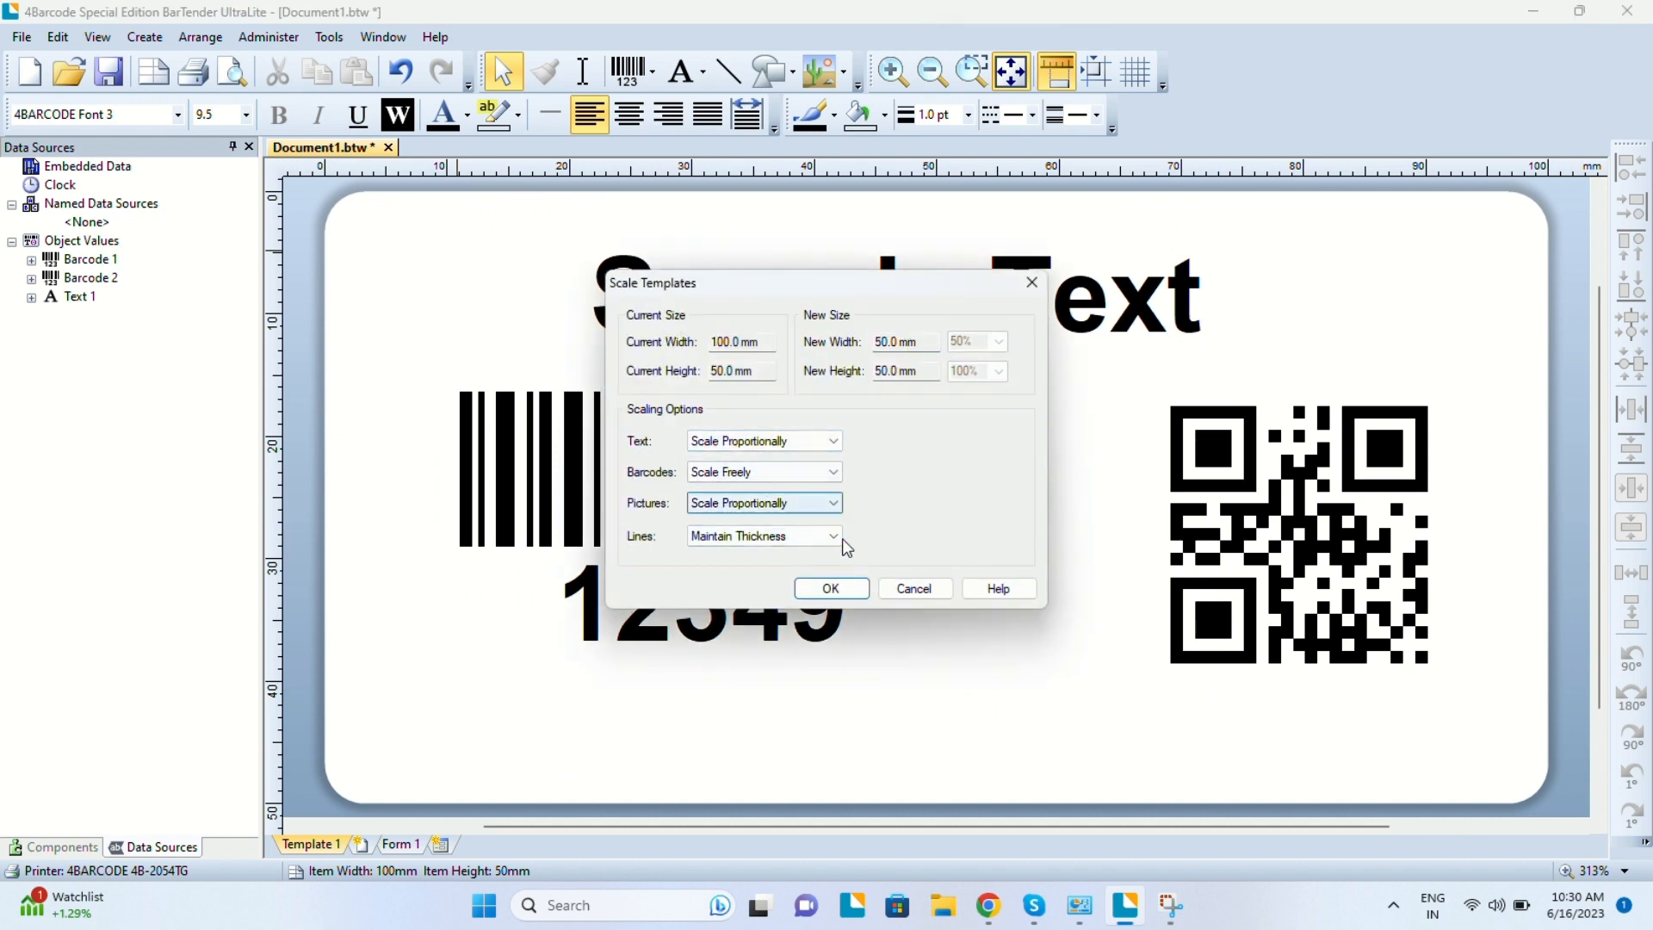
{"action": "left_click", "coordinate": [830, 589]}
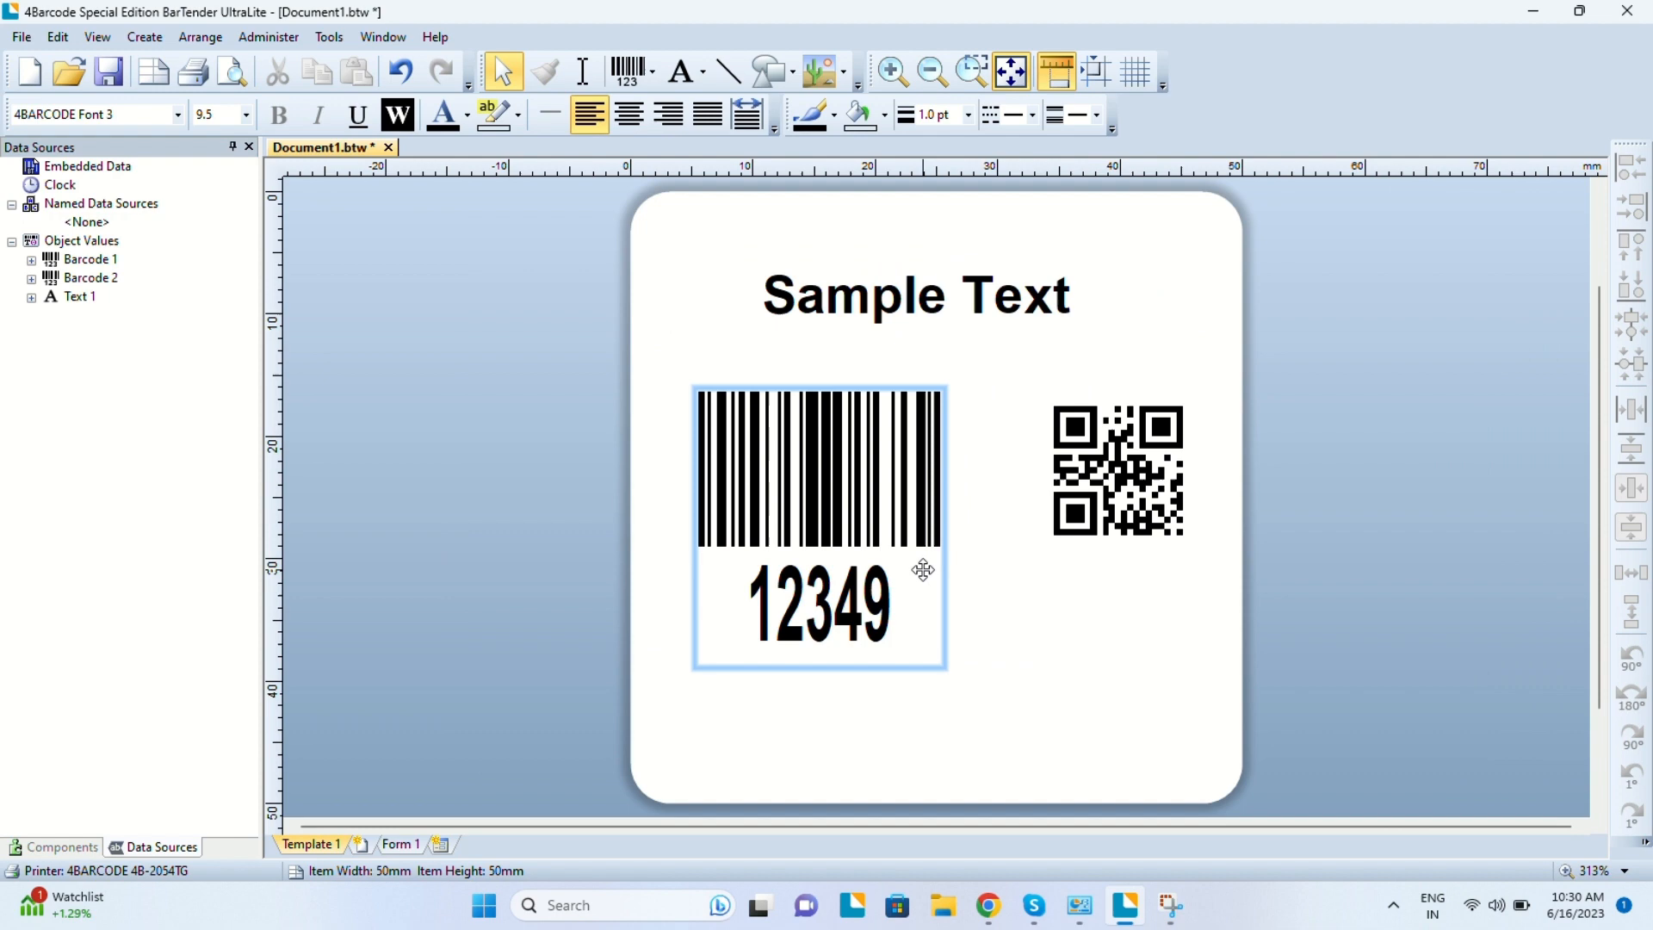
Make the 'Sample Text' heading 20 pt and centre it near the top of the label.
{"action": "left_click", "coordinate": [1117, 468]}
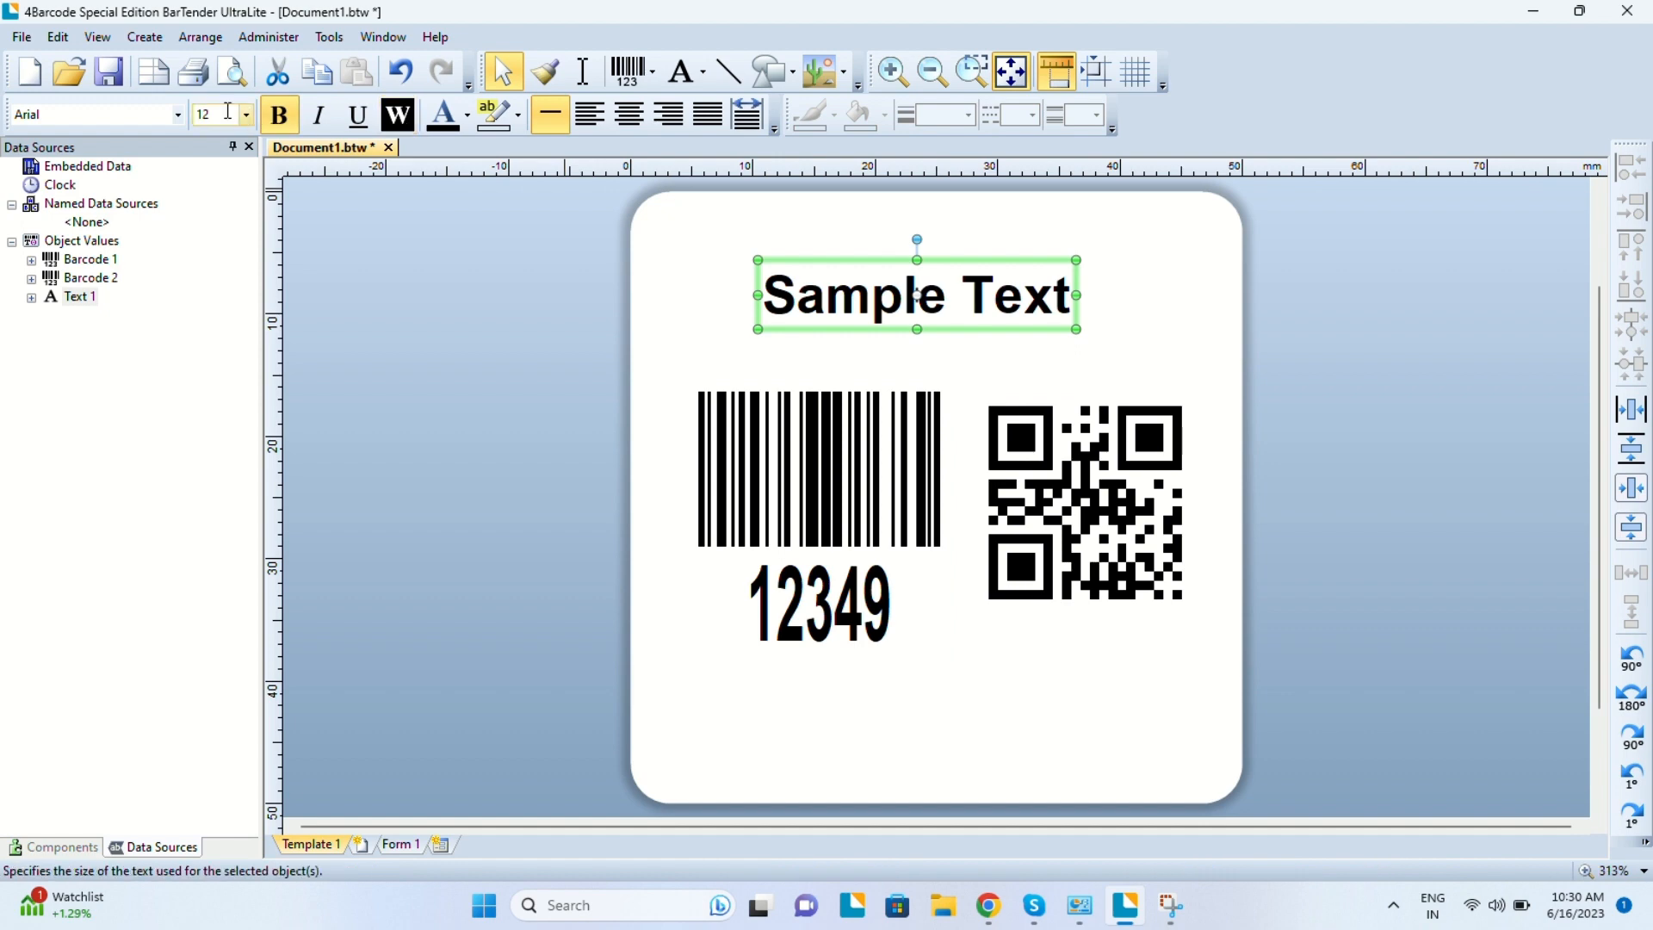
{"action": "type", "text": "20"}
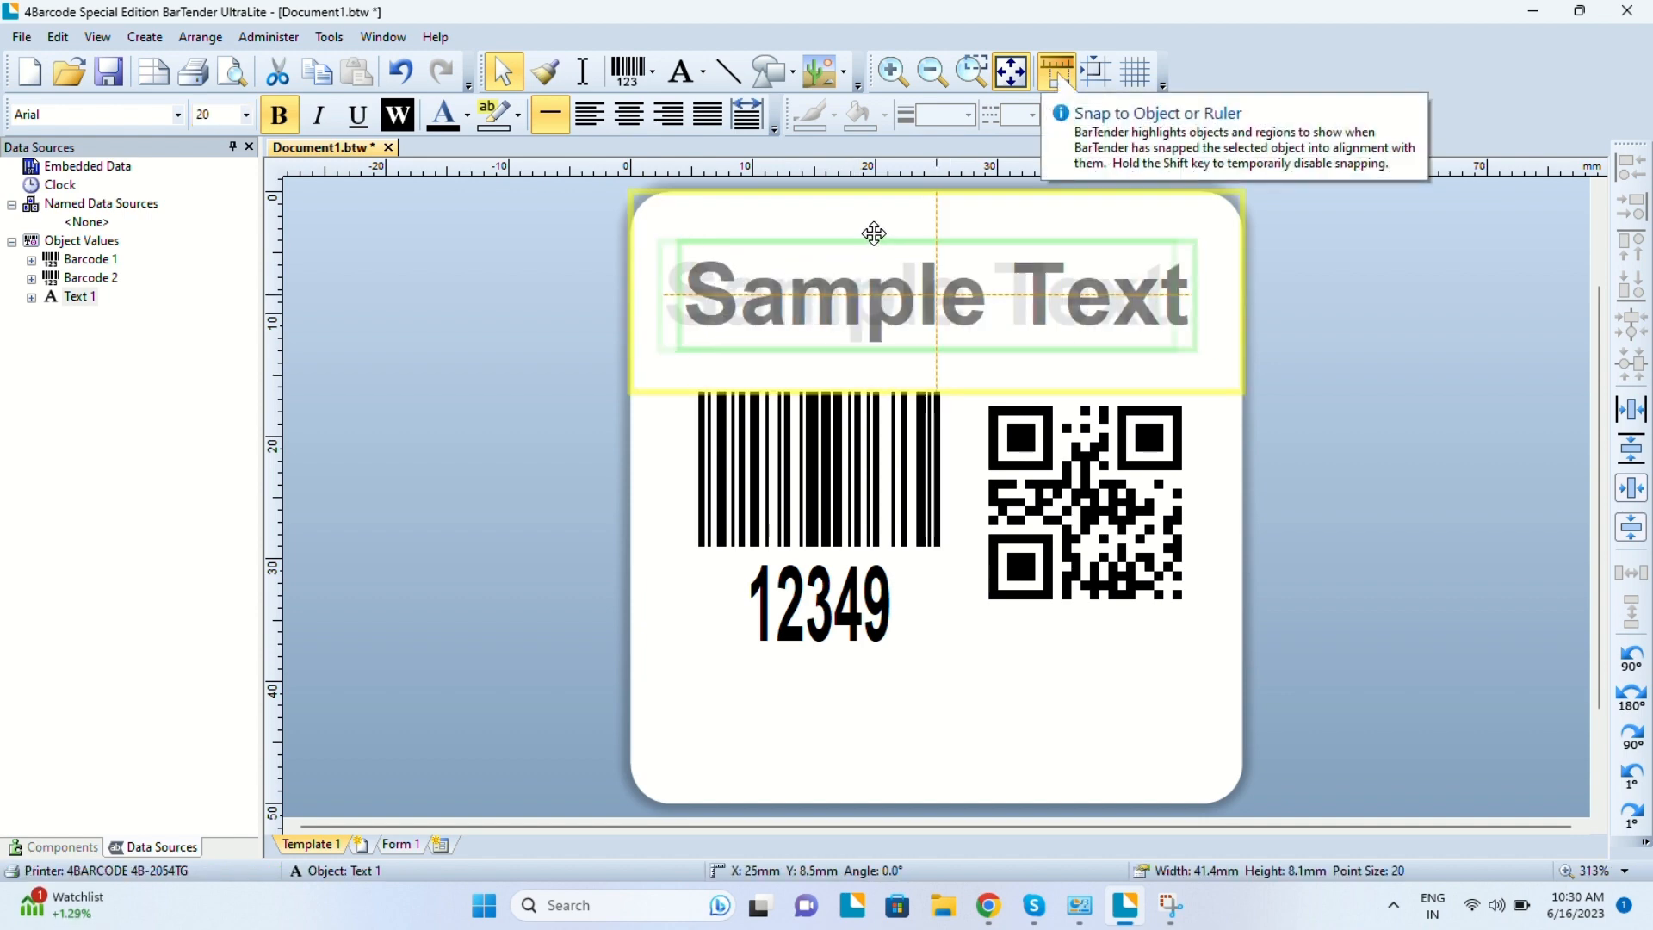
{"action": "left_click", "coordinate": [988, 700]}
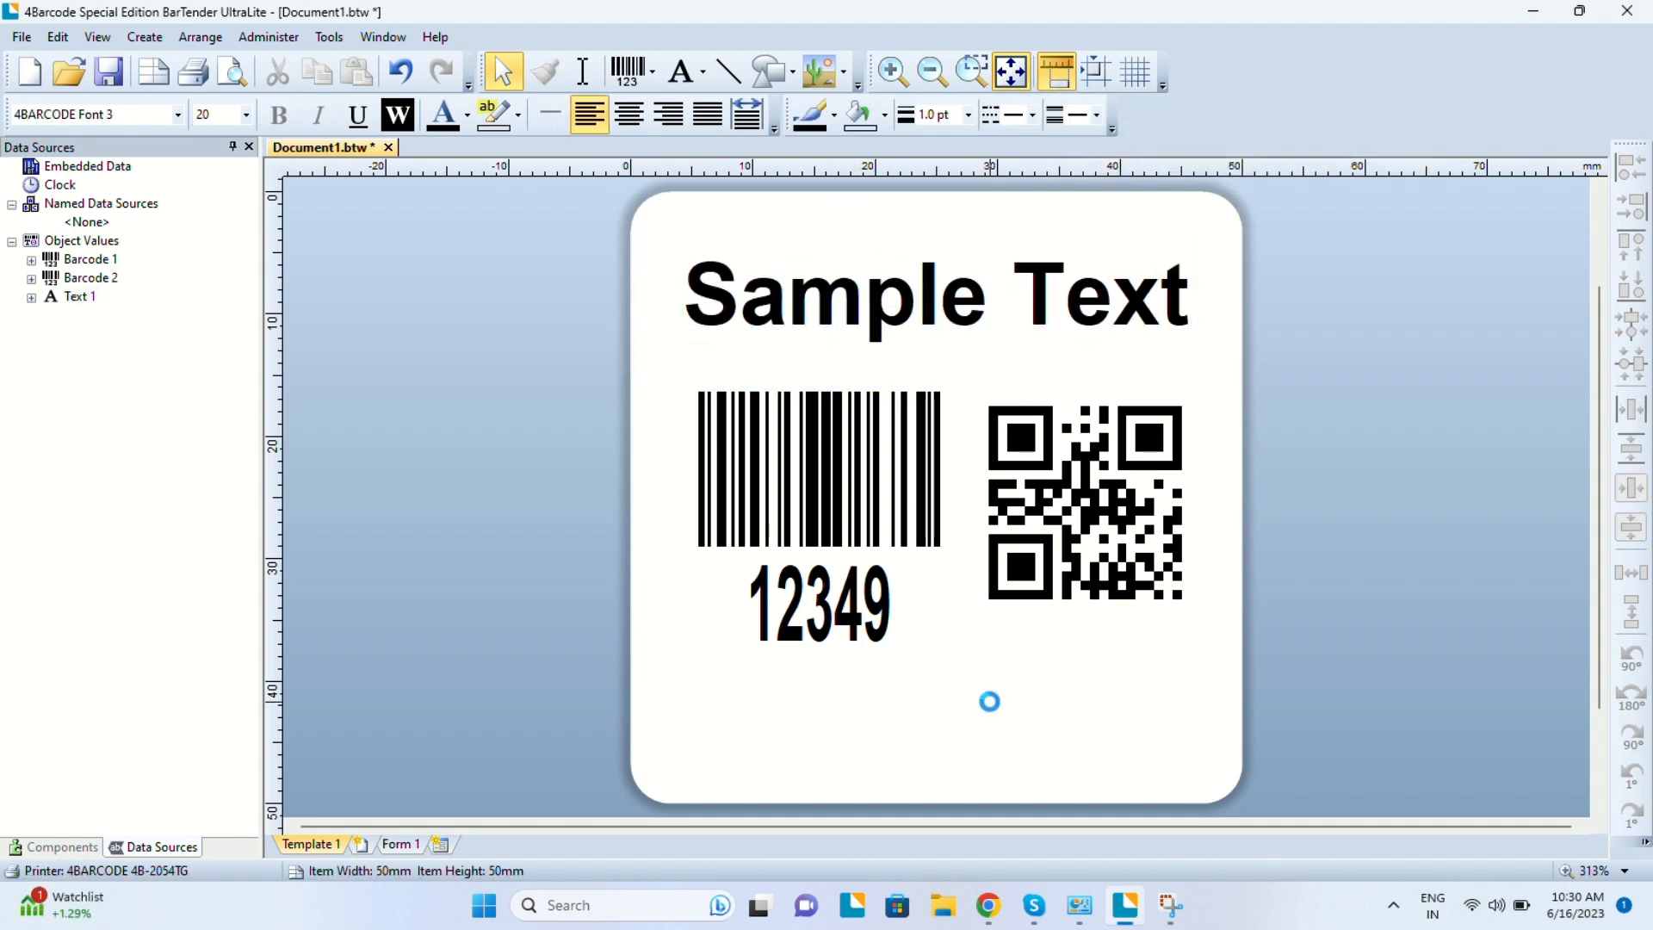
{"action": "left_click", "coordinate": [192, 70]}
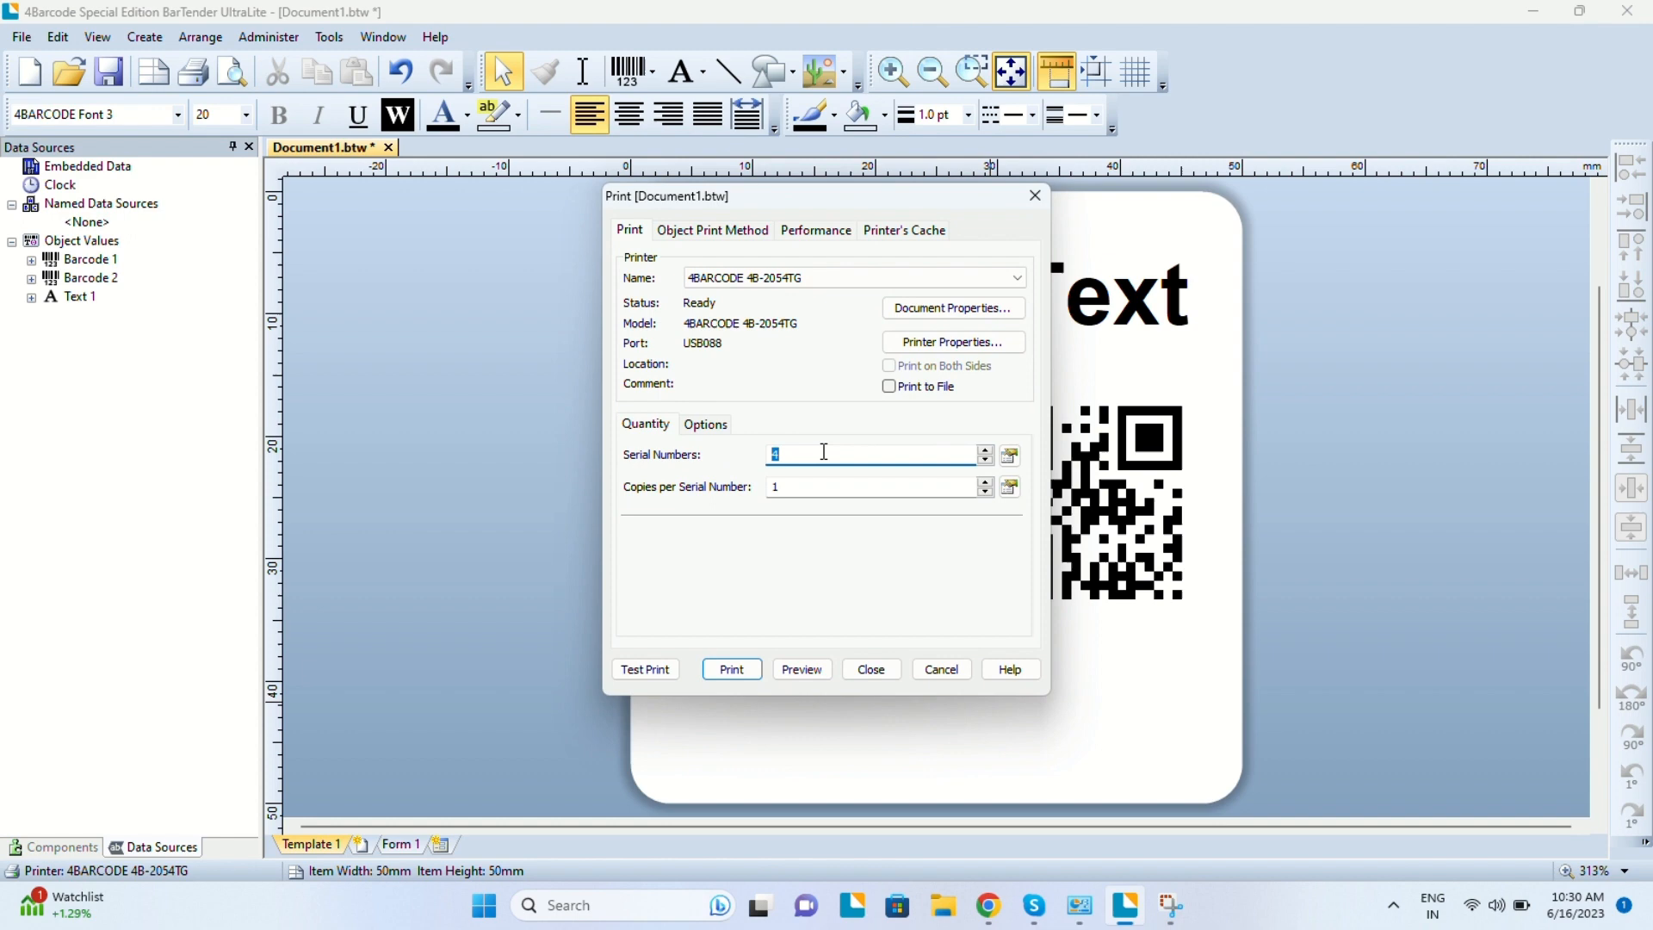
Preview the two-across labels and print four serialized copies, advancing the barcode to 12353.
{"action": "left_click", "coordinate": [801, 668]}
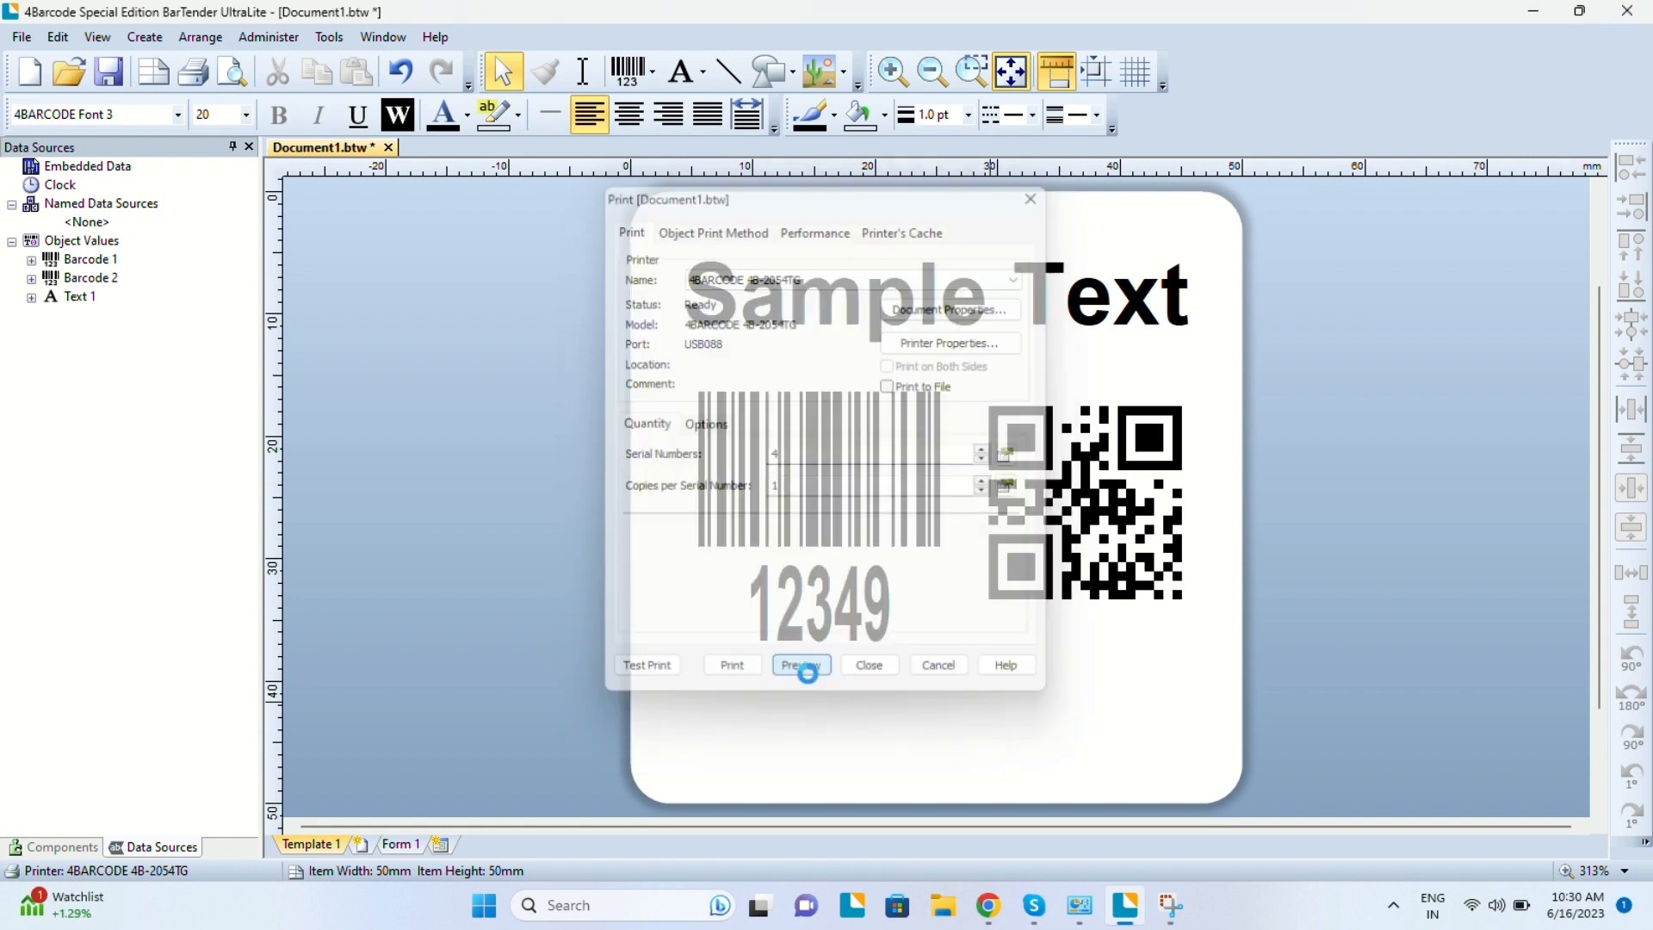
{"action": "left_click", "coordinate": [801, 665]}
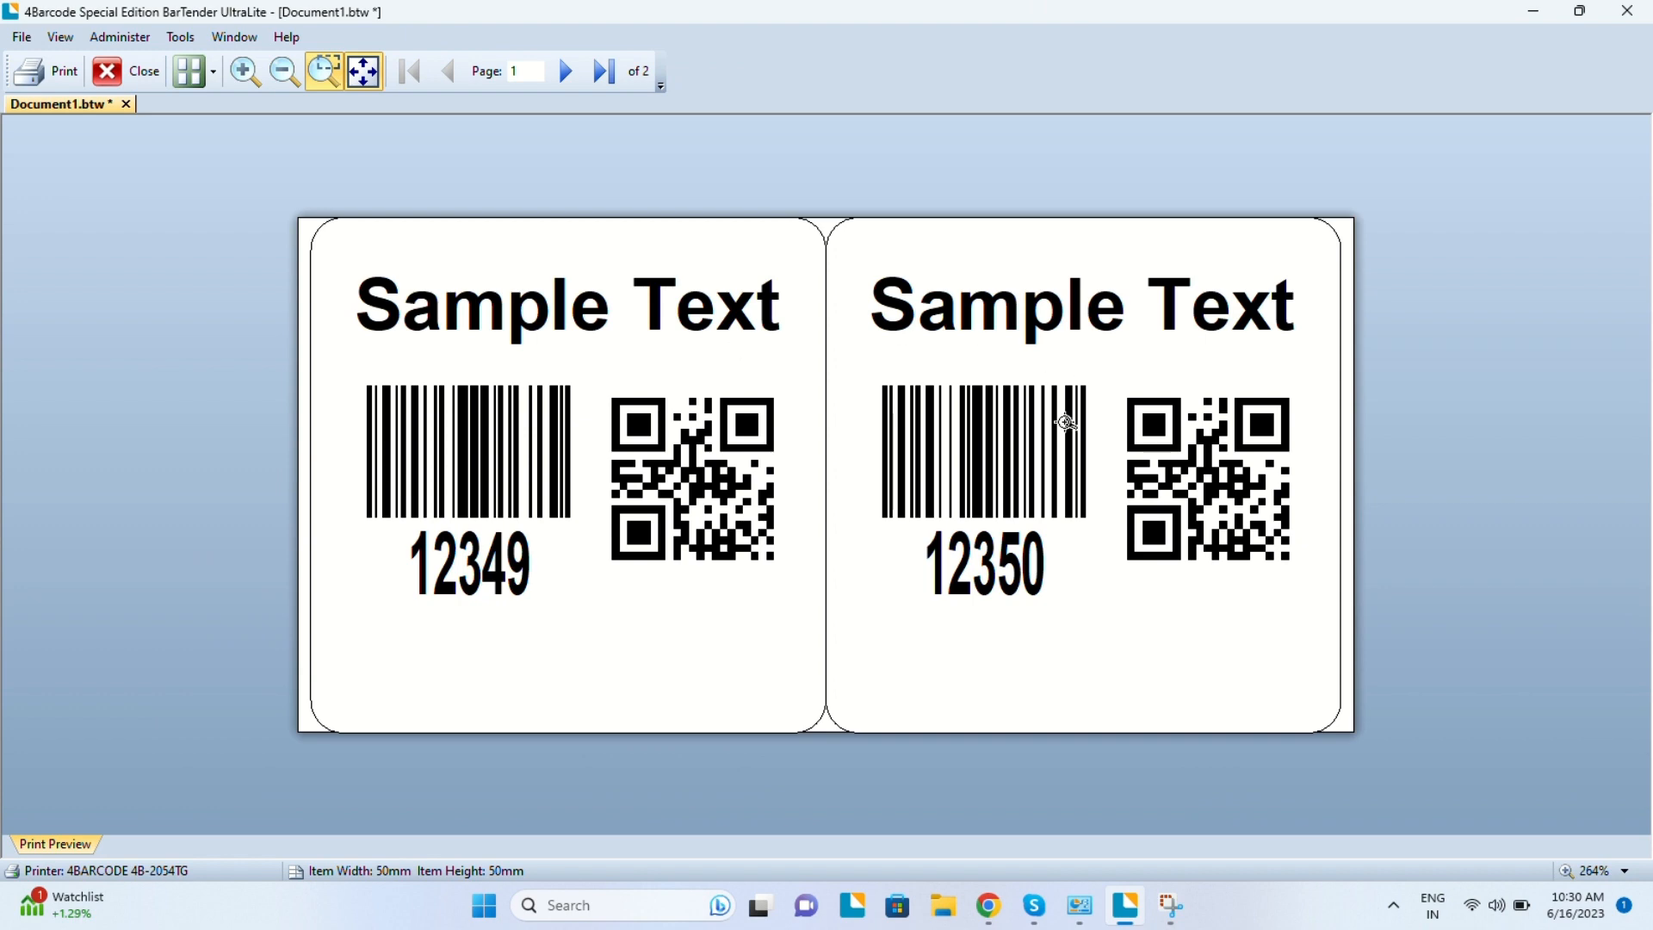
{"action": "mouse_move", "coordinate": [895, 565]}
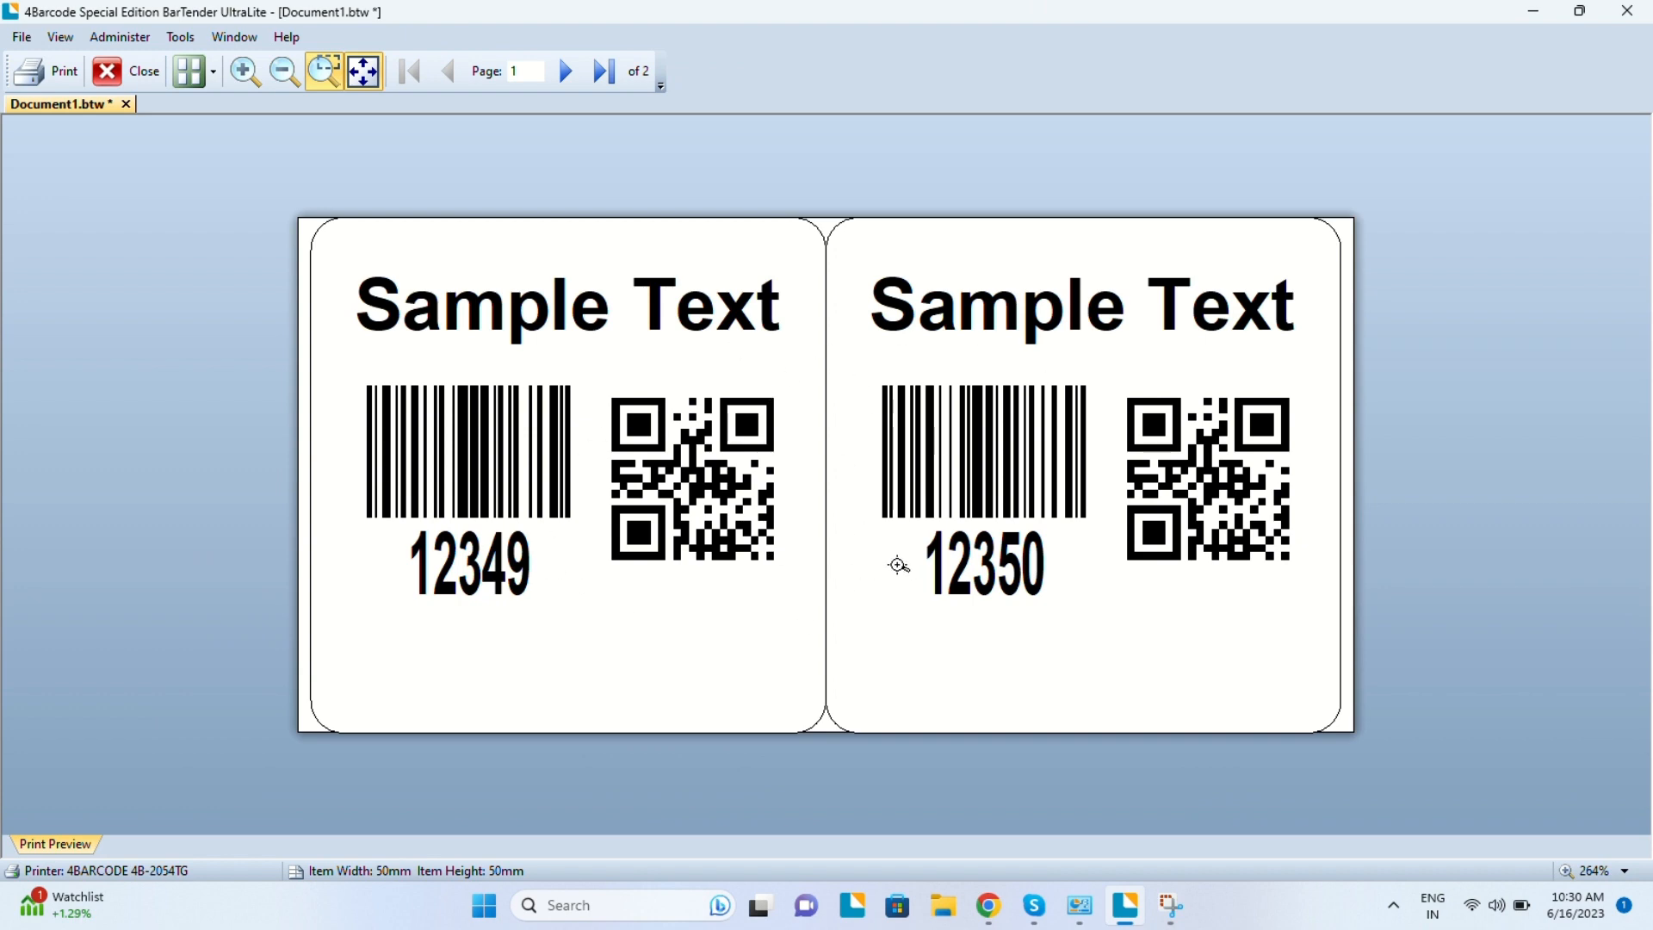
{"action": "mouse_move", "coordinate": [730, 337]}
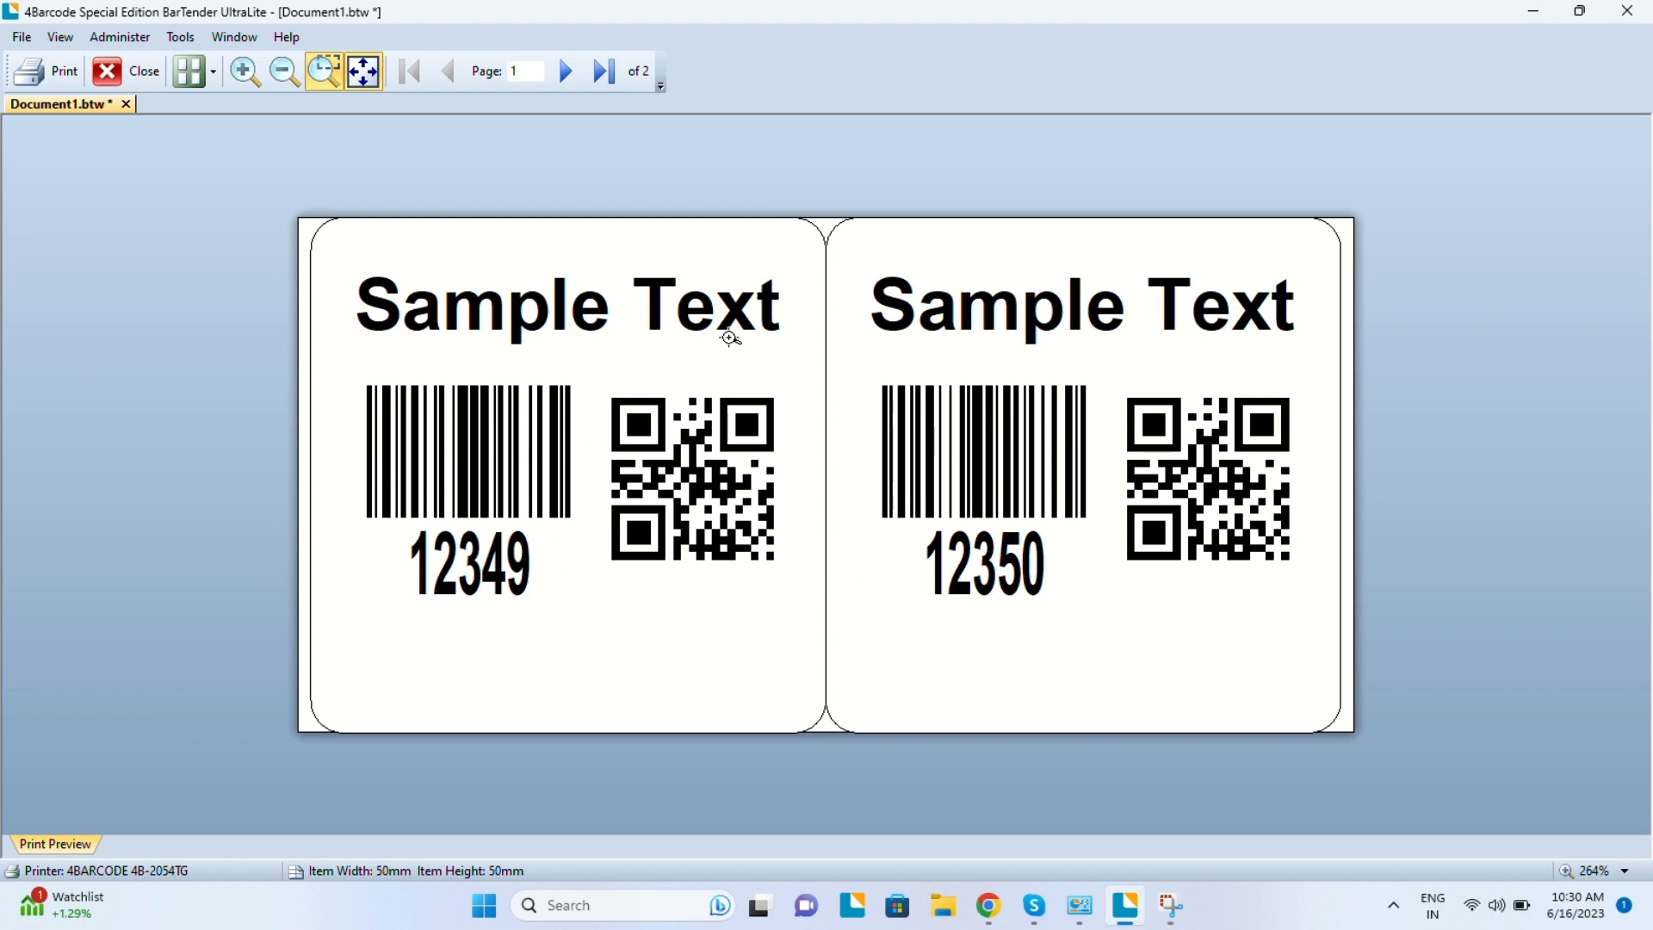
{"action": "mouse_move", "coordinate": [44, 71]}
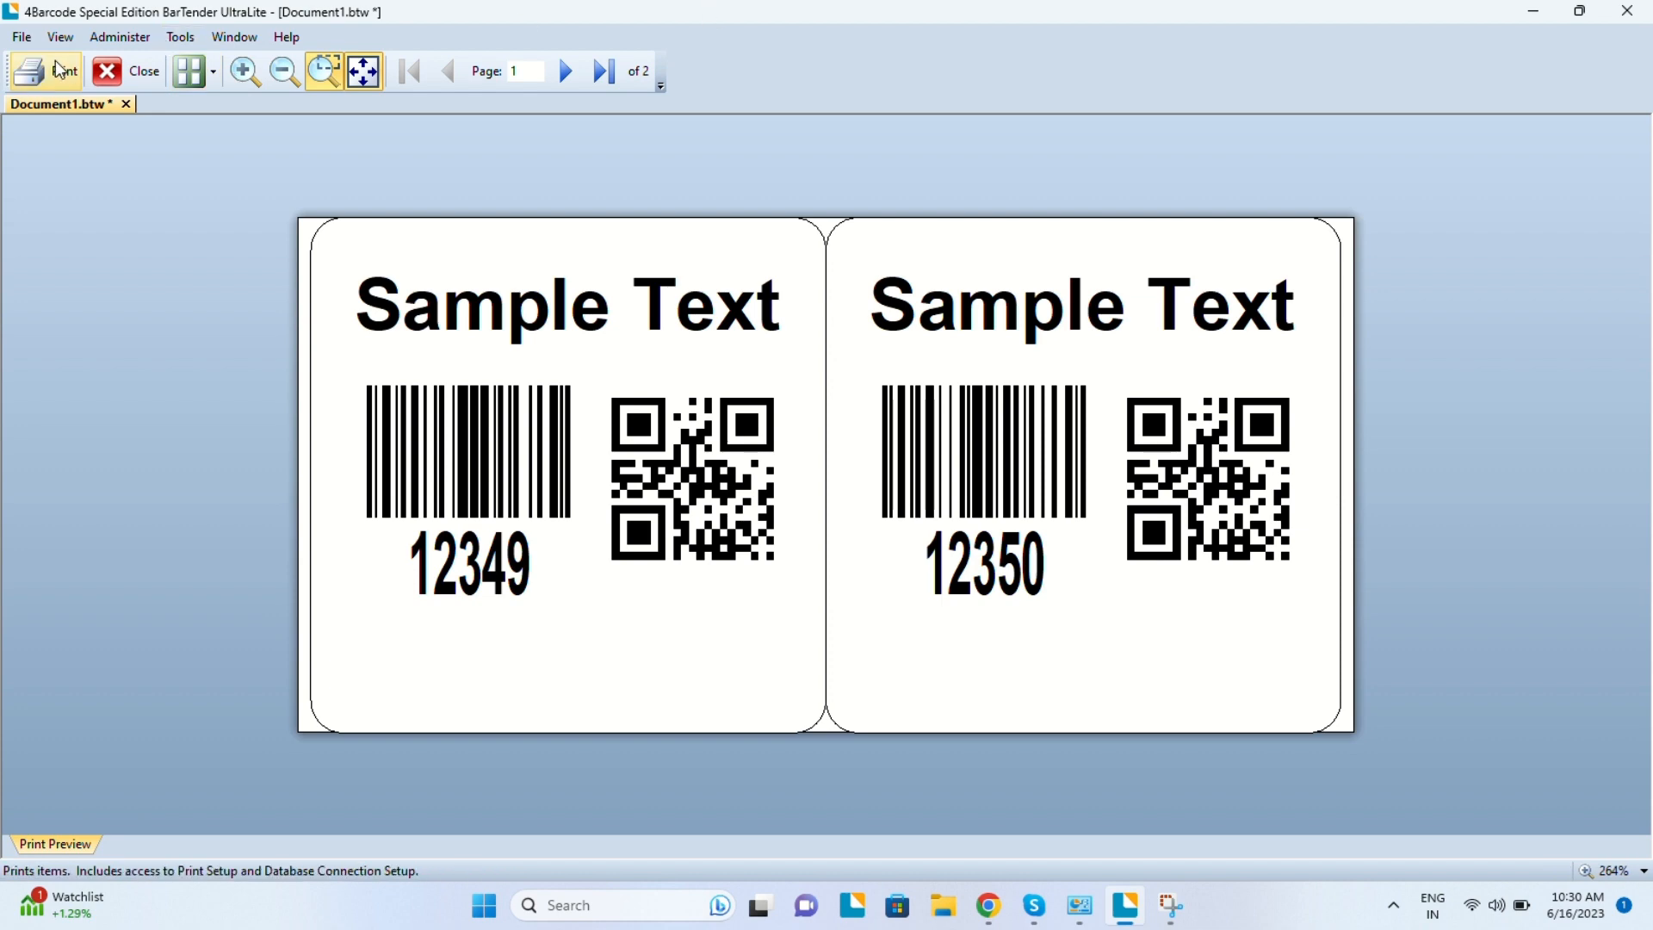
{"action": "left_click", "coordinate": [29, 71]}
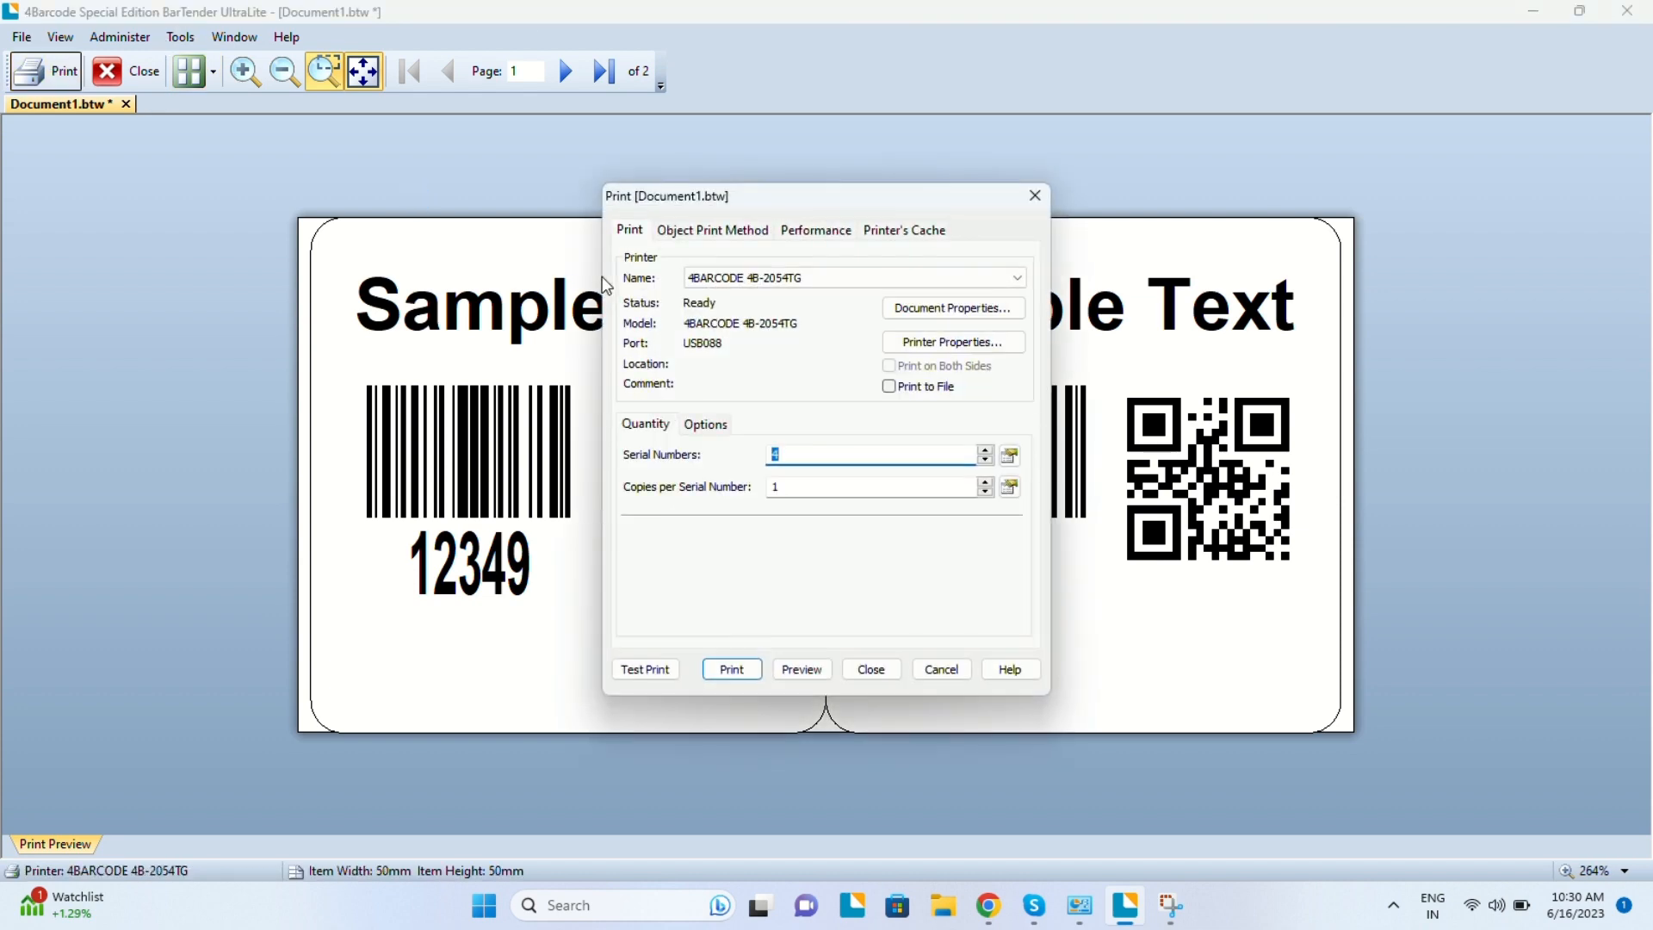
{"action": "left_click", "coordinate": [730, 668]}
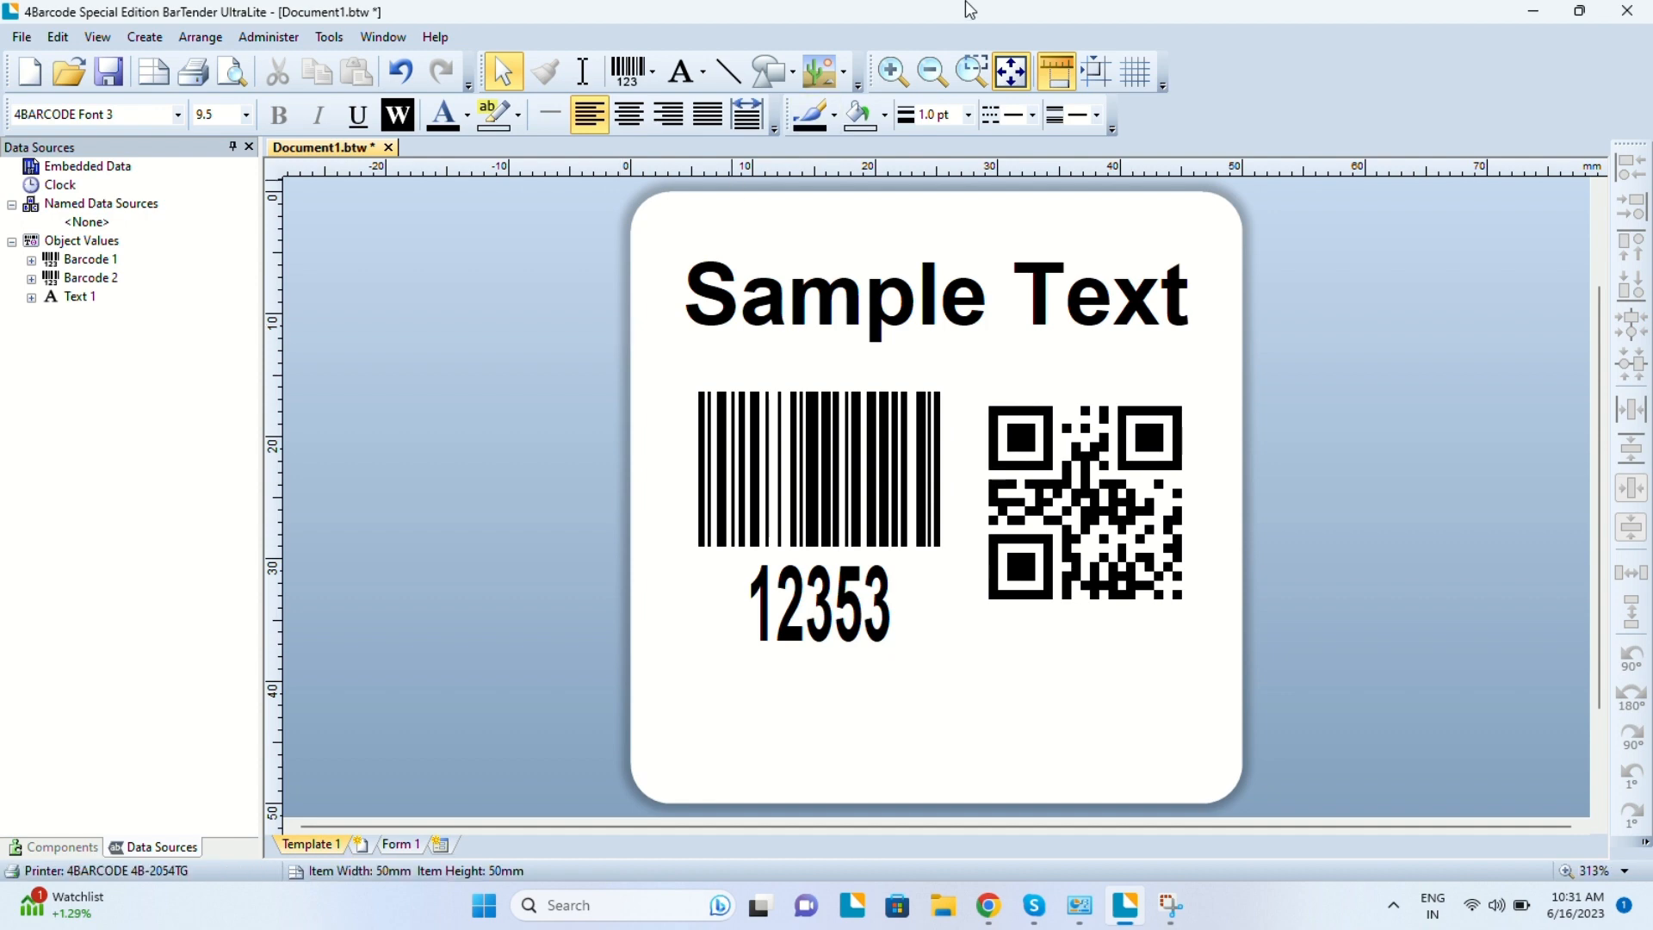
{"action": "mouse_move", "coordinate": [1530, 10]}
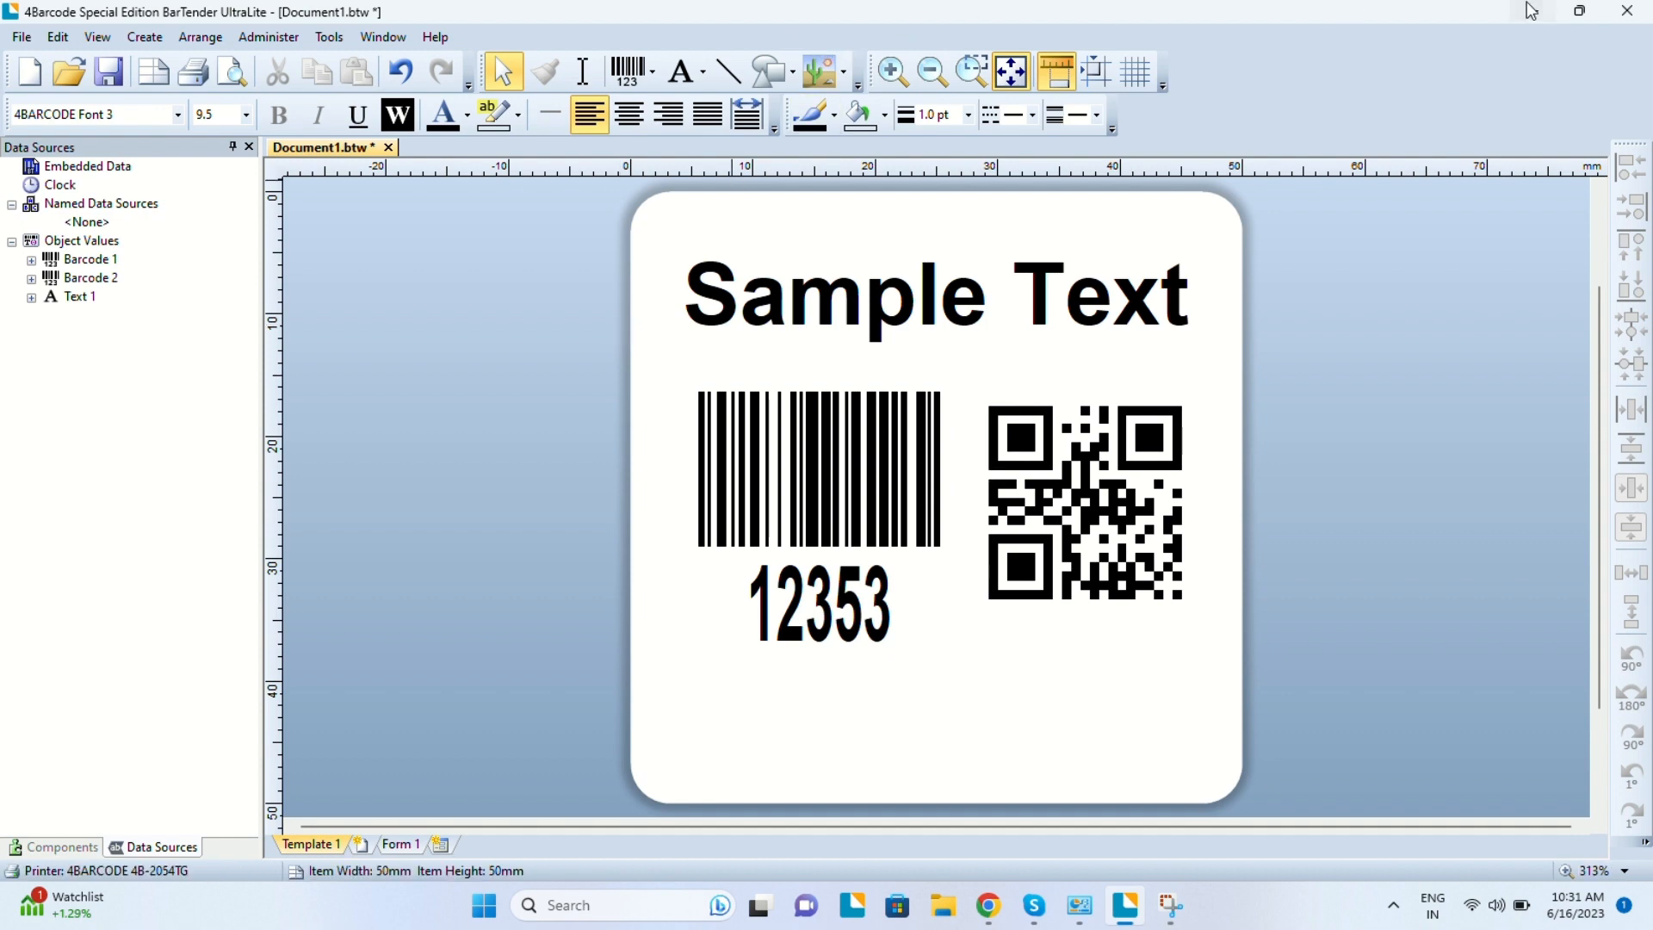